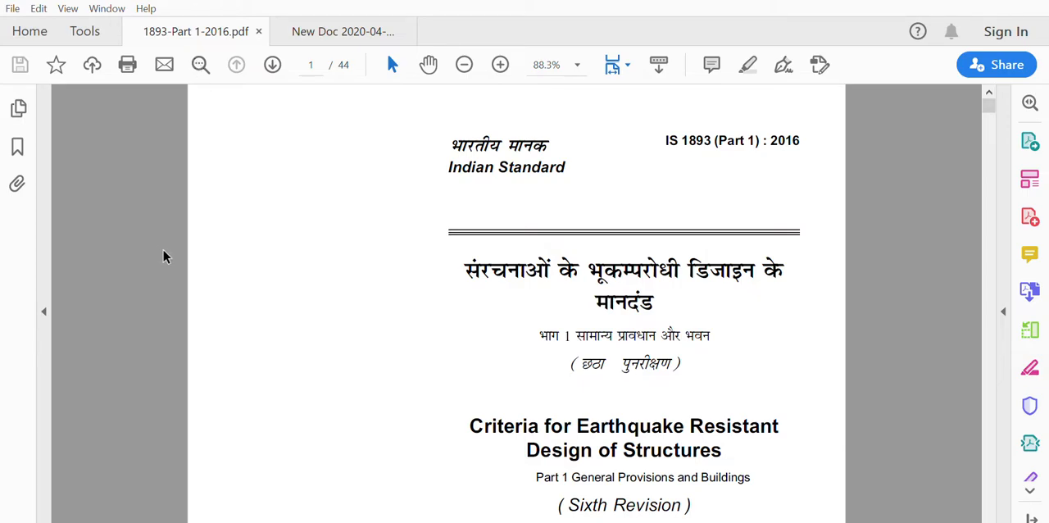
{"action": "mouse_move", "coordinate": [172, 256]}
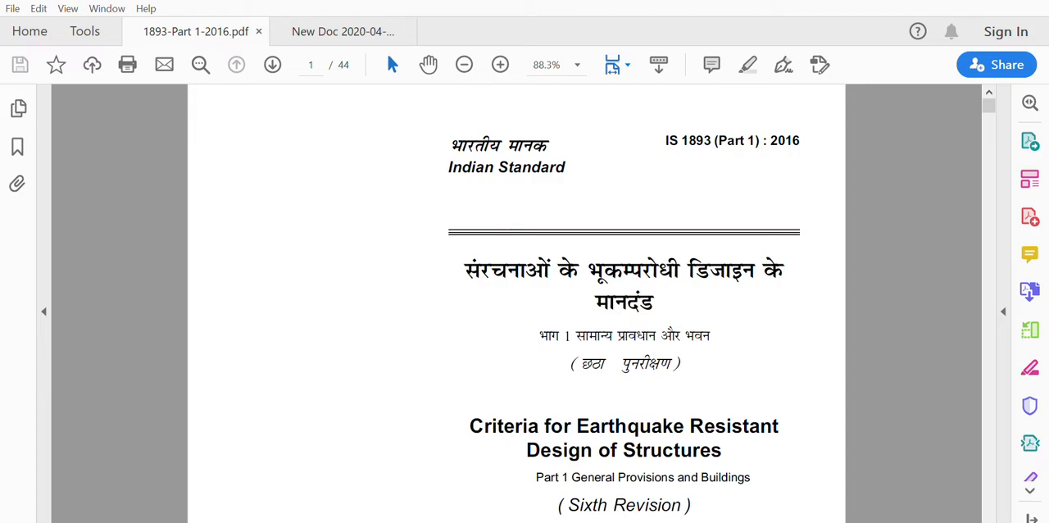
Show the handwritten question's data: zone V, medium stiff soil, SMRF, 10 and 3 kN/m² loads
{"action": "left_click", "coordinate": [341, 31]}
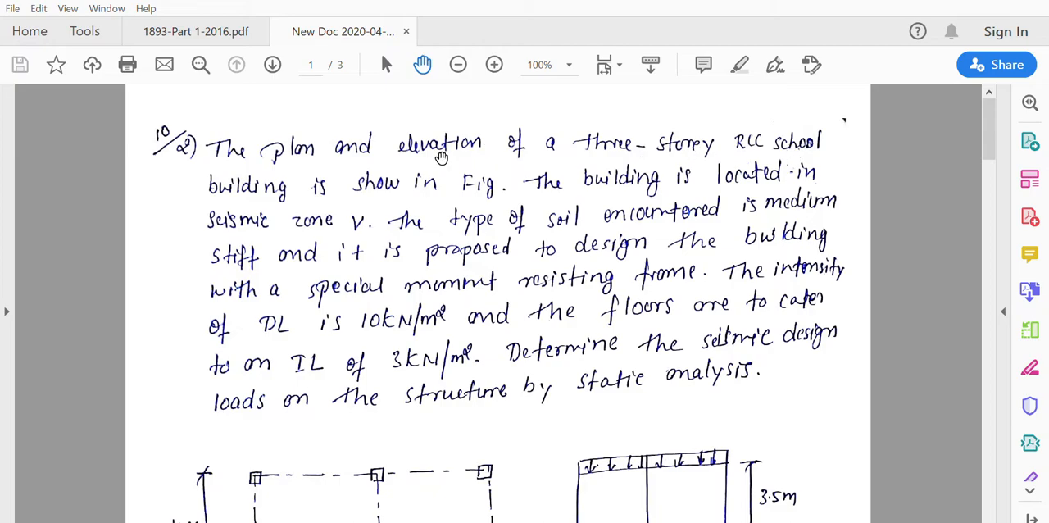
{"action": "mouse_move", "coordinate": [482, 197]}
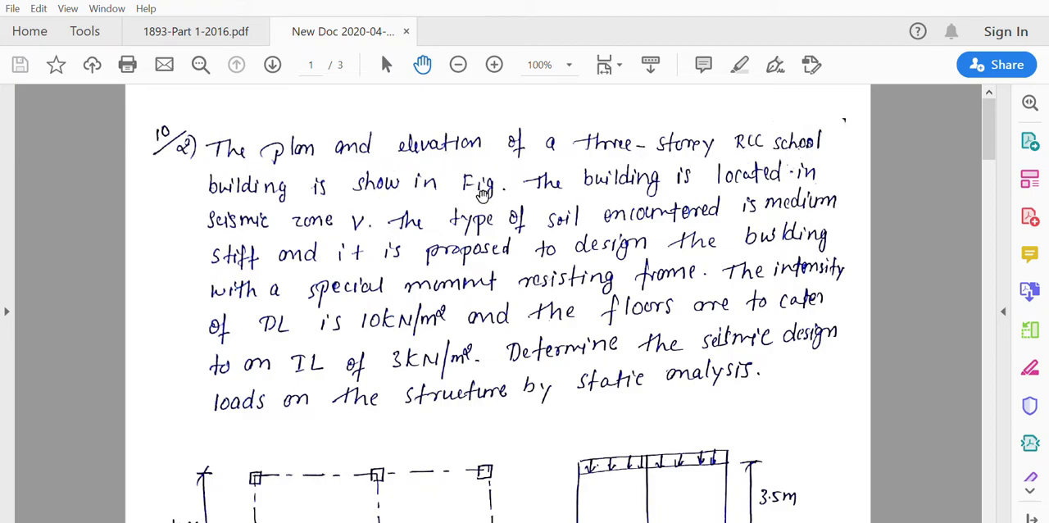
{"action": "mouse_move", "coordinate": [811, 178]}
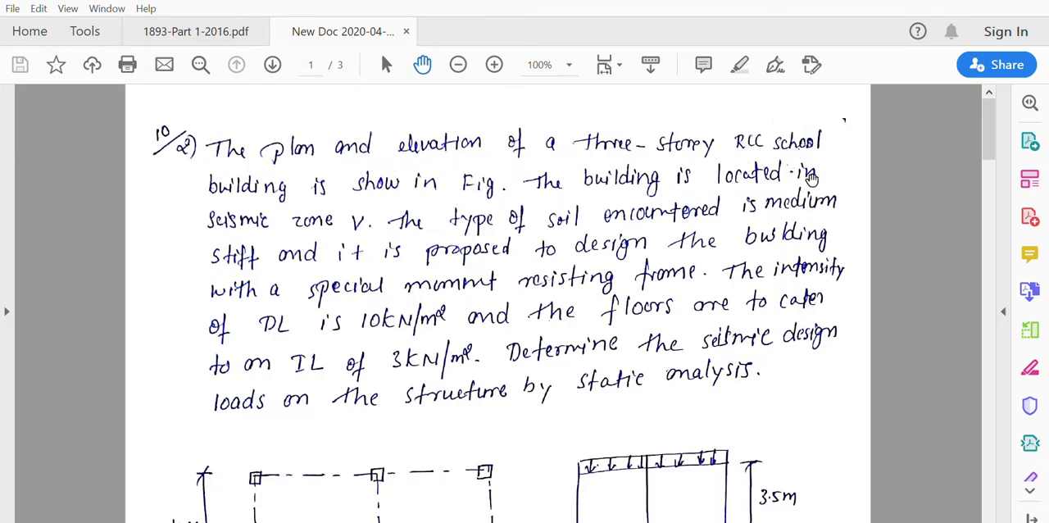
{"action": "mouse_move", "coordinate": [340, 236]}
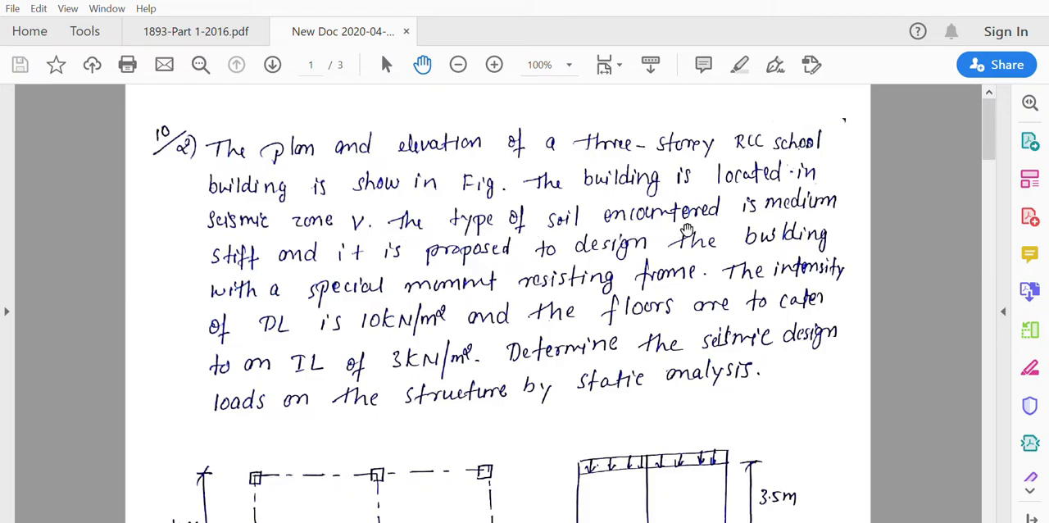
{"action": "mouse_move", "coordinate": [686, 223]}
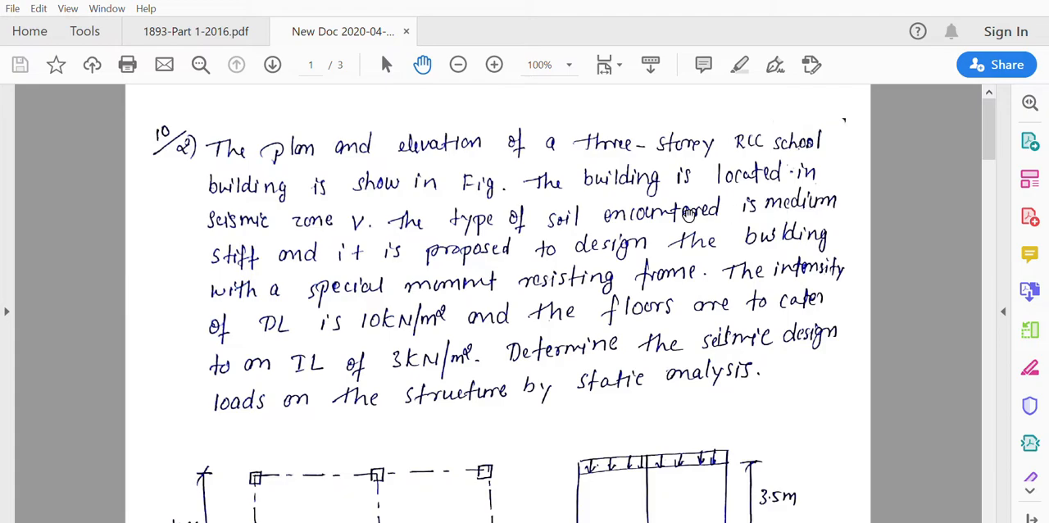
{"action": "mouse_move", "coordinate": [534, 284]}
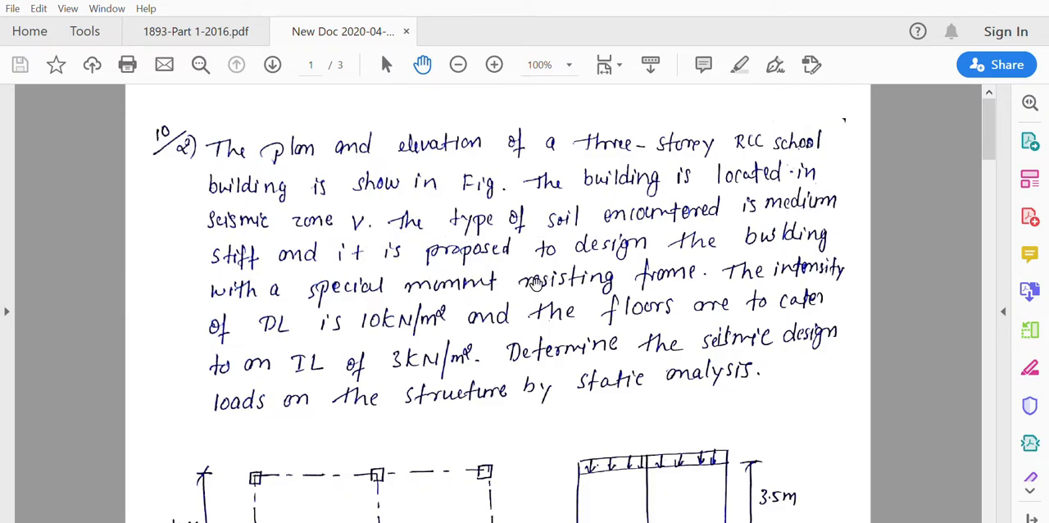
{"action": "mouse_move", "coordinate": [288, 295]}
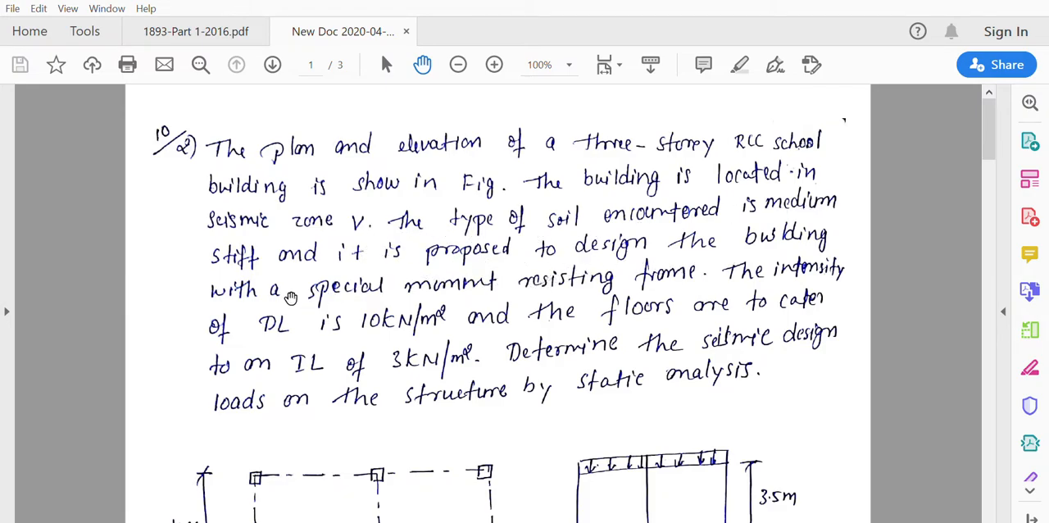
{"action": "mouse_move", "coordinate": [609, 288]}
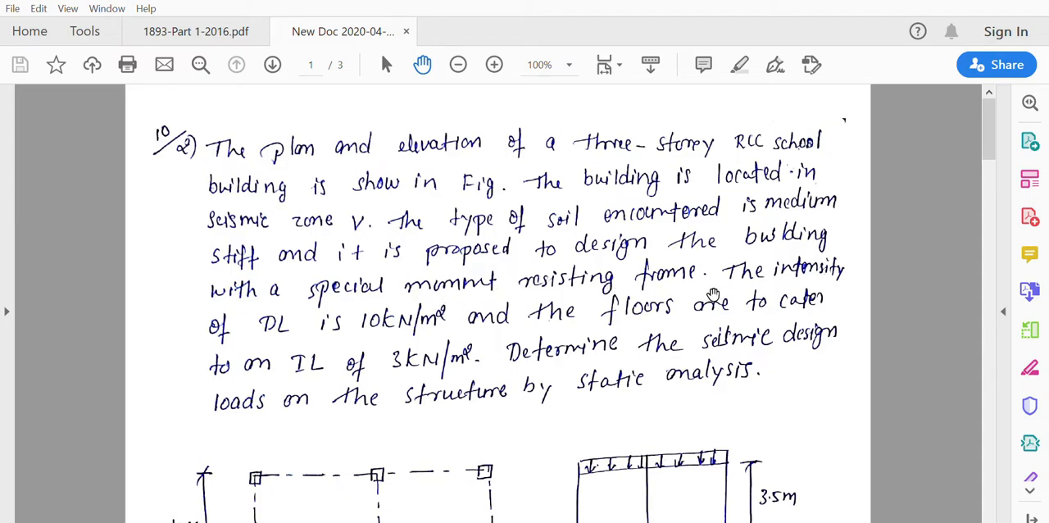
{"action": "mouse_move", "coordinate": [383, 341]}
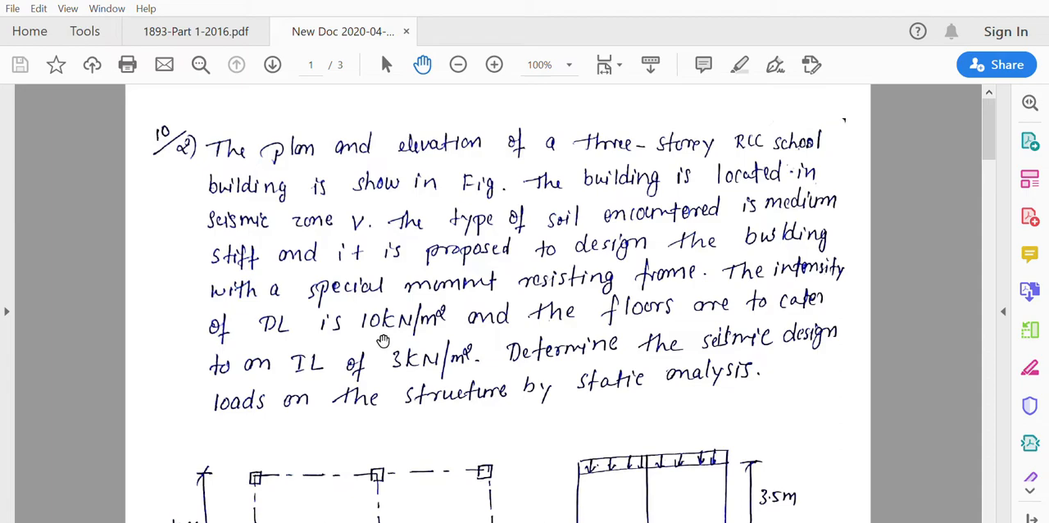
{"action": "mouse_move", "coordinate": [508, 336]}
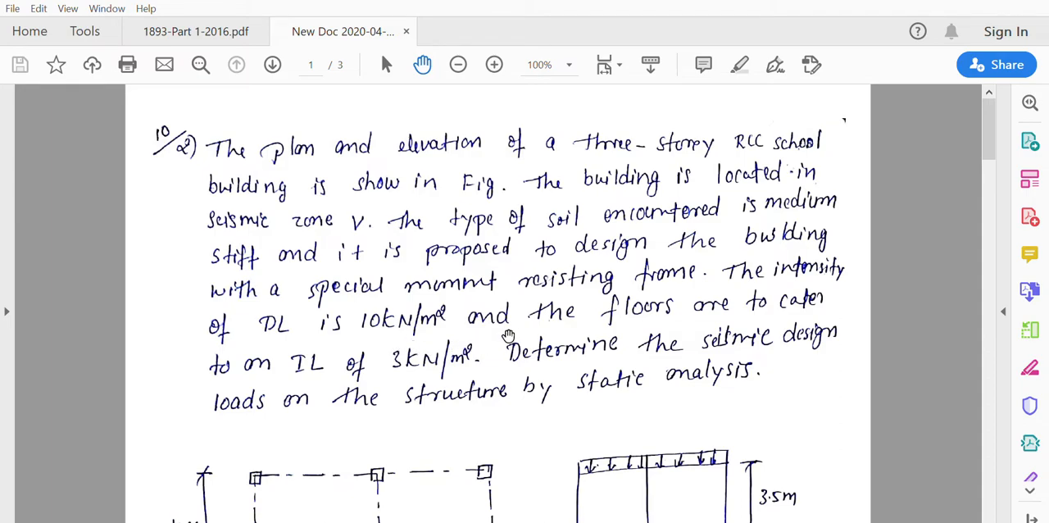
{"action": "mouse_move", "coordinate": [524, 334]}
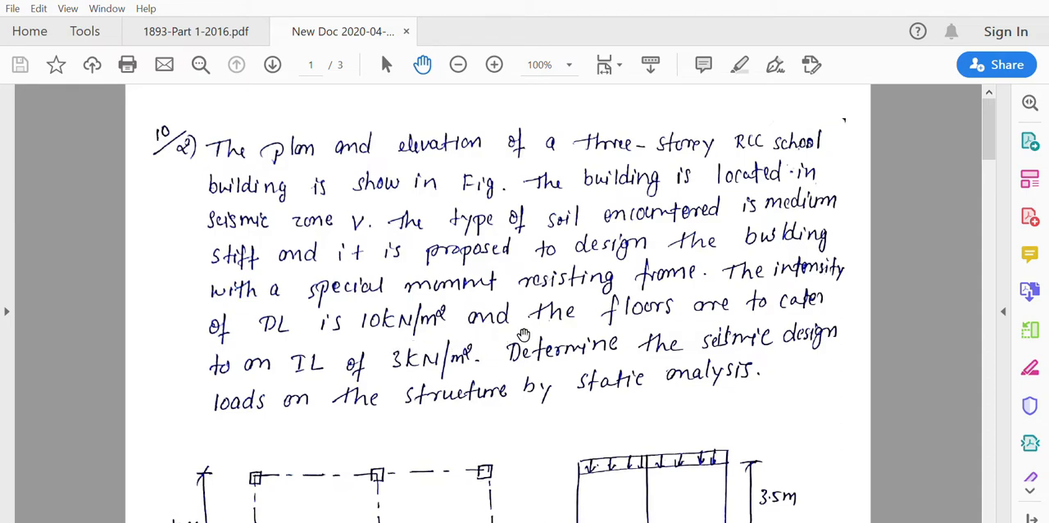
{"action": "mouse_move", "coordinate": [363, 374]}
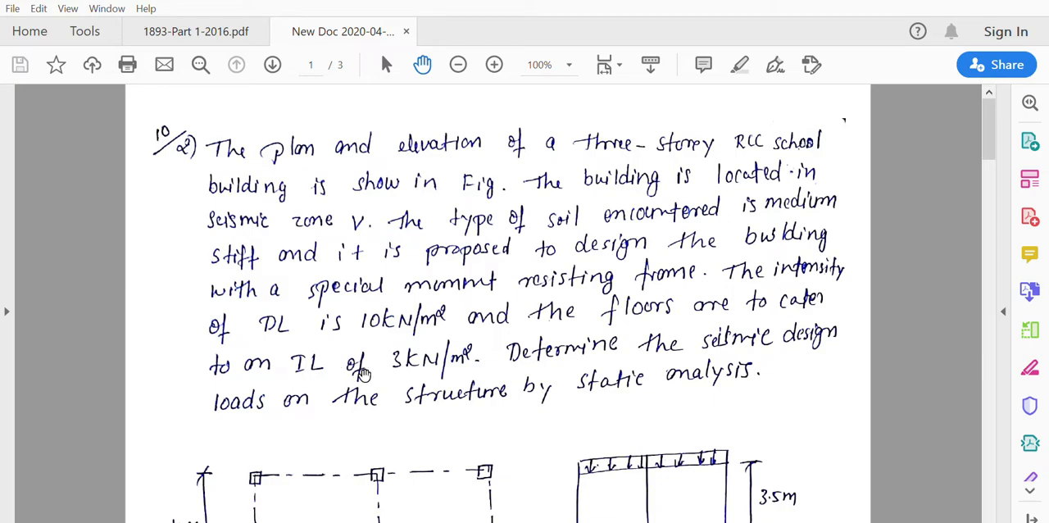
{"action": "mouse_move", "coordinate": [413, 375]}
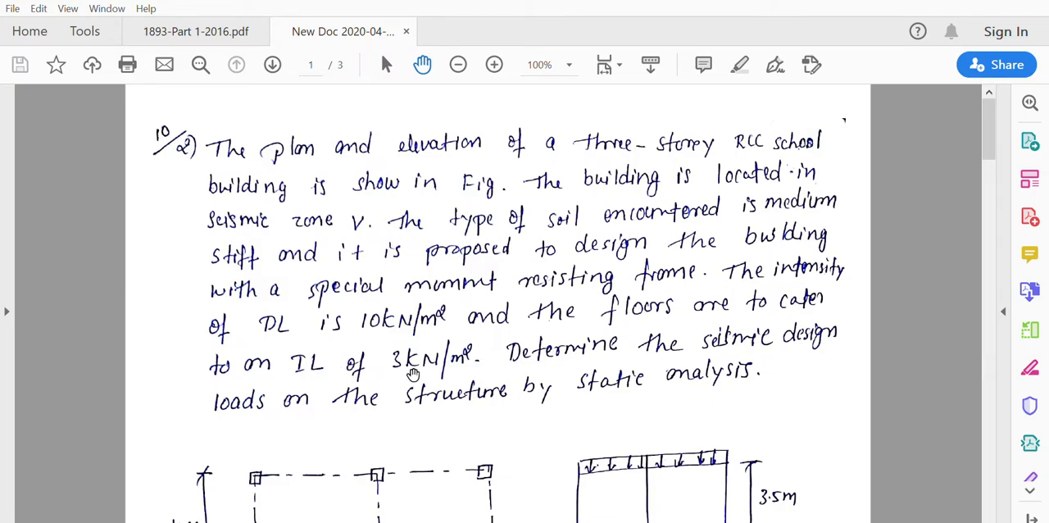
{"action": "mouse_move", "coordinate": [413, 380]}
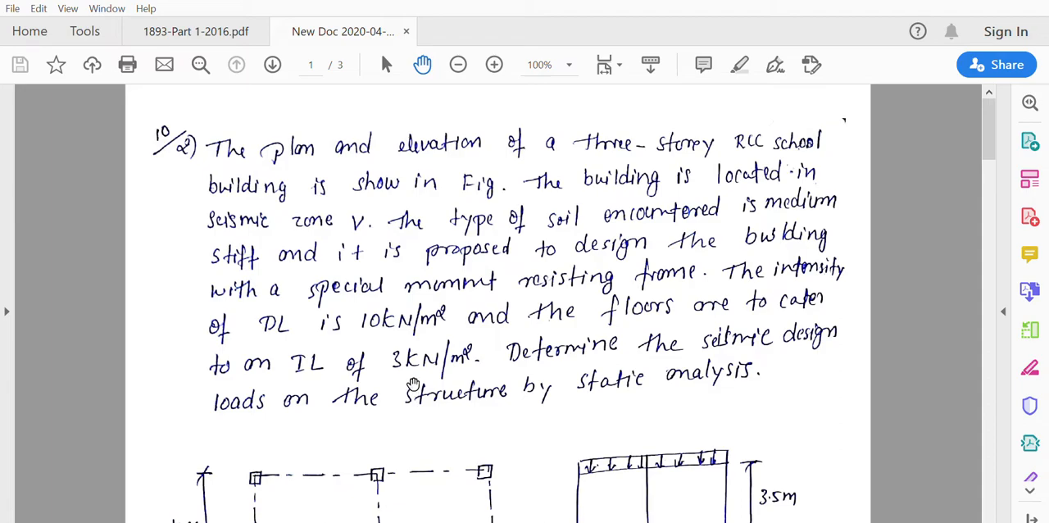
{"action": "mouse_move", "coordinate": [397, 399]}
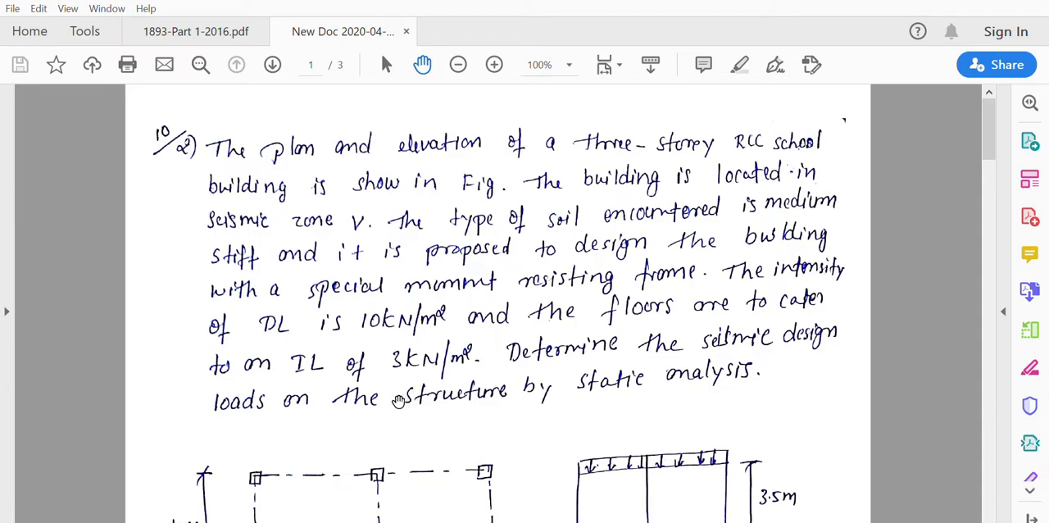
Scroll the handwritten document down to the plan and elevation figure with 4 m bays and 3.5 m storeys
{"action": "scroll", "scroll_direction": "down", "scroll_amount": 3}
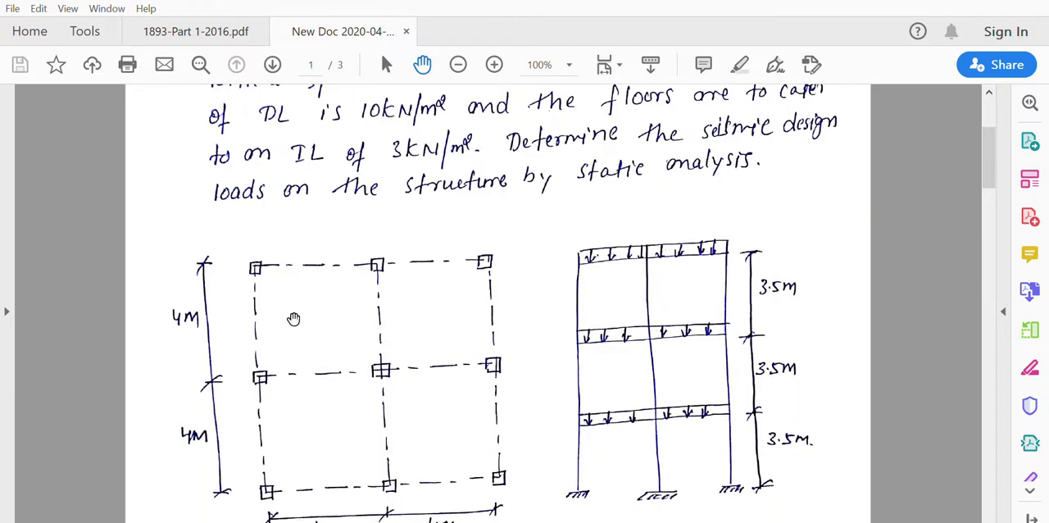
{"action": "mouse_move", "coordinate": [485, 318]}
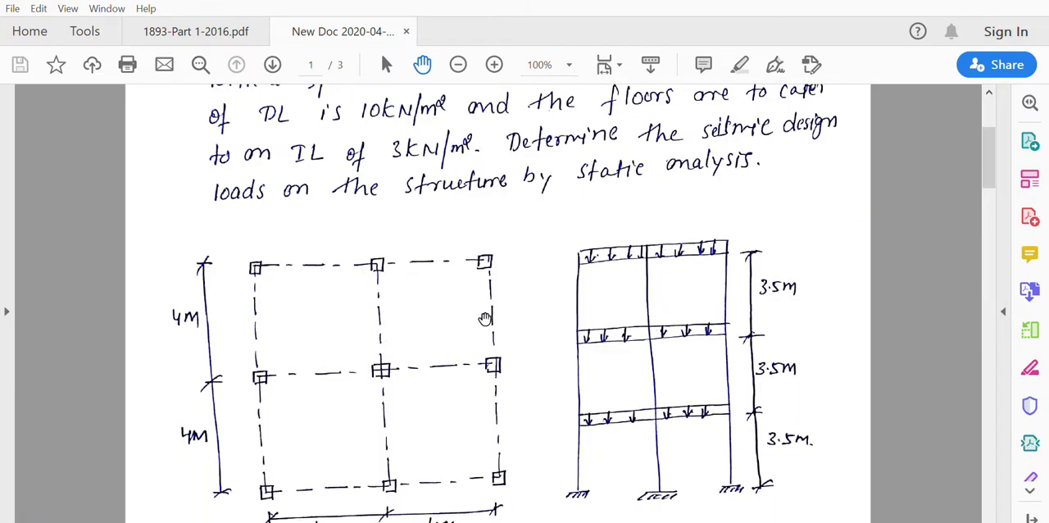
{"action": "scroll", "scroll_direction": "down", "scroll_amount": 3}
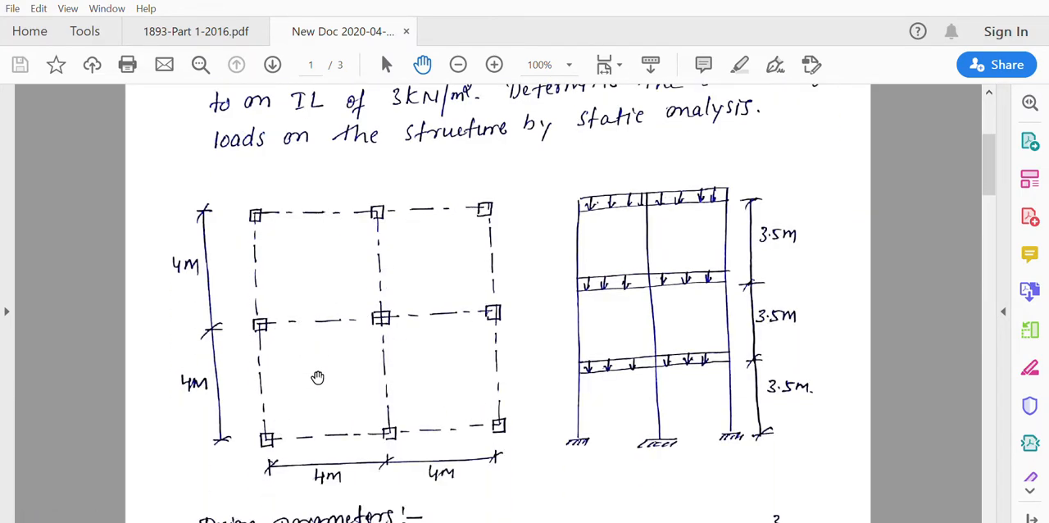
{"action": "mouse_move", "coordinate": [292, 249]}
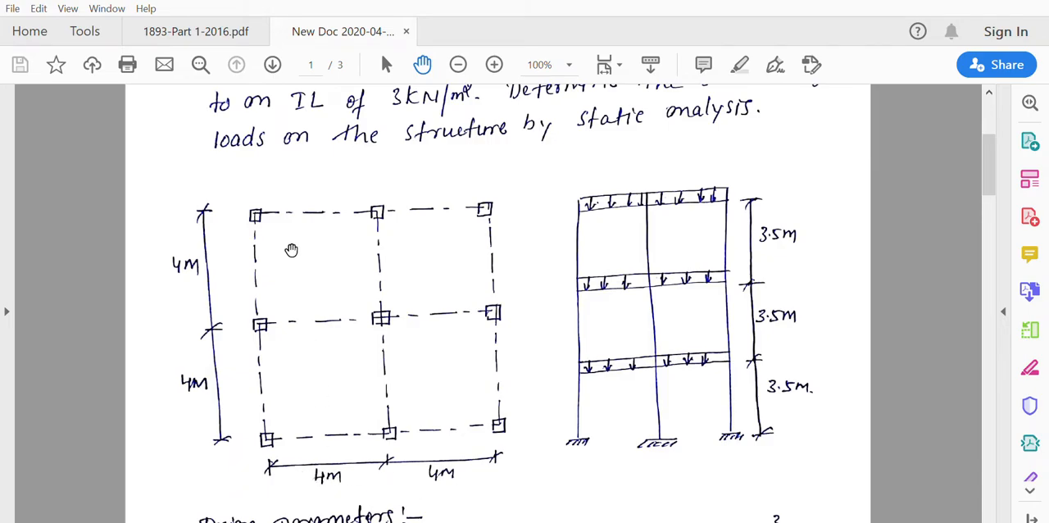
{"action": "mouse_move", "coordinate": [696, 362]}
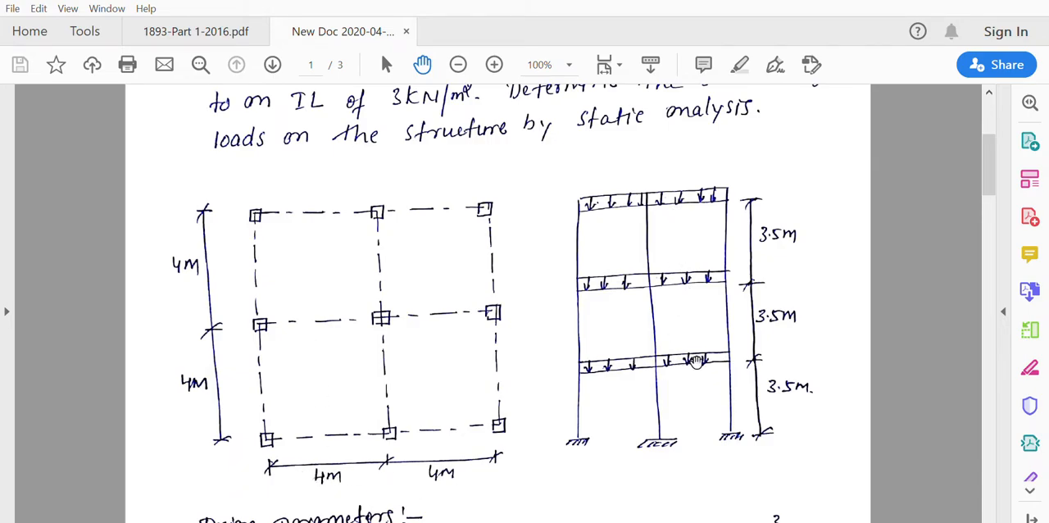
{"action": "mouse_move", "coordinate": [762, 351]}
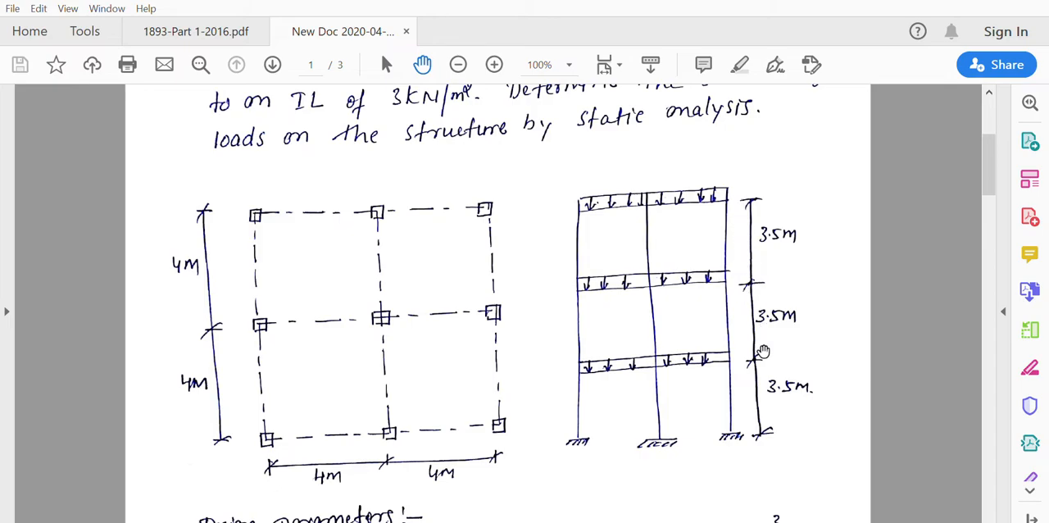
{"action": "mouse_move", "coordinate": [689, 196]}
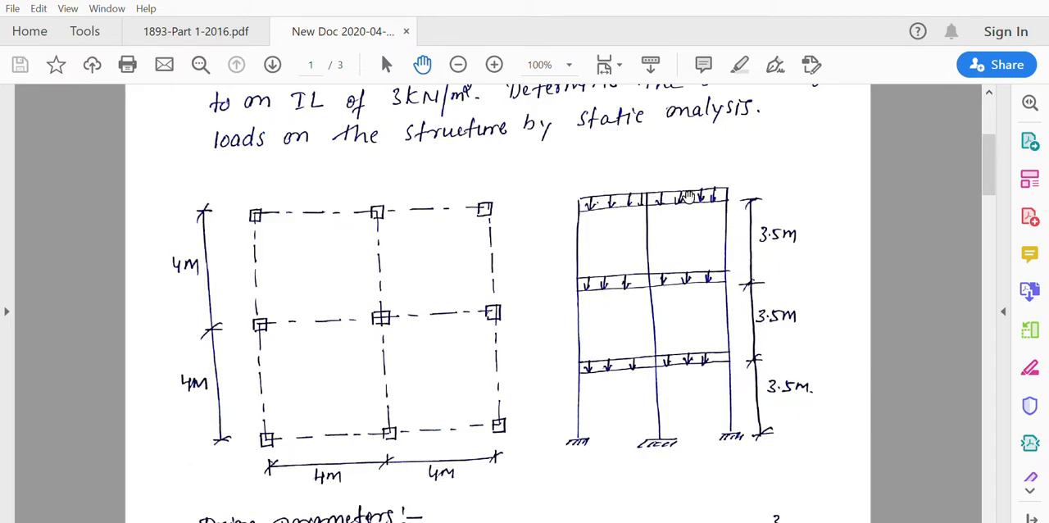
{"action": "mouse_move", "coordinate": [560, 279]}
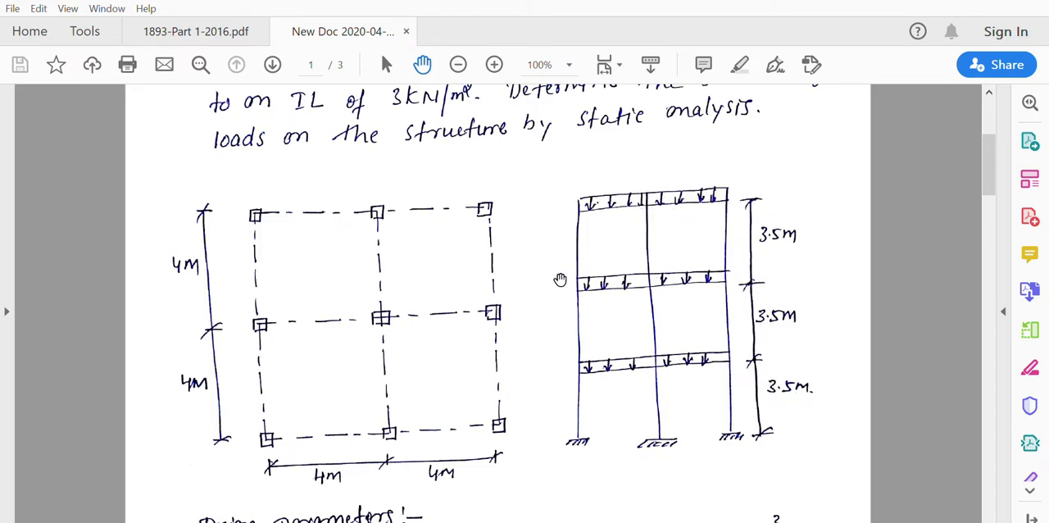
{"action": "mouse_move", "coordinate": [560, 249]}
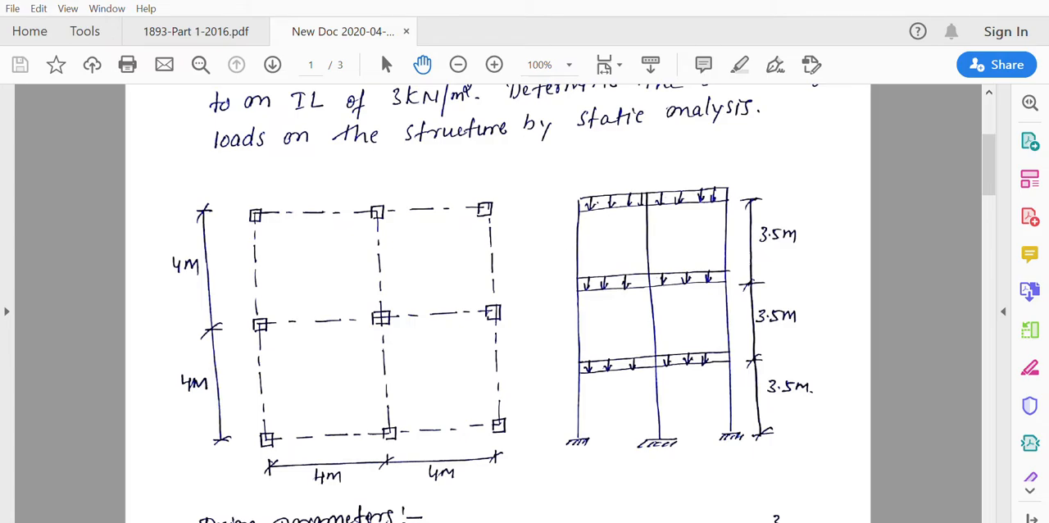
Return to the IS 1893 PDF and scroll to clause 6.4.2 with the Sa/g spectrum expressions
{"action": "left_click", "coordinate": [195, 31]}
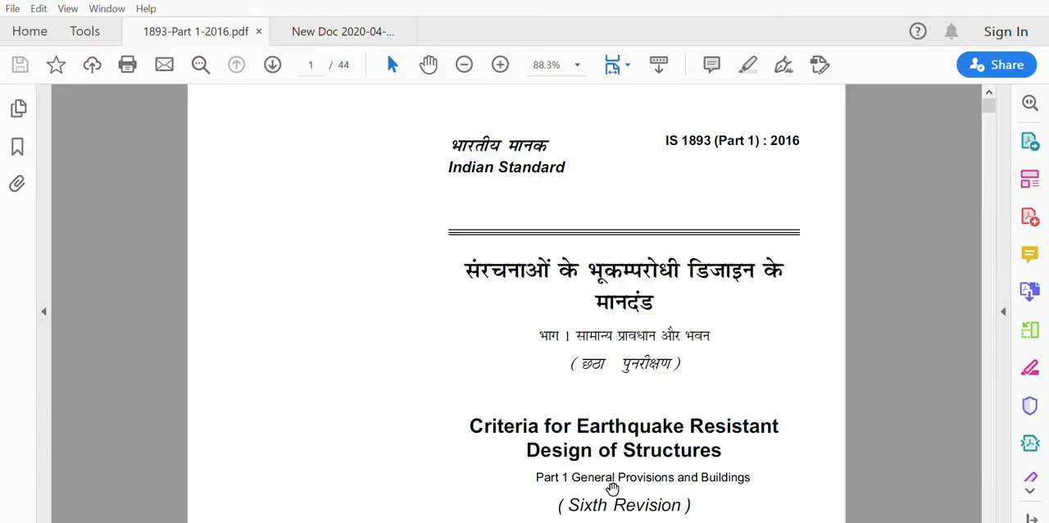
{"action": "mouse_move", "coordinate": [621, 413]}
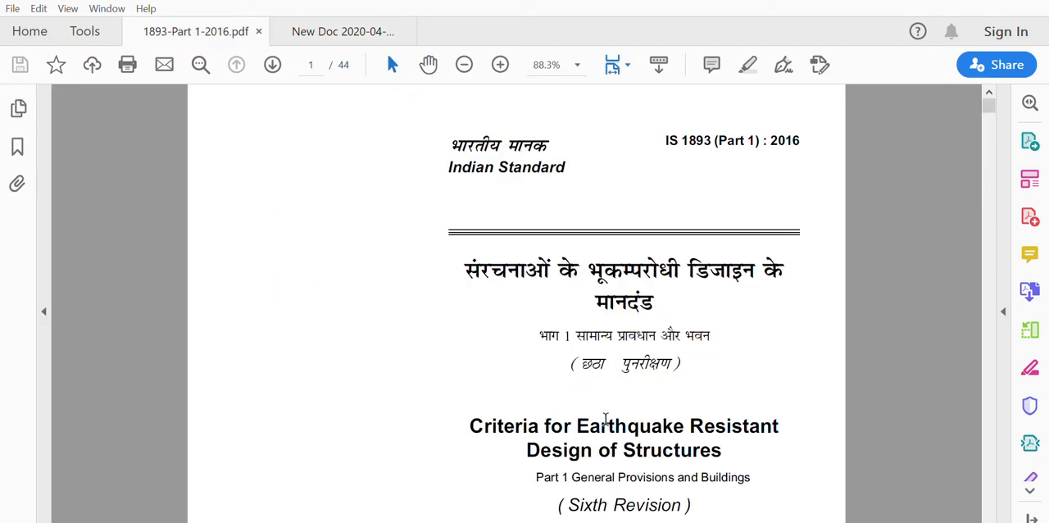
{"action": "scroll", "scroll_direction": "down", "scroll_amount": 3}
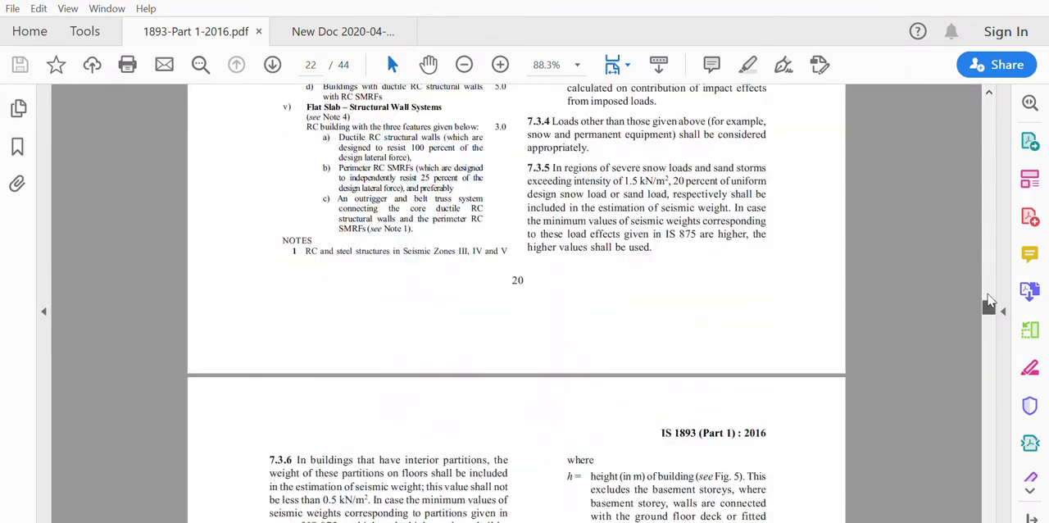
{"action": "scroll", "scroll_direction": "down", "scroll_amount": 3}
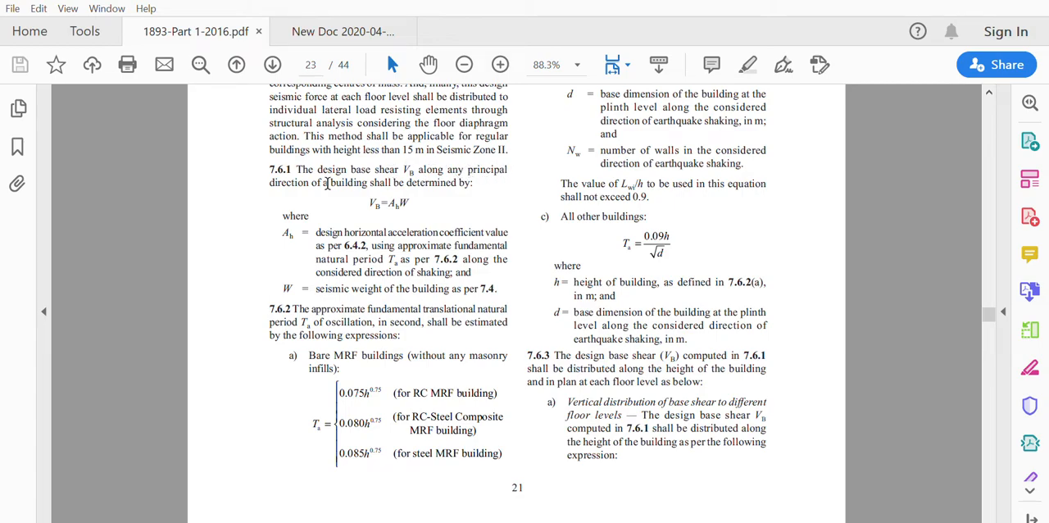
{"action": "mouse_move", "coordinate": [443, 191]}
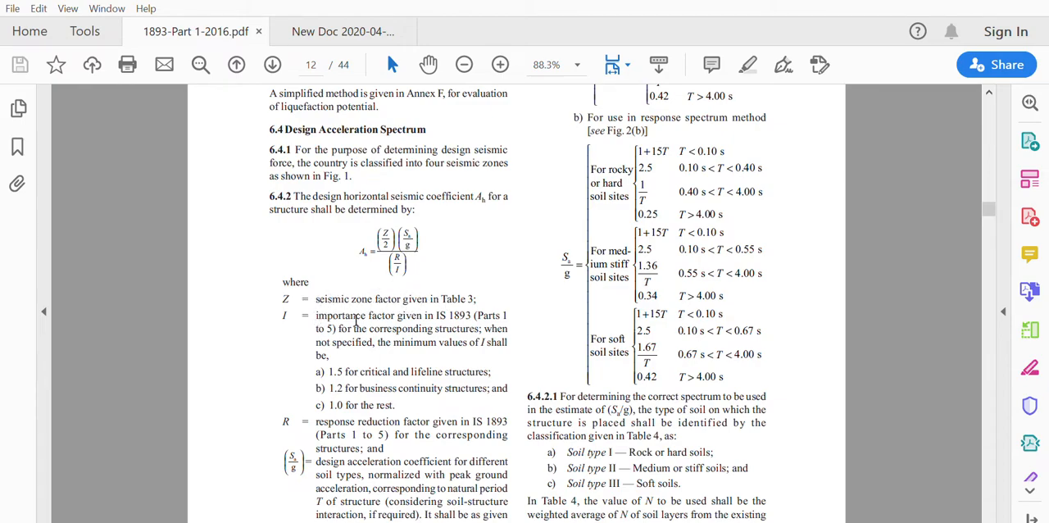
{"action": "mouse_move", "coordinate": [336, 423]}
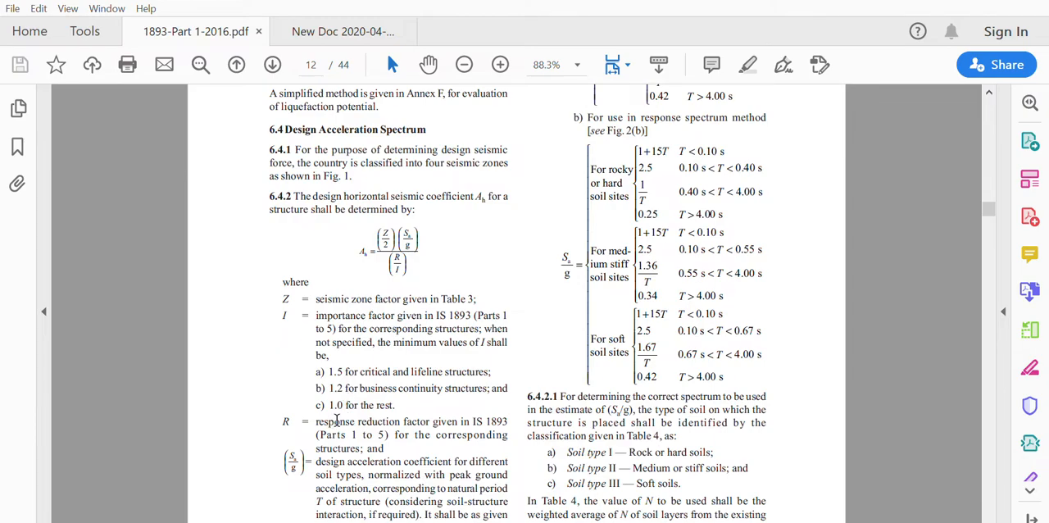
{"action": "scroll", "scroll_direction": "down", "scroll_amount": 3}
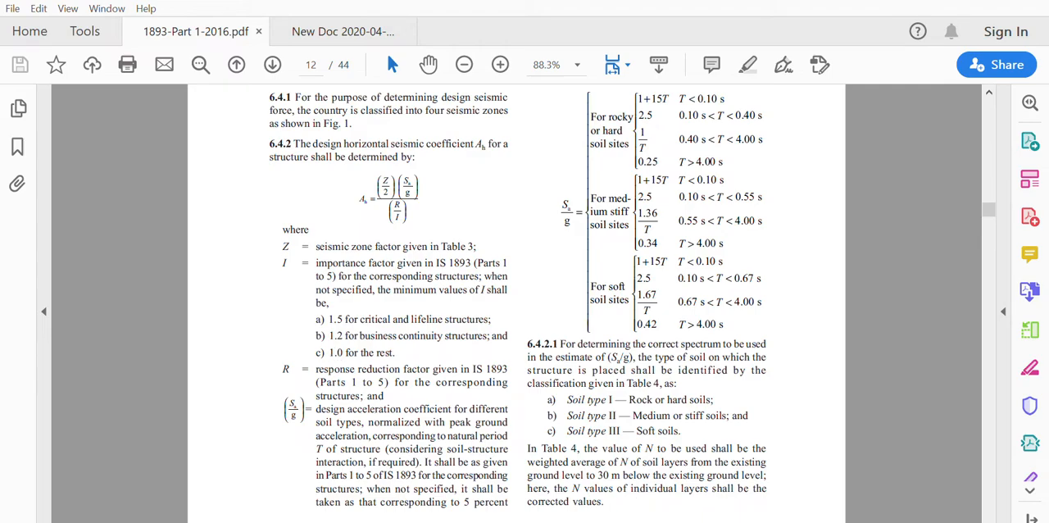
Return to the handwritten solution's design parameters: zone factor 0.36, importance factor 1.5
{"action": "left_click", "coordinate": [341, 31]}
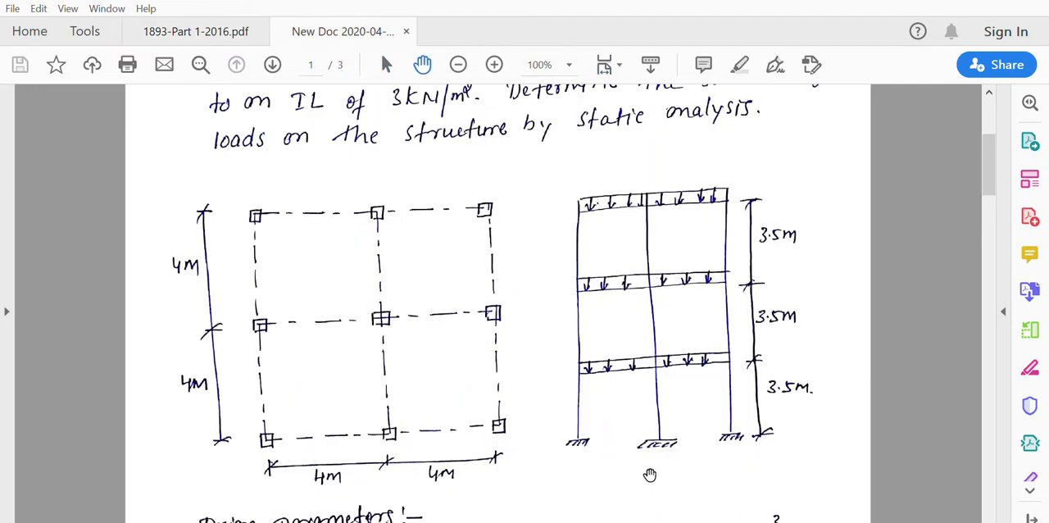
{"action": "scroll", "scroll_direction": "down", "scroll_amount": 3}
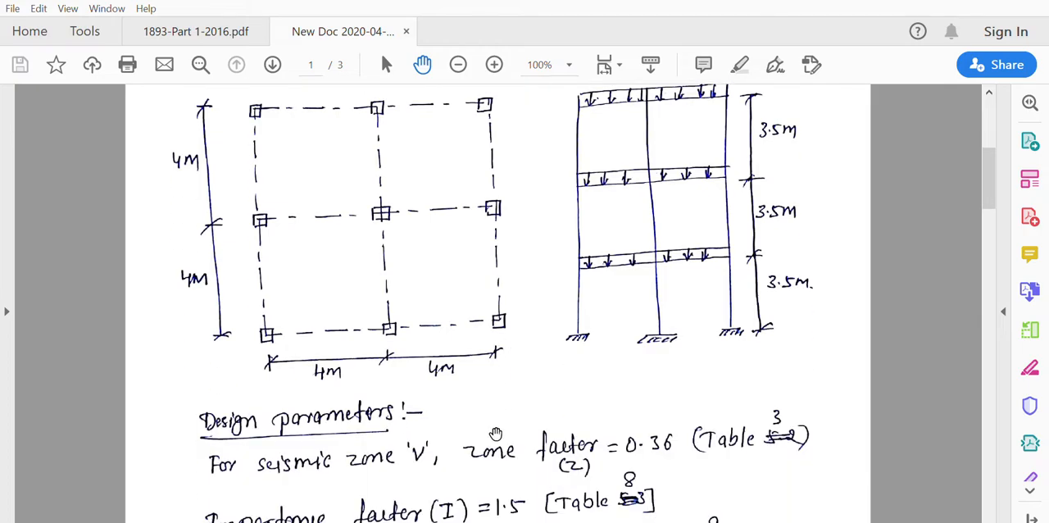
{"action": "mouse_move", "coordinate": [462, 390]}
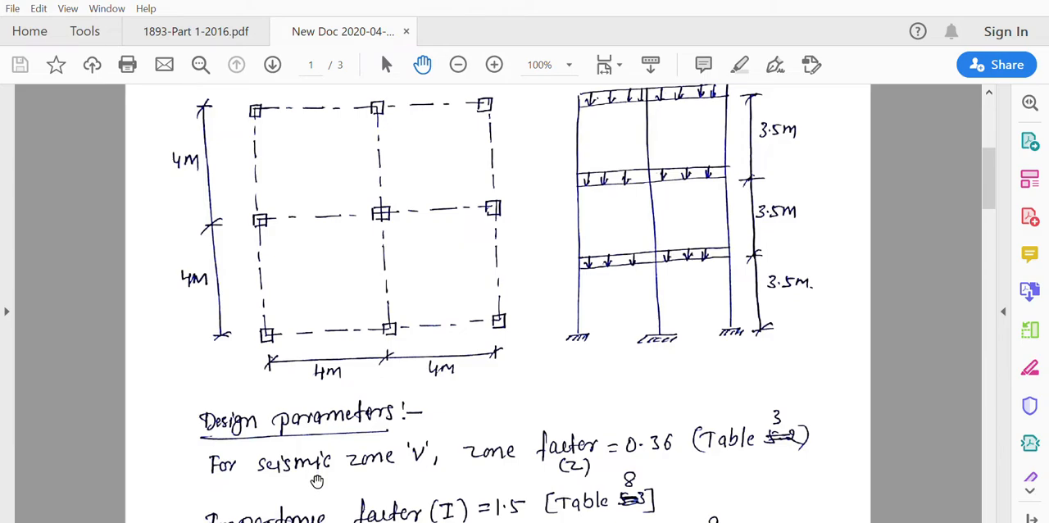
{"action": "mouse_move", "coordinate": [298, 482]}
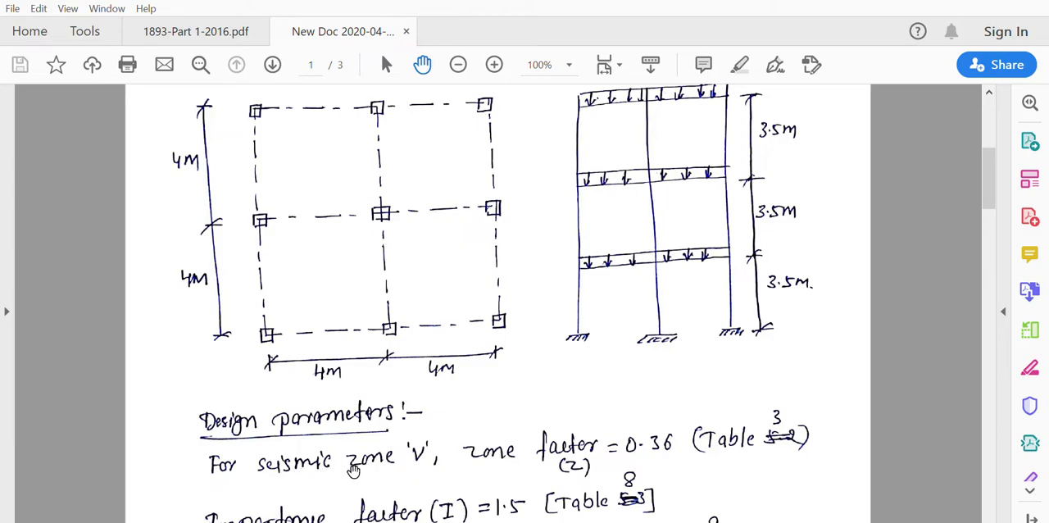
{"action": "mouse_move", "coordinate": [533, 467]}
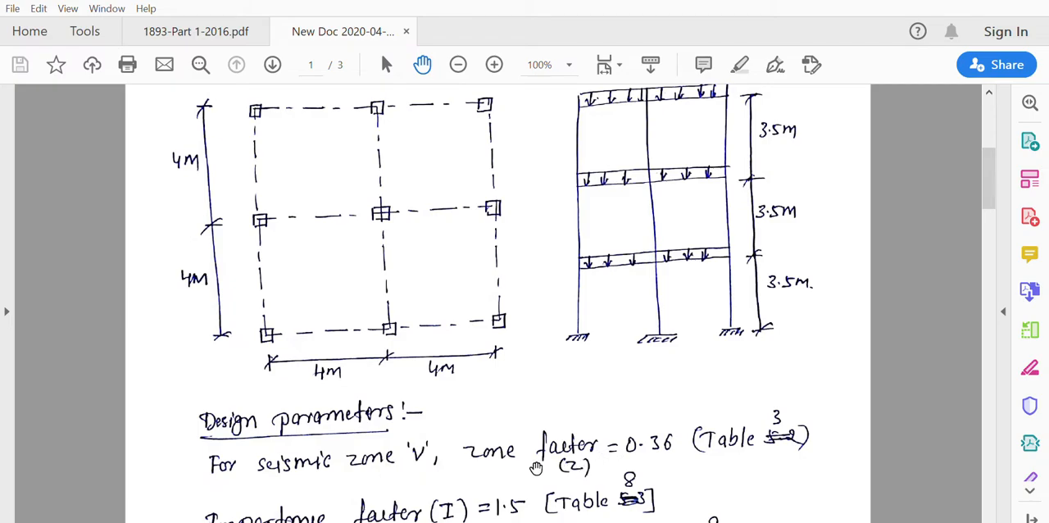
{"action": "mouse_move", "coordinate": [770, 434]}
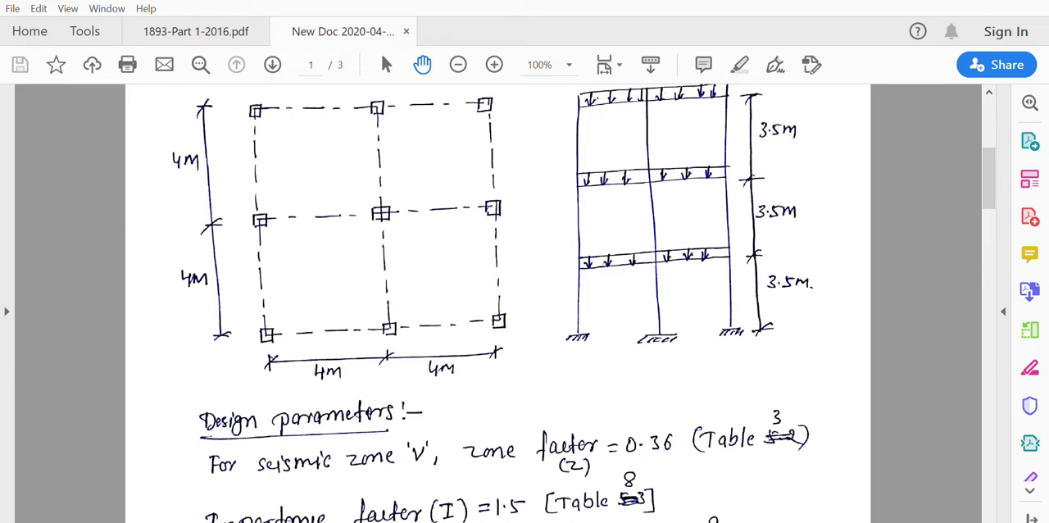
Return to the IS 1893 PDF at Table 3, showing zone factor 0.36 for zone V
{"action": "left_click", "coordinate": [195, 32]}
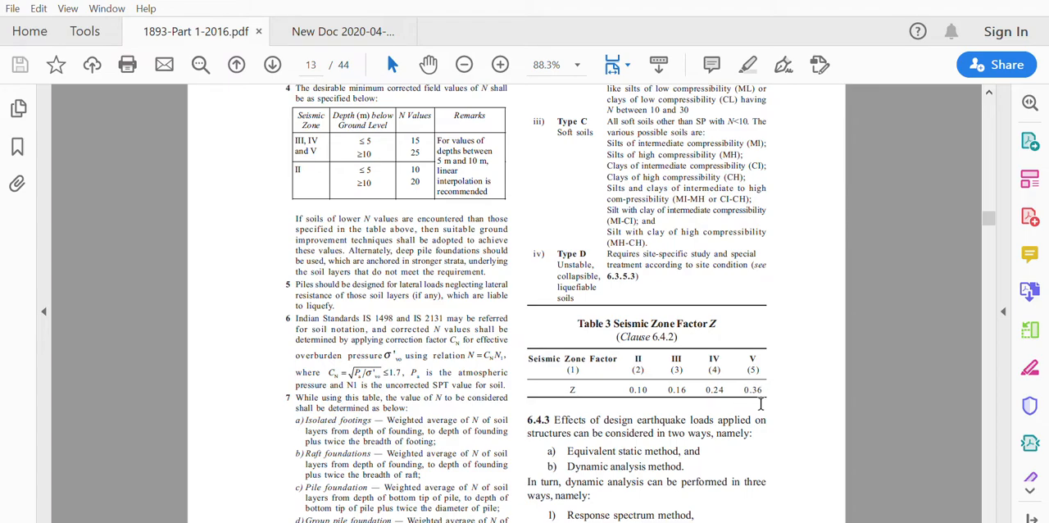
{"action": "mouse_move", "coordinate": [760, 406]}
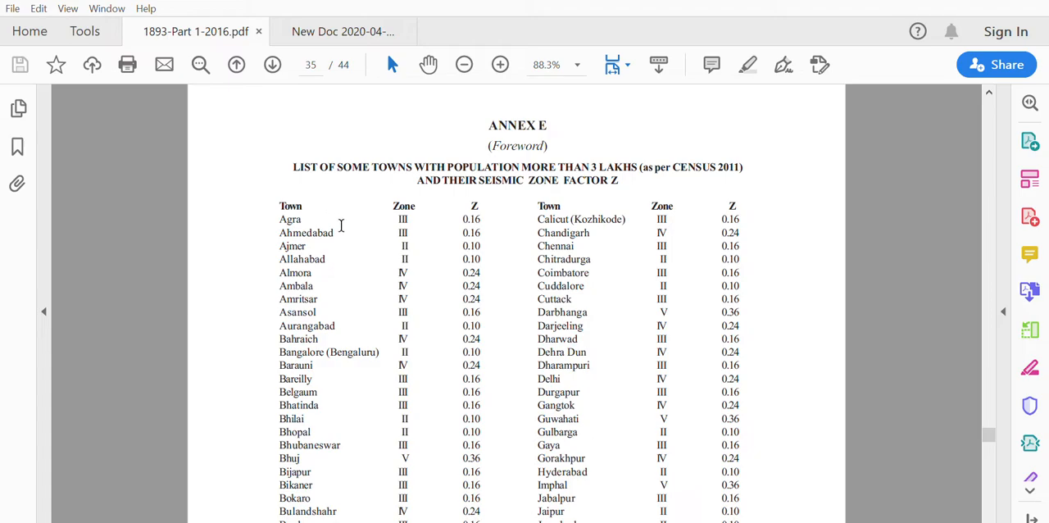
{"action": "mouse_move", "coordinate": [472, 200]}
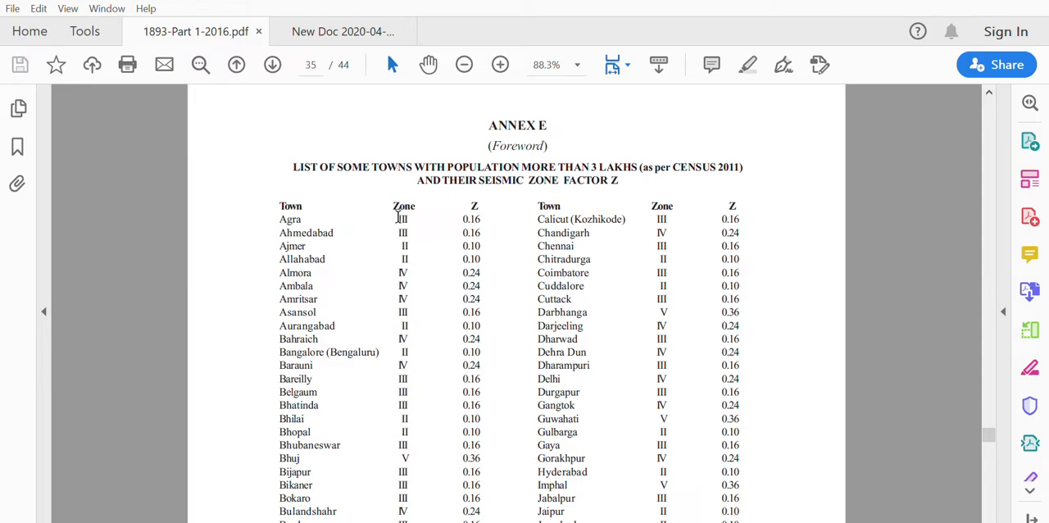
{"action": "mouse_move", "coordinate": [455, 393]}
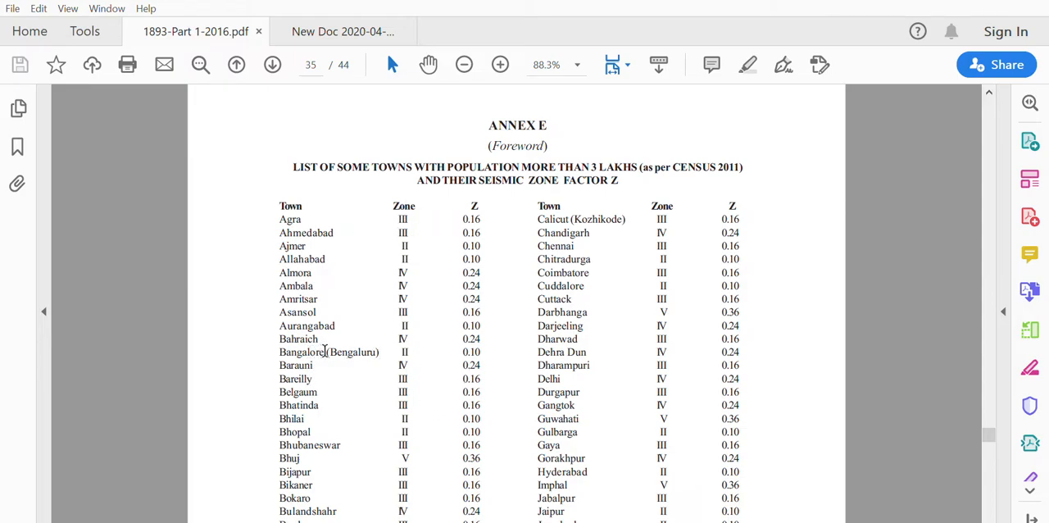
{"action": "mouse_move", "coordinate": [418, 327]}
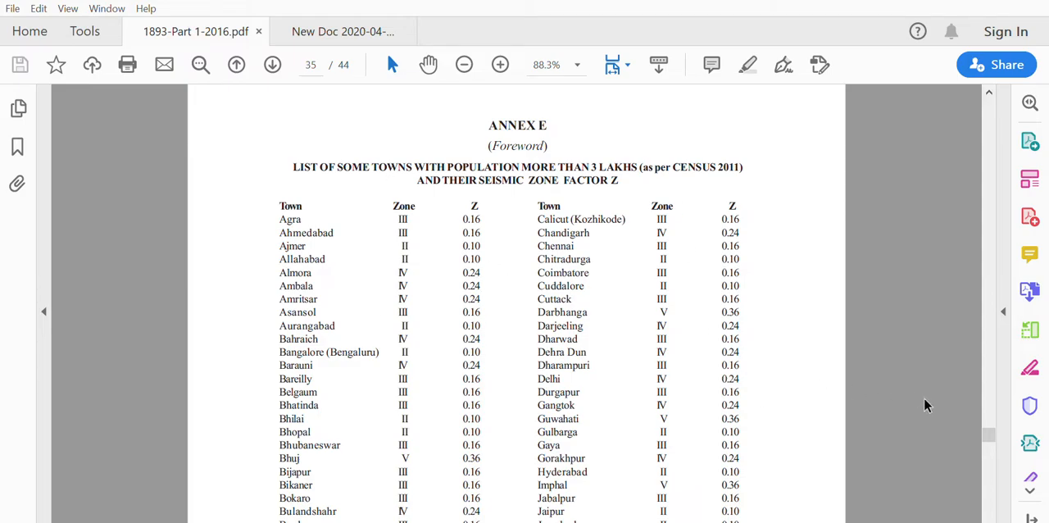
{"action": "mouse_move", "coordinate": [623, 512]}
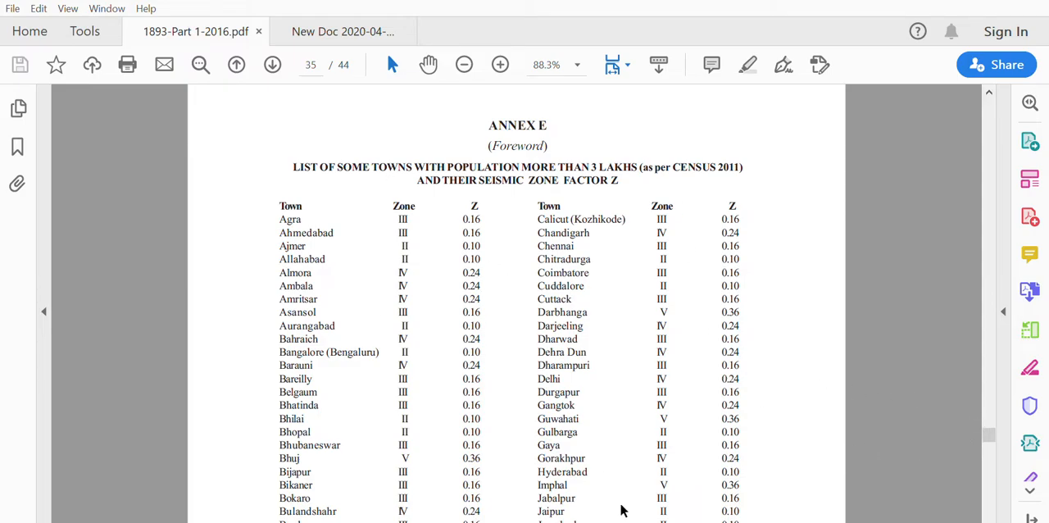
Check the solution's importance factor, then locate Table 8 in IS 1893 giving 1.5 for community buildings
{"action": "left_click", "coordinate": [341, 31]}
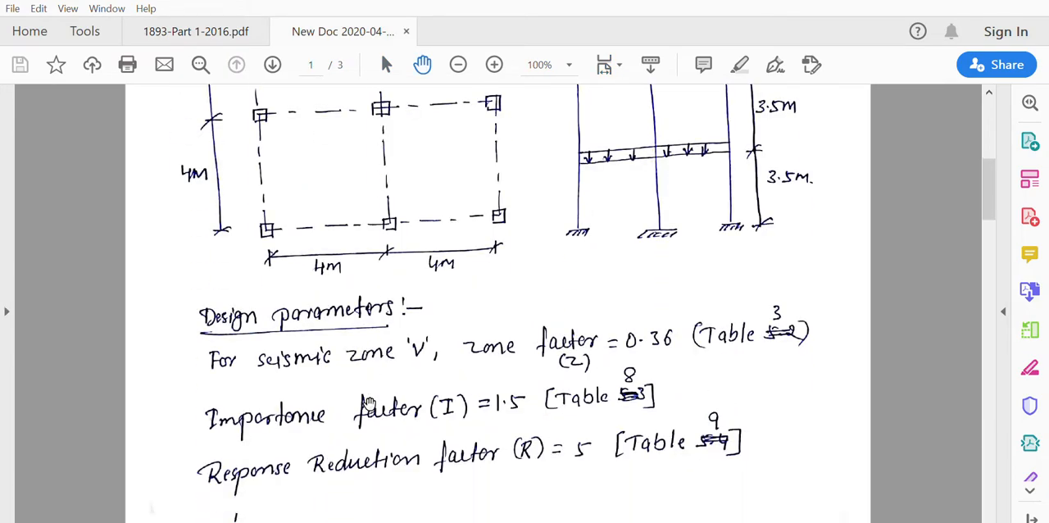
{"action": "scroll", "scroll_direction": "down", "scroll_amount": 3}
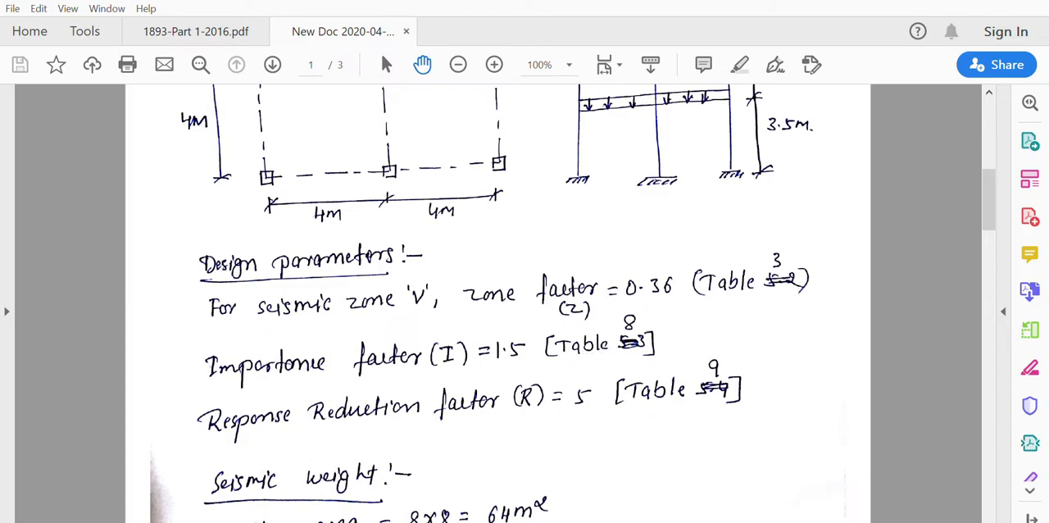
{"action": "left_click", "coordinate": [195, 31]}
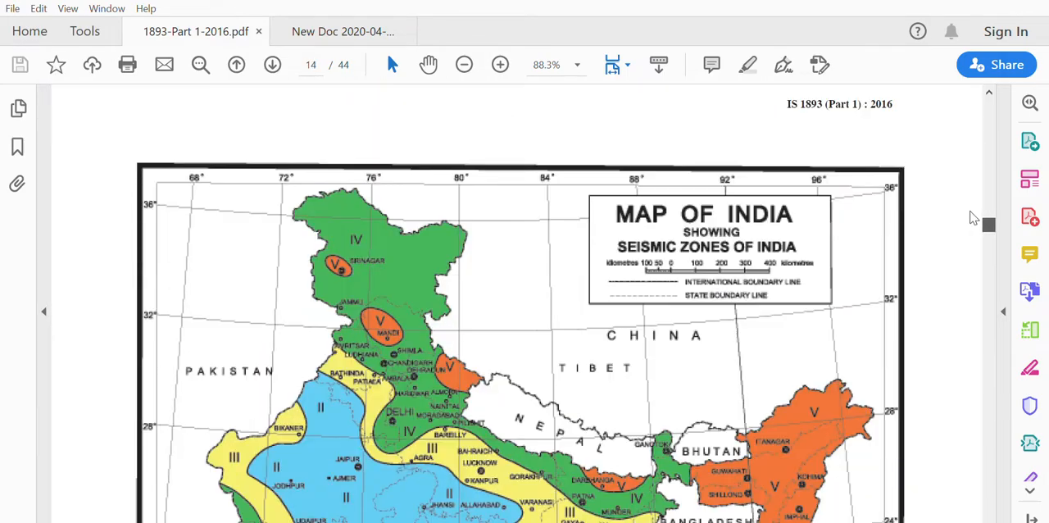
{"action": "scroll", "scroll_direction": "down", "scroll_amount": 3}
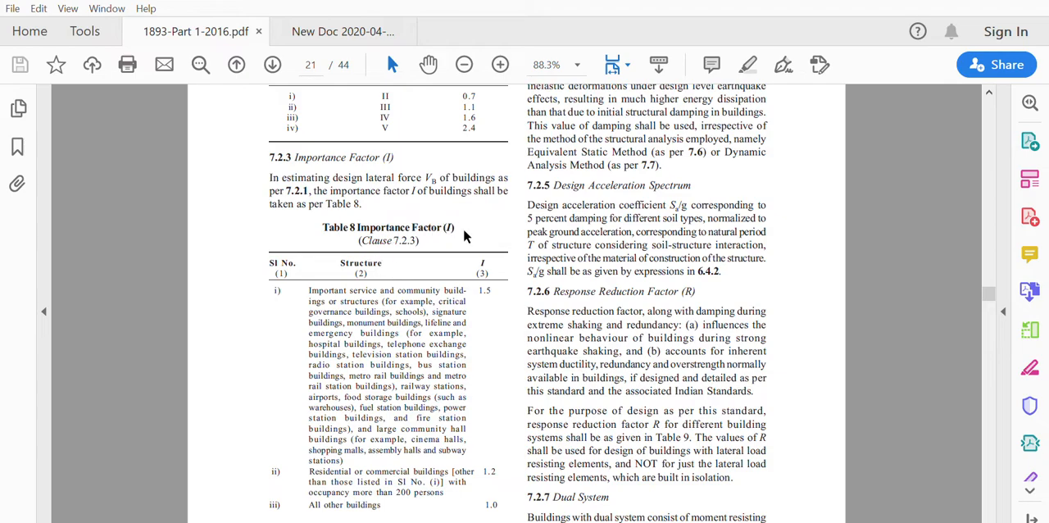
{"action": "mouse_move", "coordinate": [447, 272]}
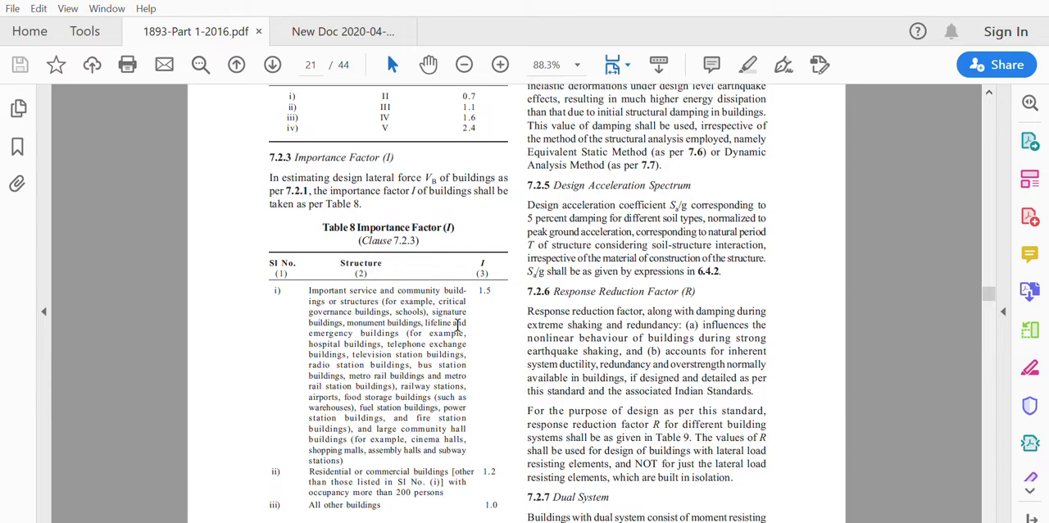
{"action": "mouse_move", "coordinate": [458, 324]}
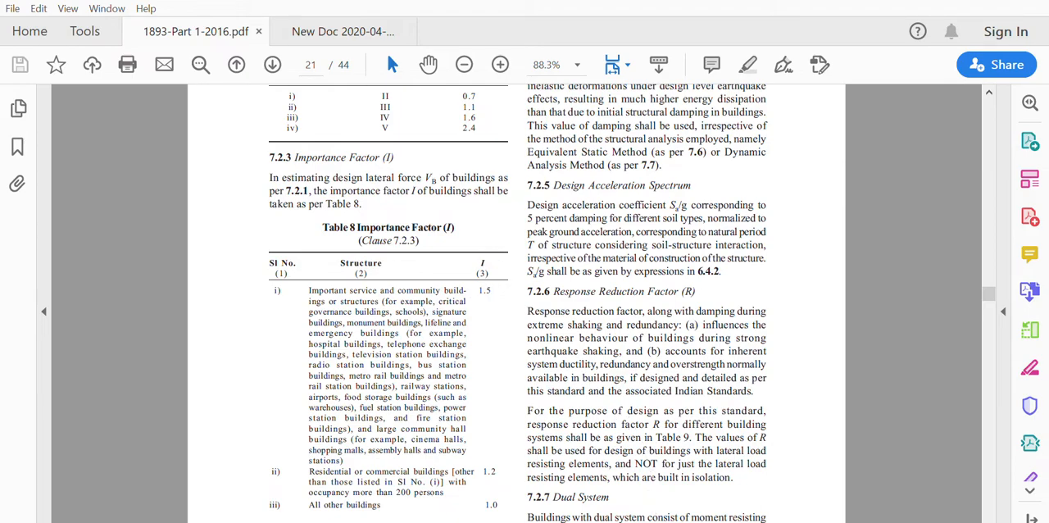
Return to the handwritten solution's seismic weight section with floor area 8×8 = 64 m²
{"action": "left_click", "coordinate": [341, 31]}
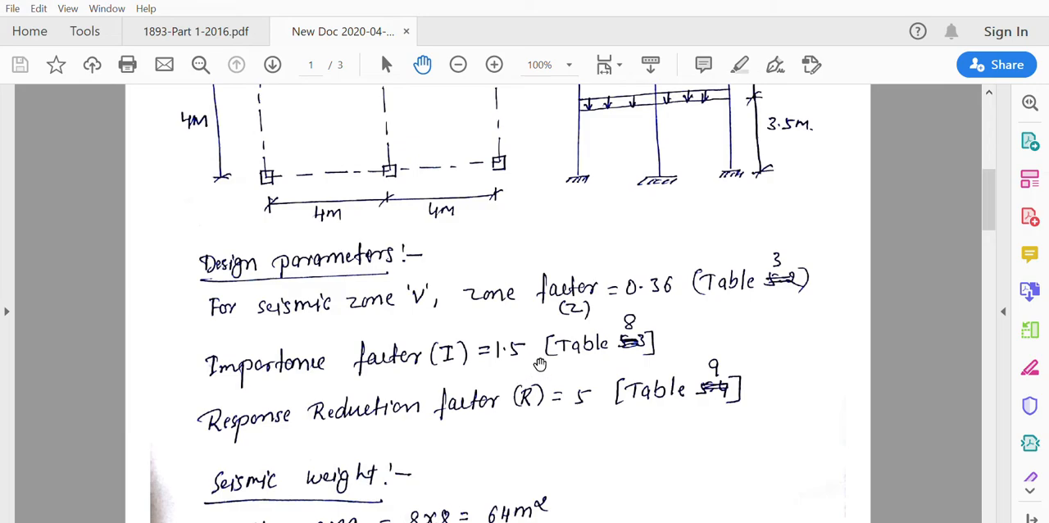
{"action": "mouse_move", "coordinate": [544, 370]}
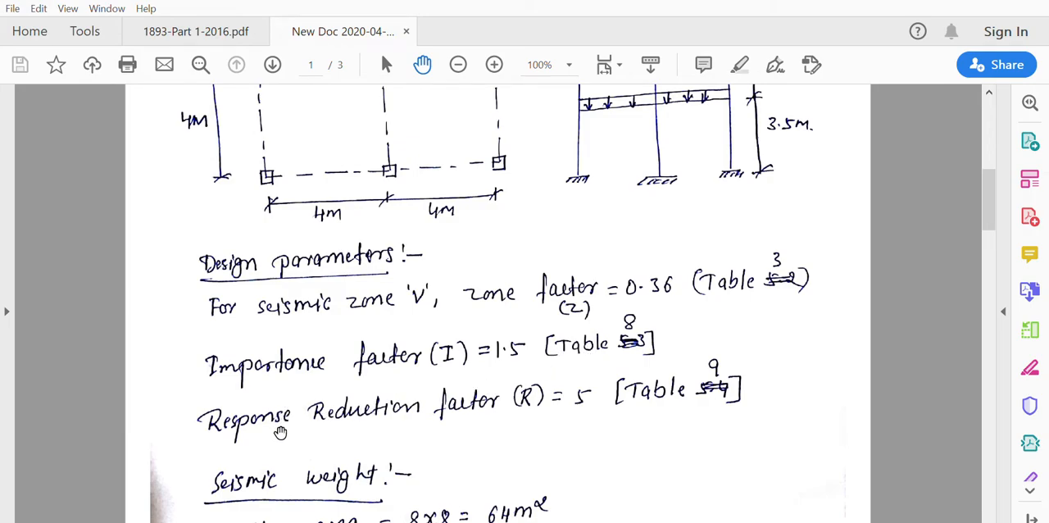
{"action": "mouse_move", "coordinate": [547, 411]}
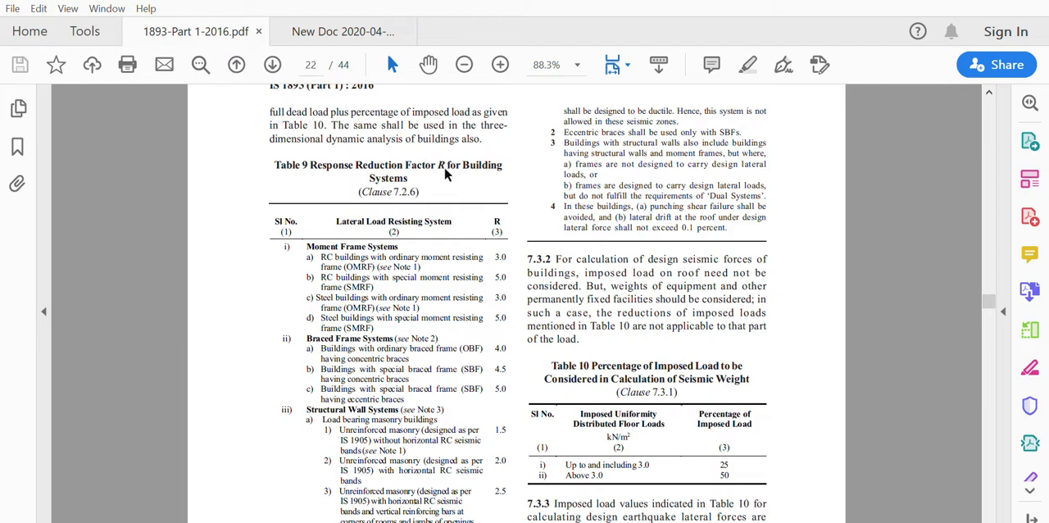
{"action": "mouse_move", "coordinate": [445, 182]}
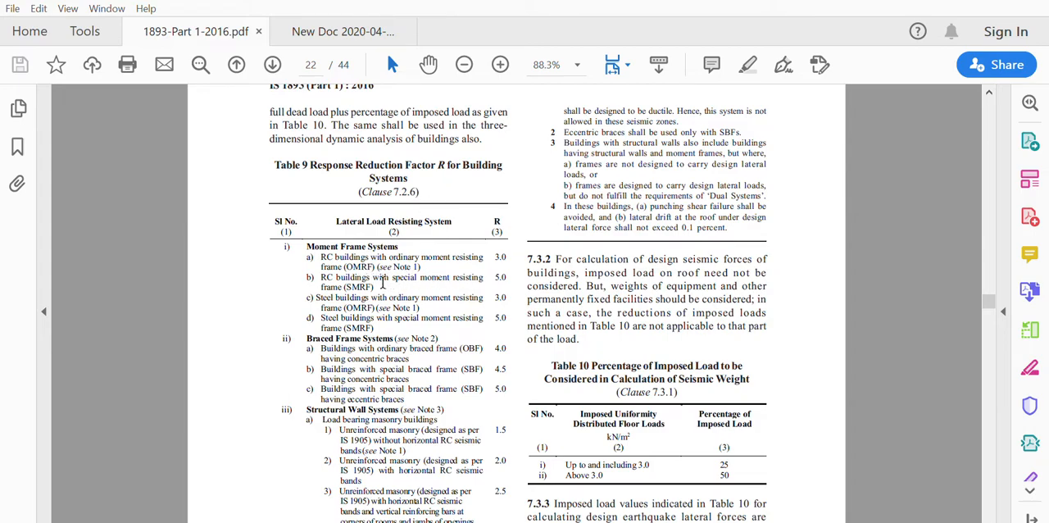
{"action": "mouse_move", "coordinate": [475, 276]}
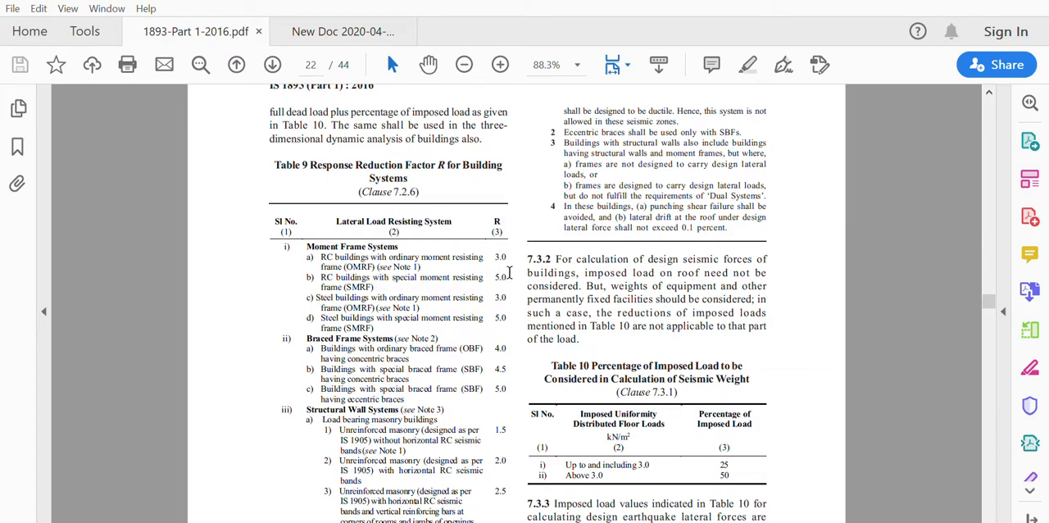
{"action": "left_click", "coordinate": [343, 31]}
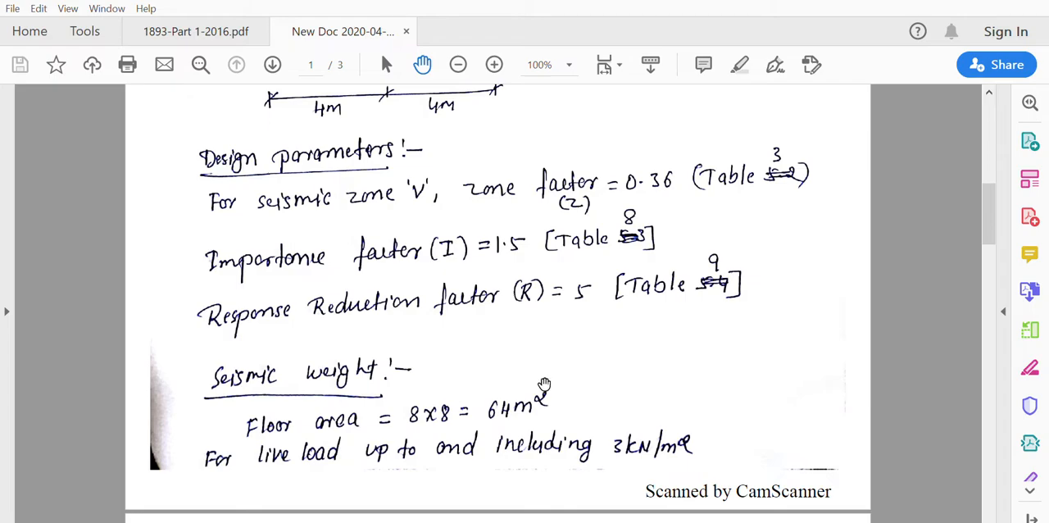
Scroll the solution, then locate Table 10 in IS 1893 giving 25% imposed load up to 3.0 kN/m²
{"action": "scroll", "scroll_direction": "down", "scroll_amount": 3}
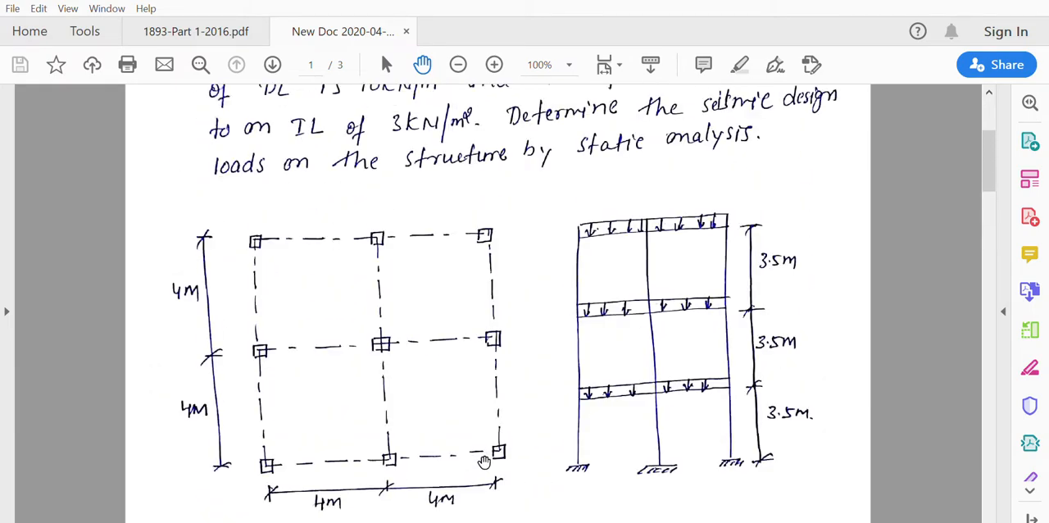
{"action": "mouse_move", "coordinate": [265, 285]}
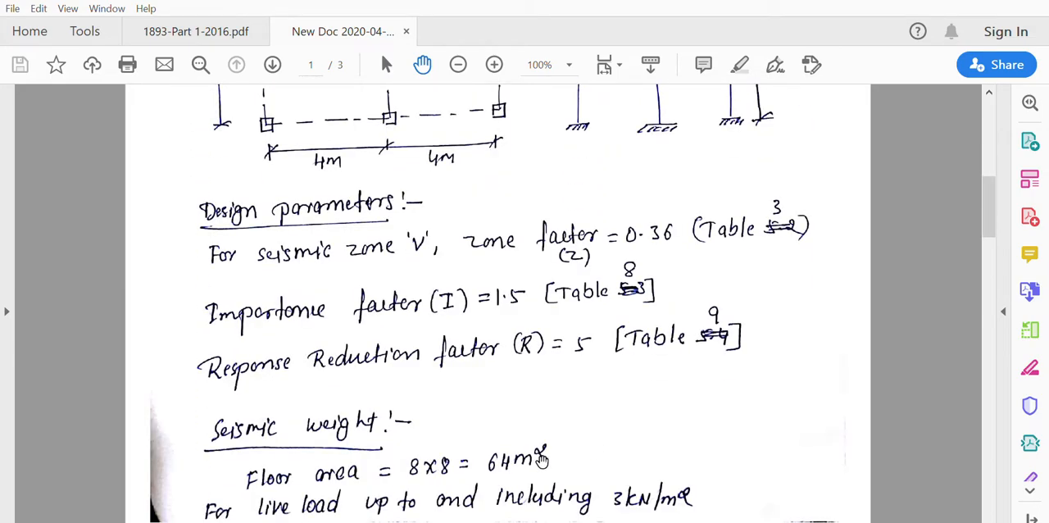
{"action": "mouse_move", "coordinate": [462, 479]}
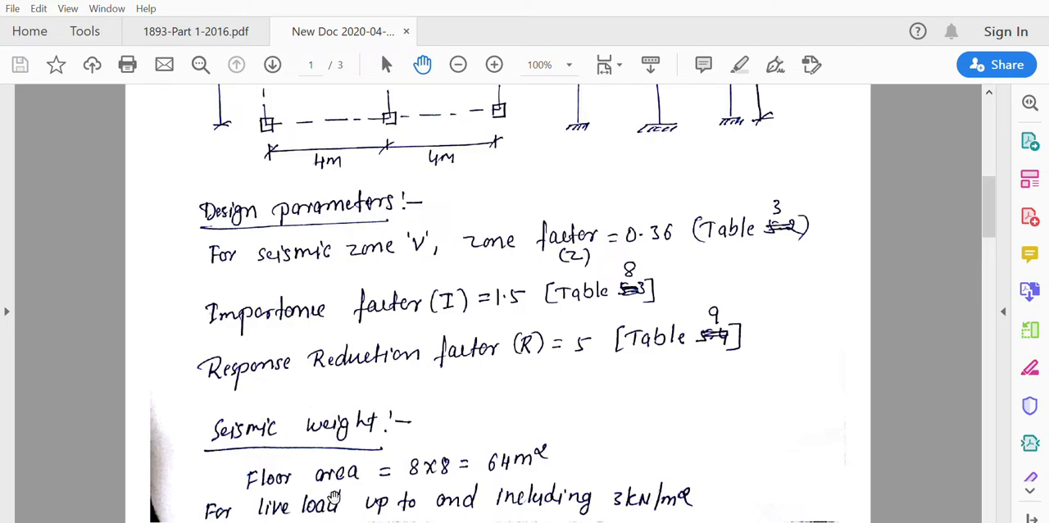
{"action": "mouse_move", "coordinate": [342, 490]}
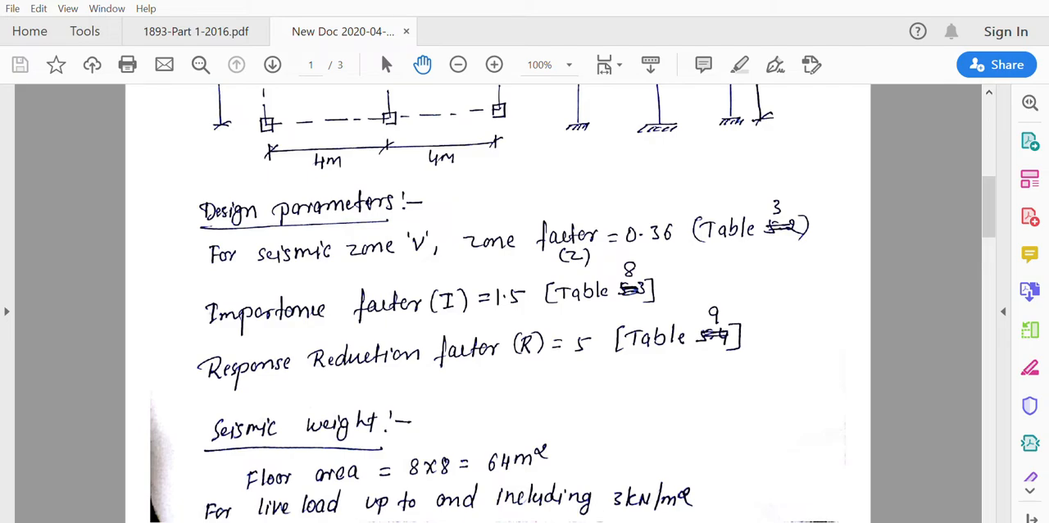
{"action": "left_click", "coordinate": [195, 31]}
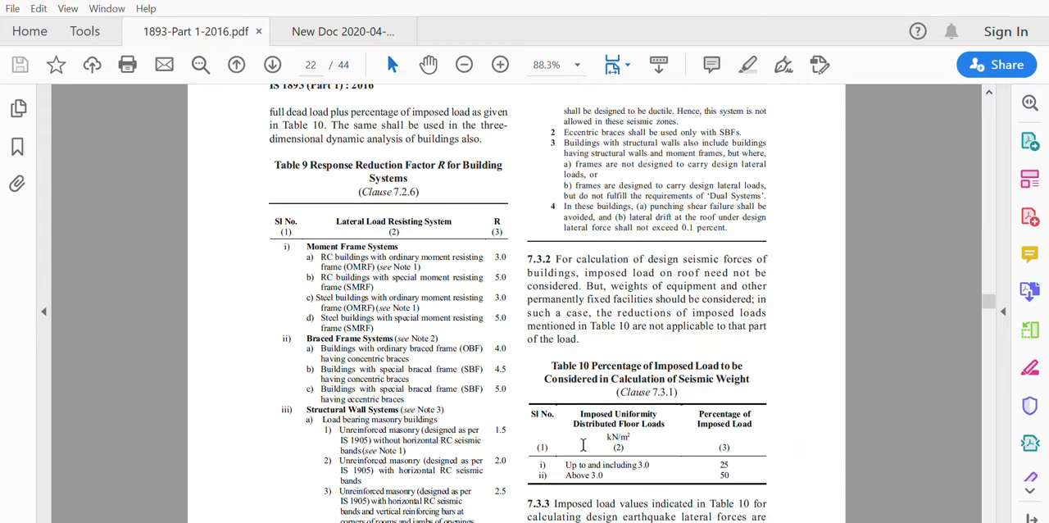
{"action": "scroll", "scroll_direction": "down", "scroll_amount": 3}
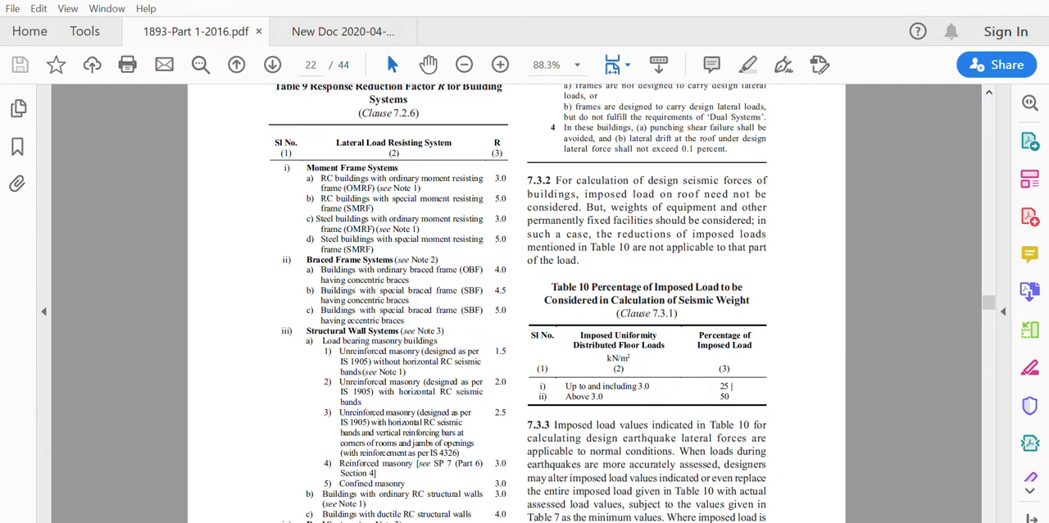
Return to the solution and scroll to floor weight 688 kN, roof 640 kN, total 2016 kN
{"action": "left_click", "coordinate": [341, 31]}
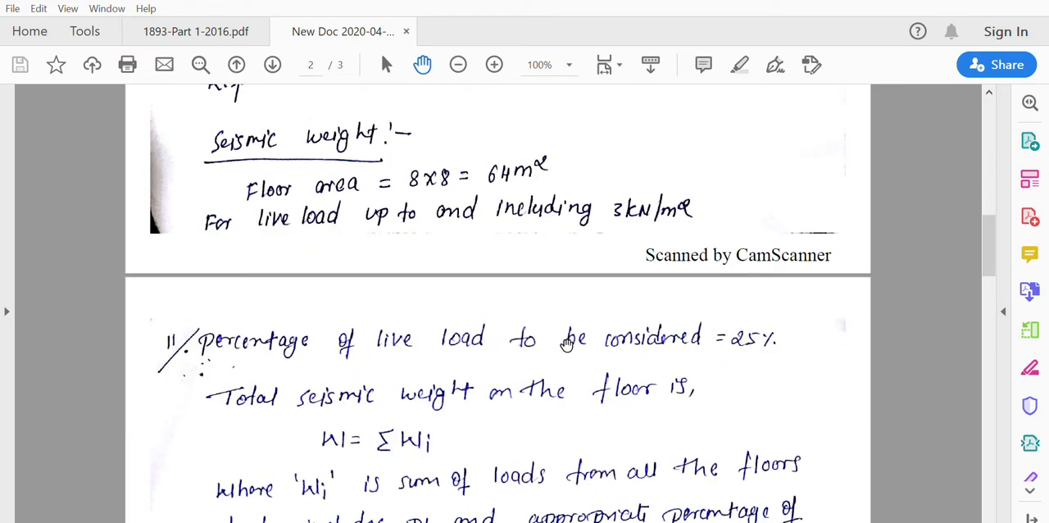
{"action": "mouse_move", "coordinate": [756, 341]}
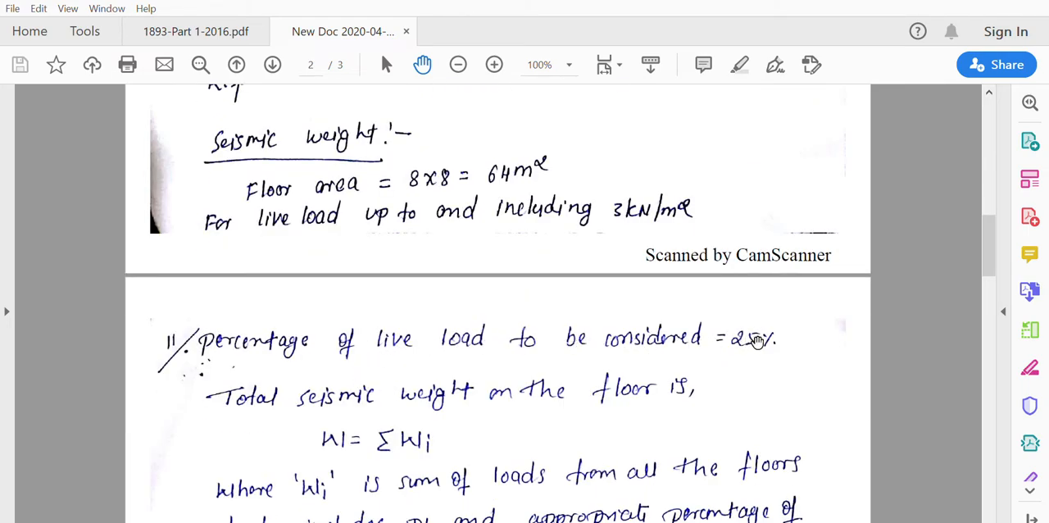
{"action": "scroll", "scroll_direction": "down", "scroll_amount": 3}
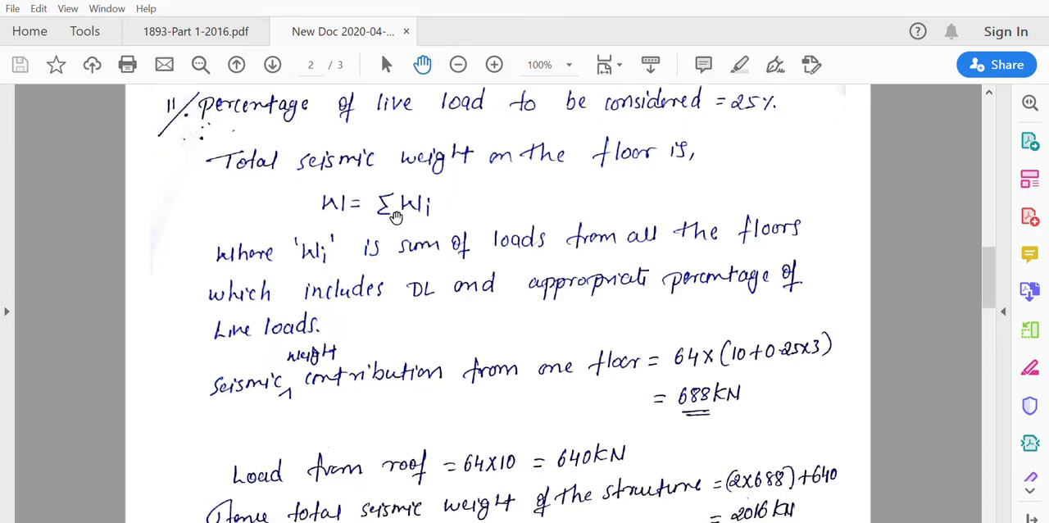
{"action": "mouse_move", "coordinate": [534, 167]}
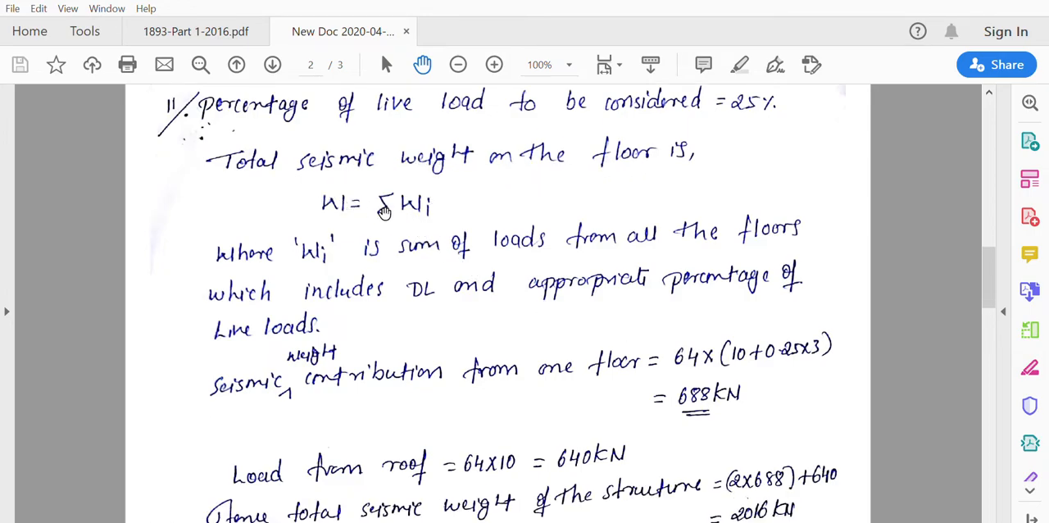
{"action": "mouse_move", "coordinate": [418, 246]}
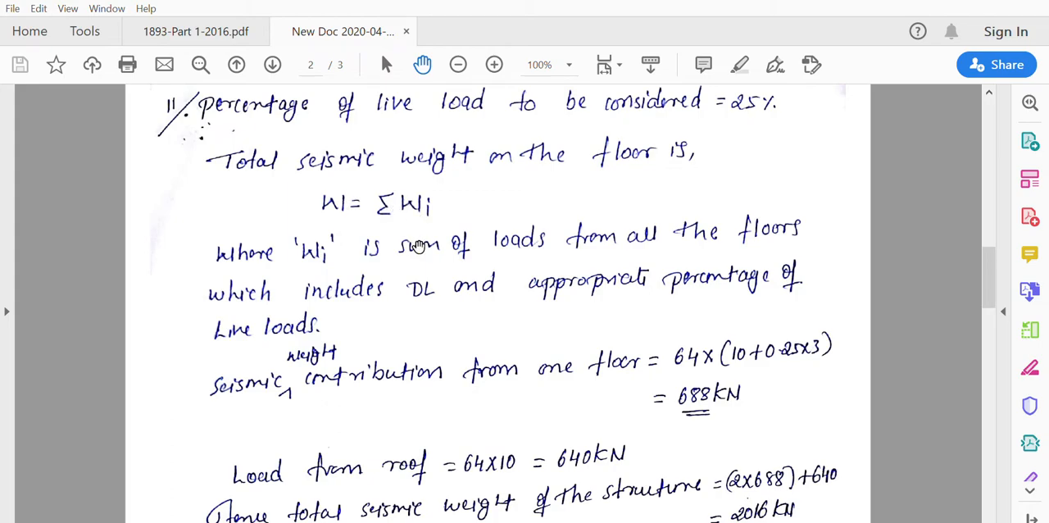
{"action": "mouse_move", "coordinate": [689, 251]}
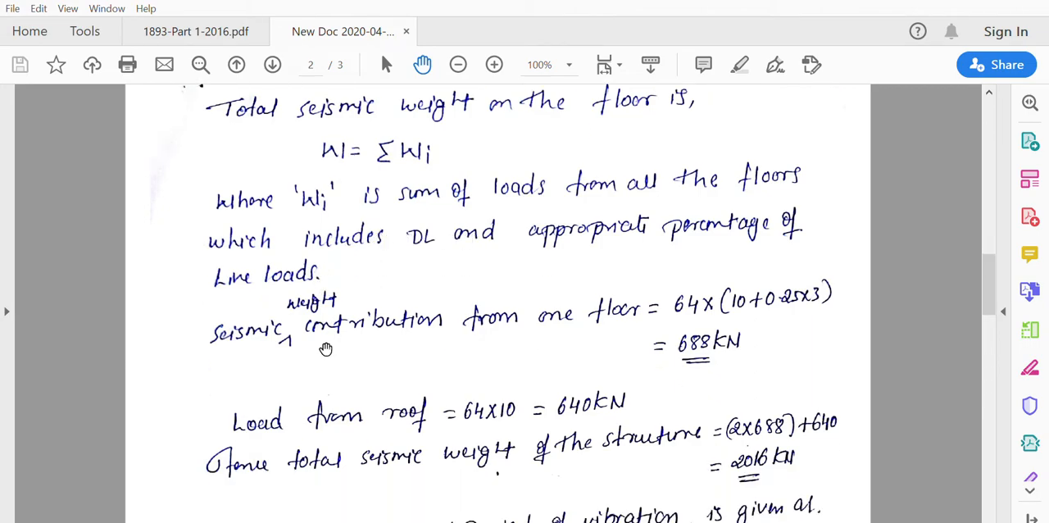
{"action": "scroll", "scroll_direction": "down", "scroll_amount": 3}
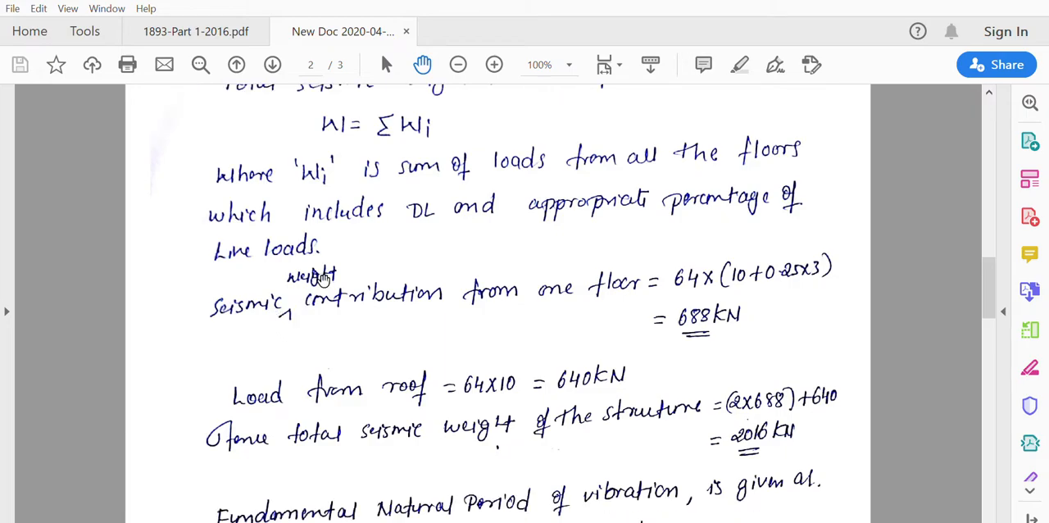
{"action": "mouse_move", "coordinate": [605, 310]}
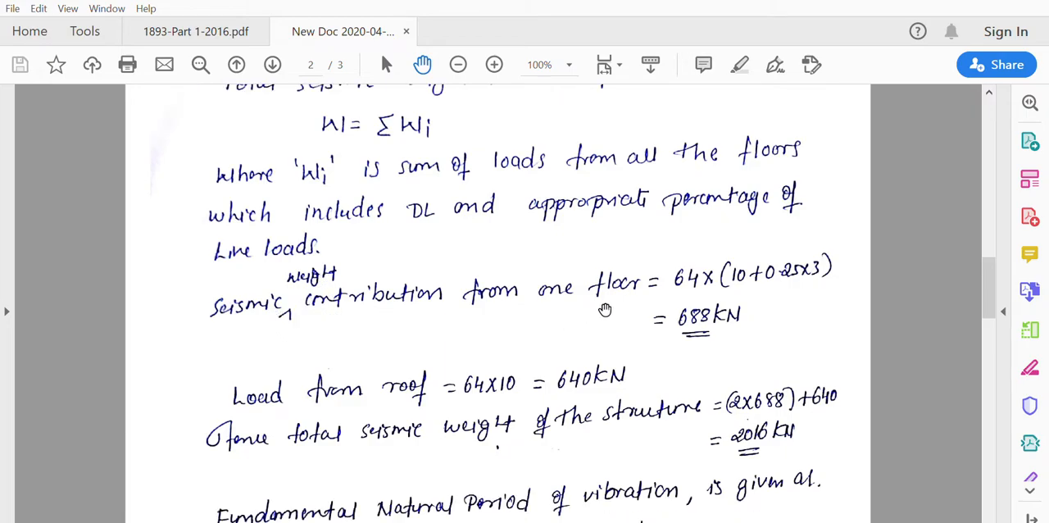
{"action": "mouse_move", "coordinate": [586, 308]}
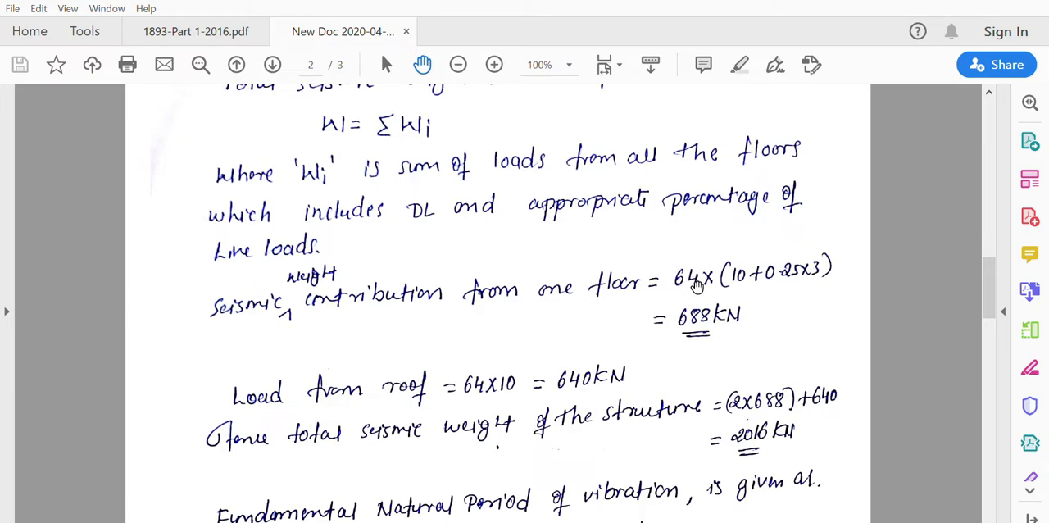
{"action": "mouse_move", "coordinate": [744, 292]}
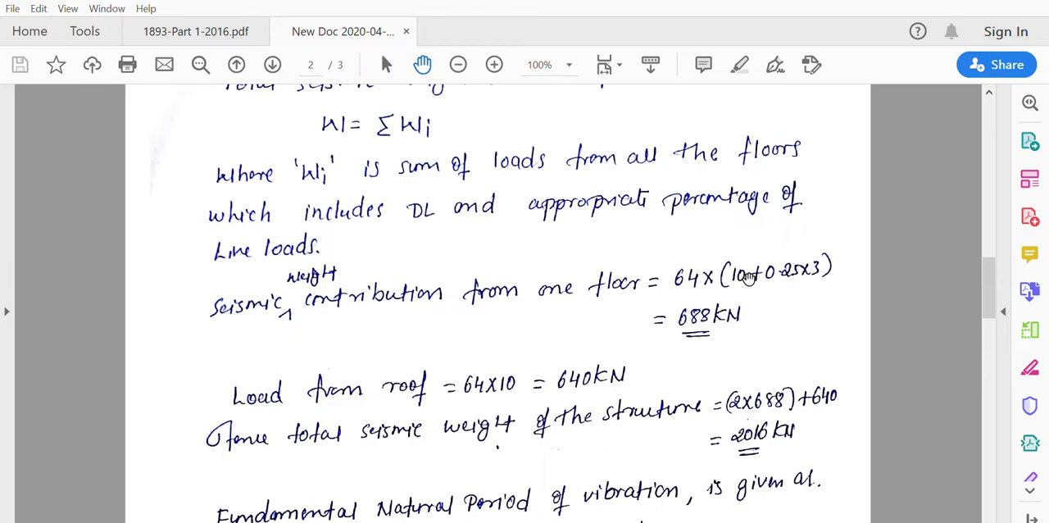
{"action": "mouse_move", "coordinate": [767, 283]}
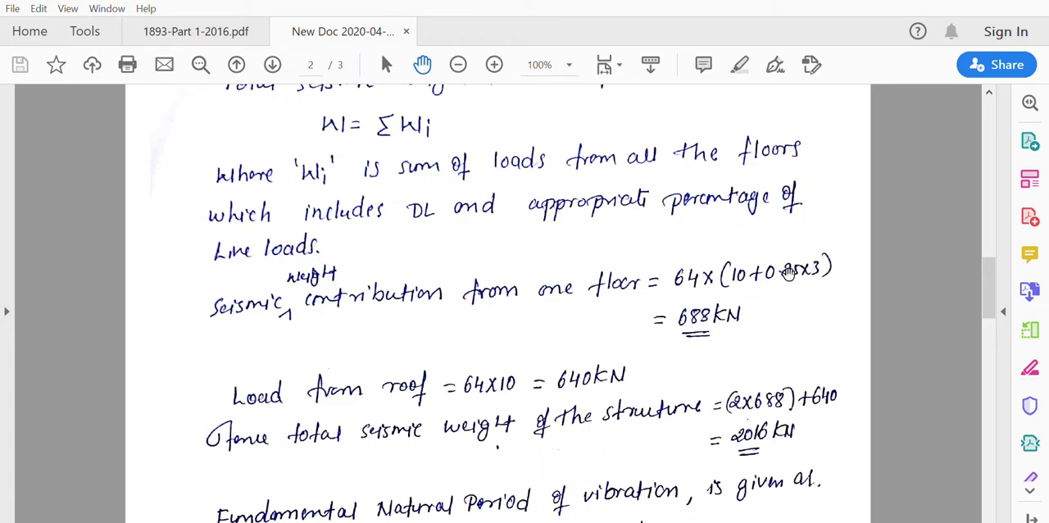
{"action": "mouse_move", "coordinate": [688, 303]}
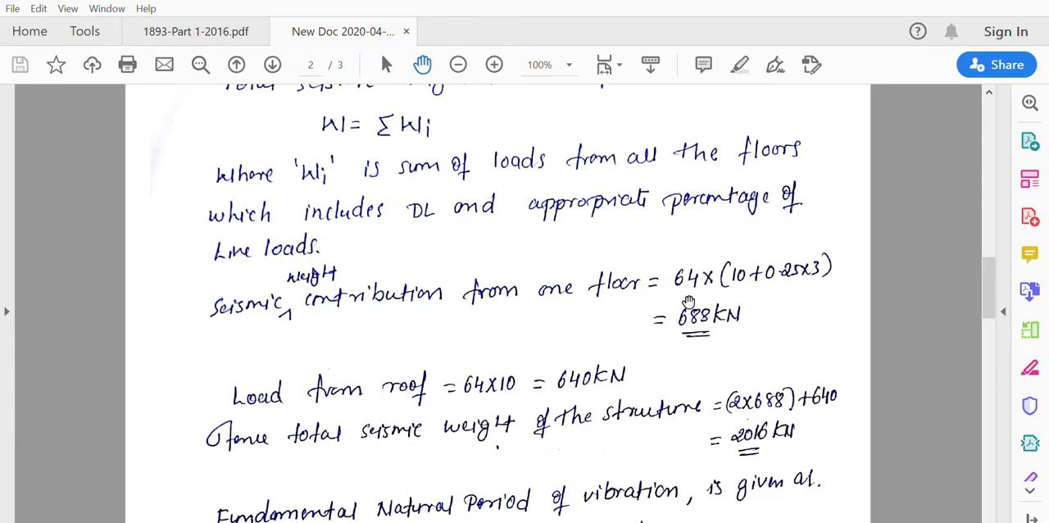
{"action": "mouse_move", "coordinate": [729, 343]}
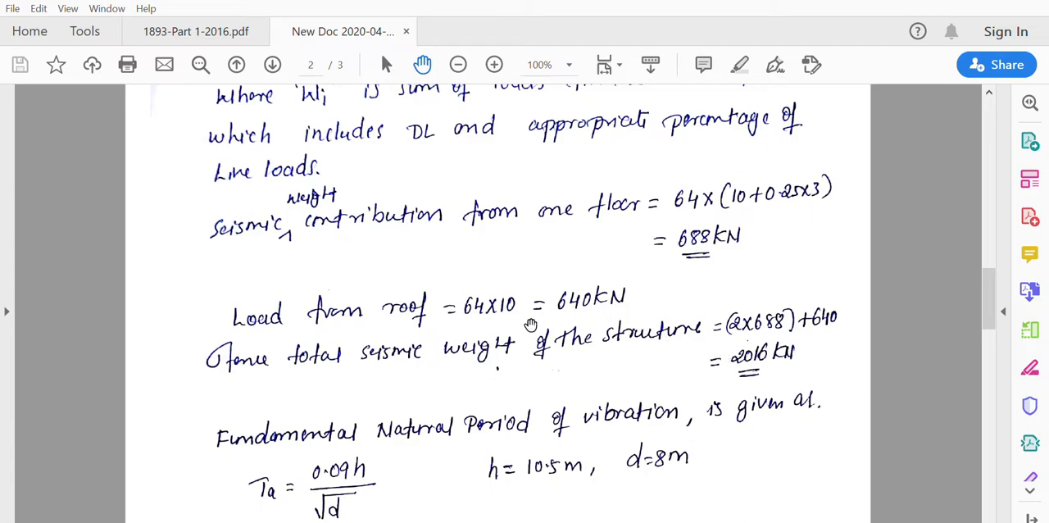
{"action": "mouse_move", "coordinate": [378, 326]}
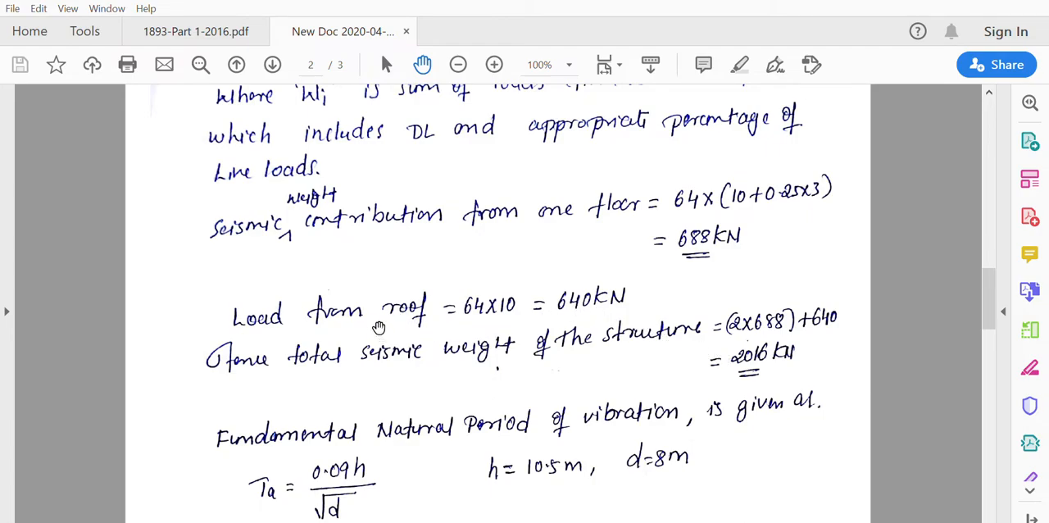
{"action": "mouse_move", "coordinate": [818, 184]}
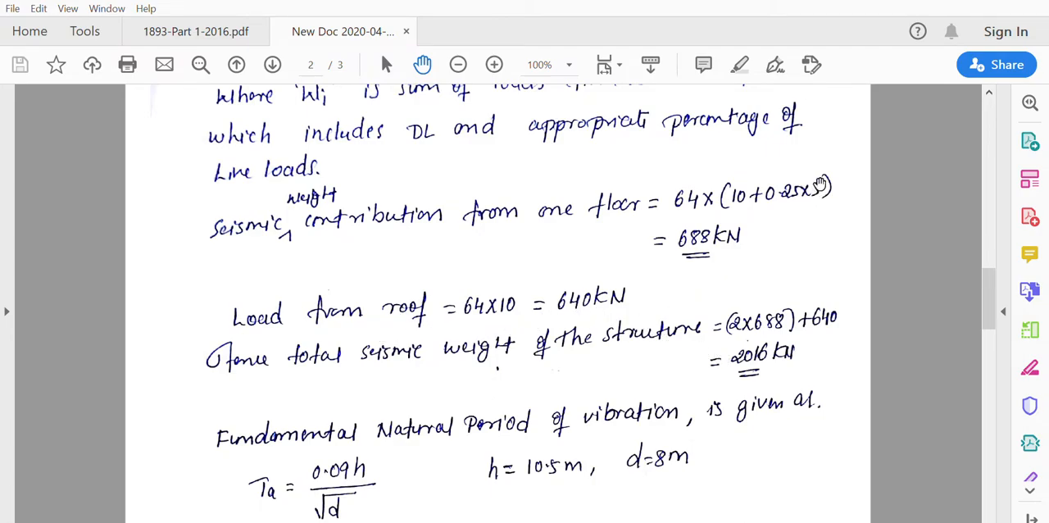
{"action": "mouse_move", "coordinate": [450, 320]}
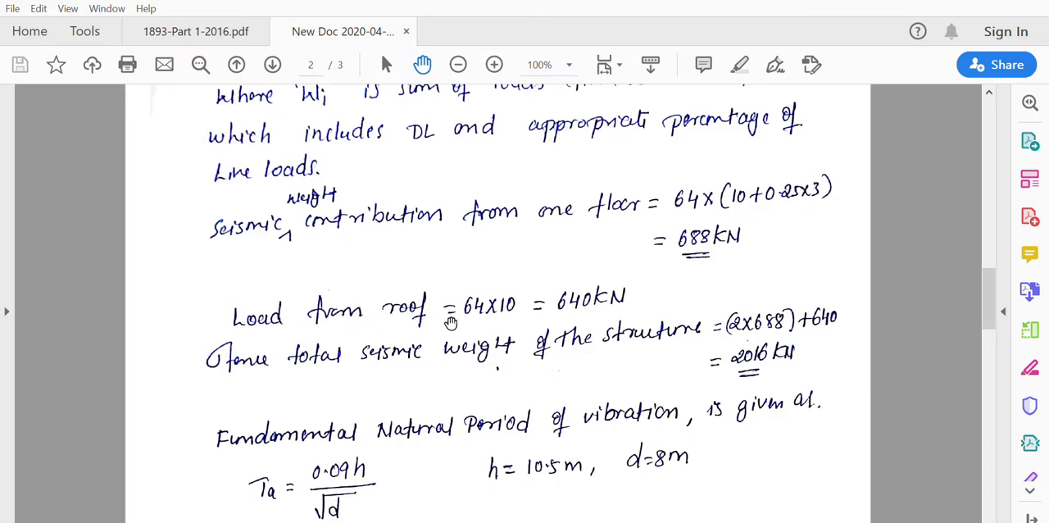
{"action": "mouse_move", "coordinate": [467, 315]}
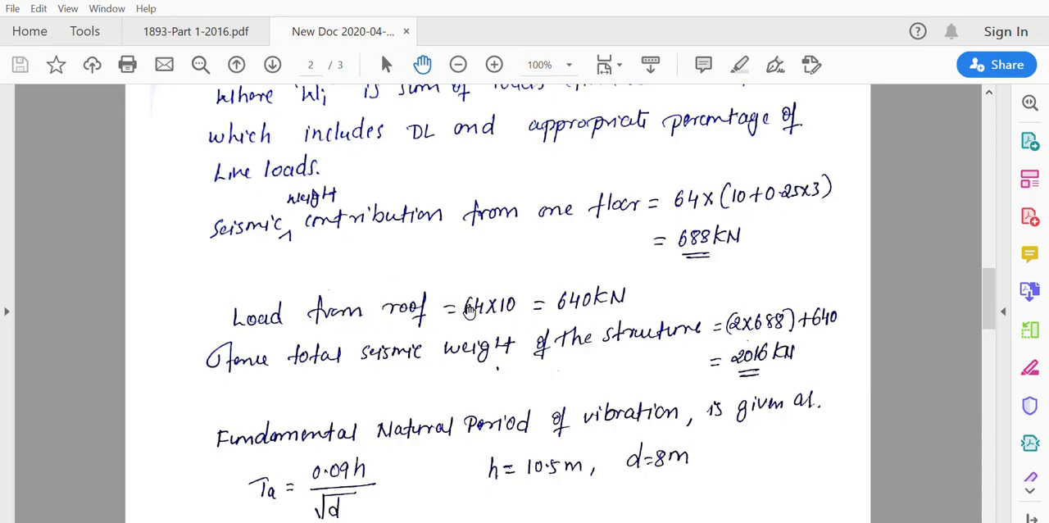
{"action": "mouse_move", "coordinate": [580, 310]}
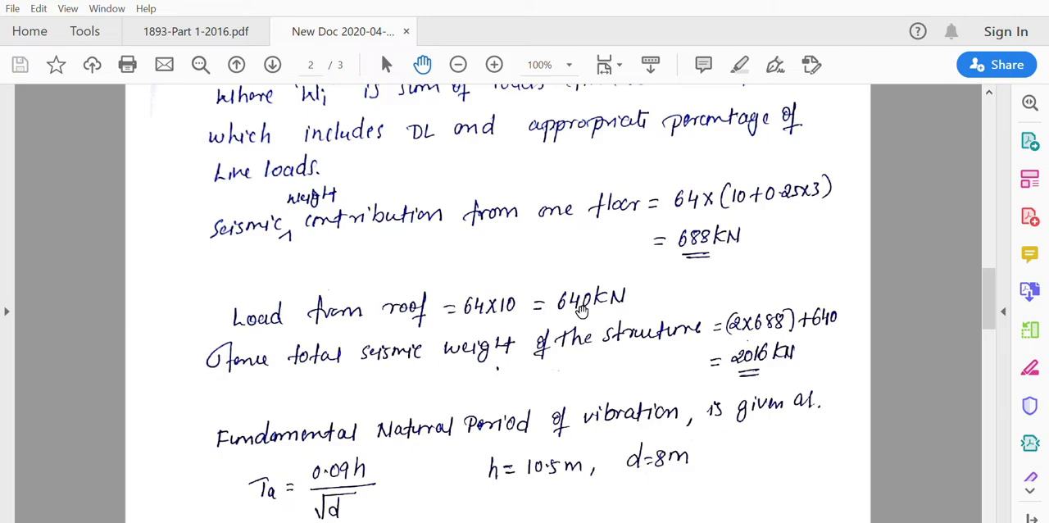
{"action": "mouse_move", "coordinate": [544, 344]}
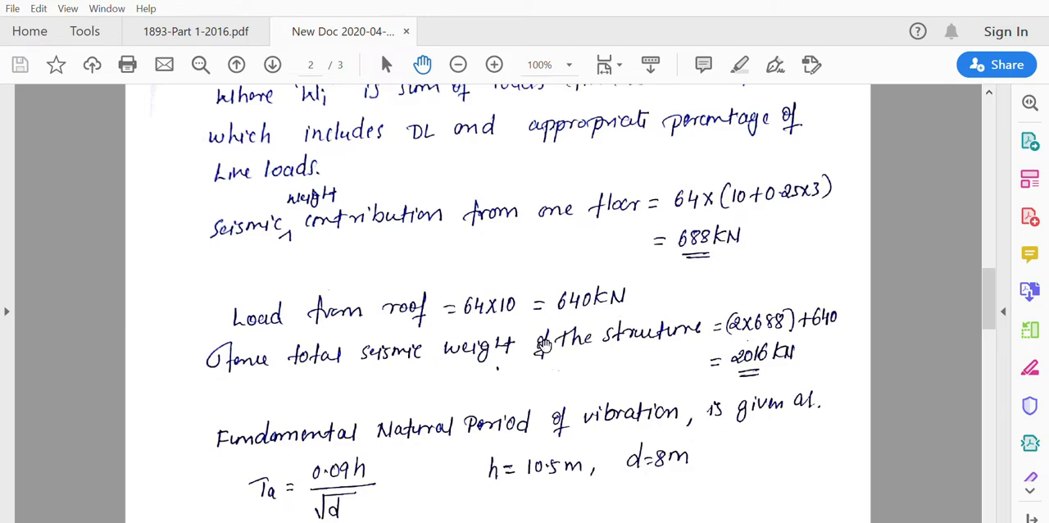
{"action": "mouse_move", "coordinate": [423, 370]}
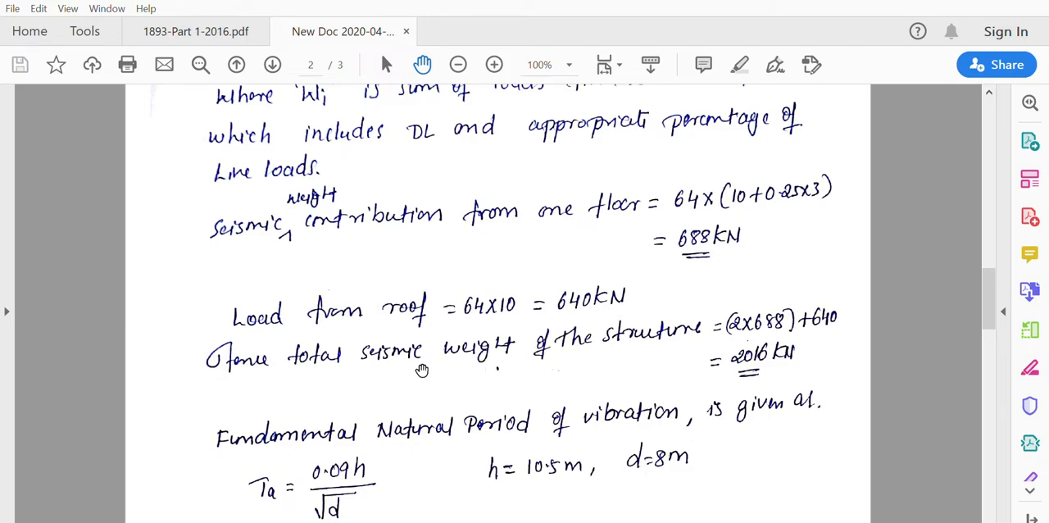
{"action": "mouse_move", "coordinate": [751, 331]}
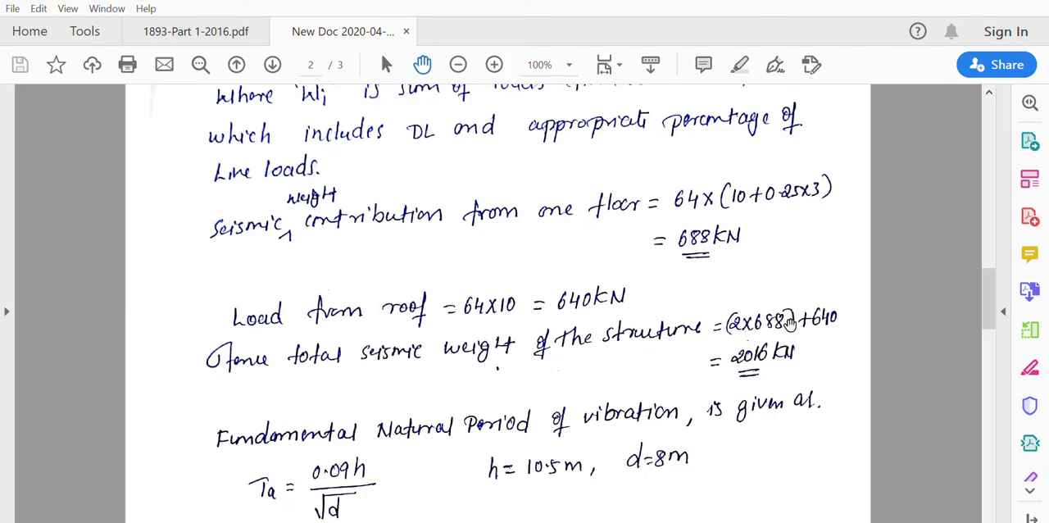
{"action": "mouse_move", "coordinate": [784, 364]}
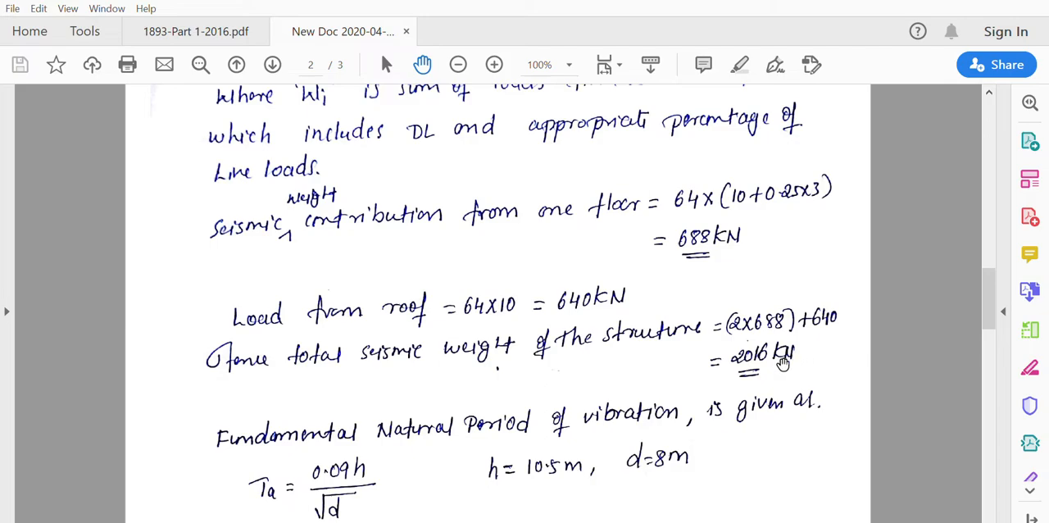
{"action": "mouse_move", "coordinate": [729, 361]}
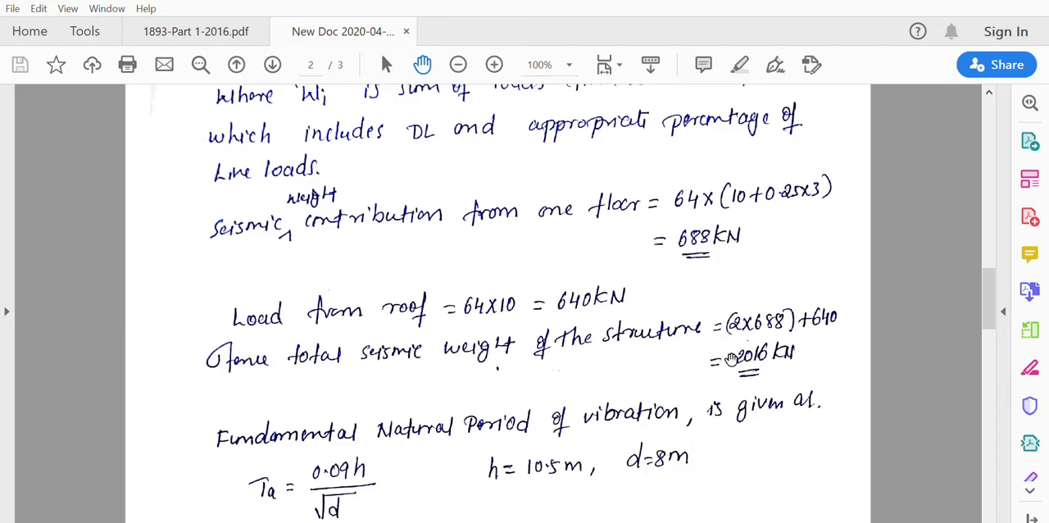
{"action": "mouse_move", "coordinate": [757, 369]}
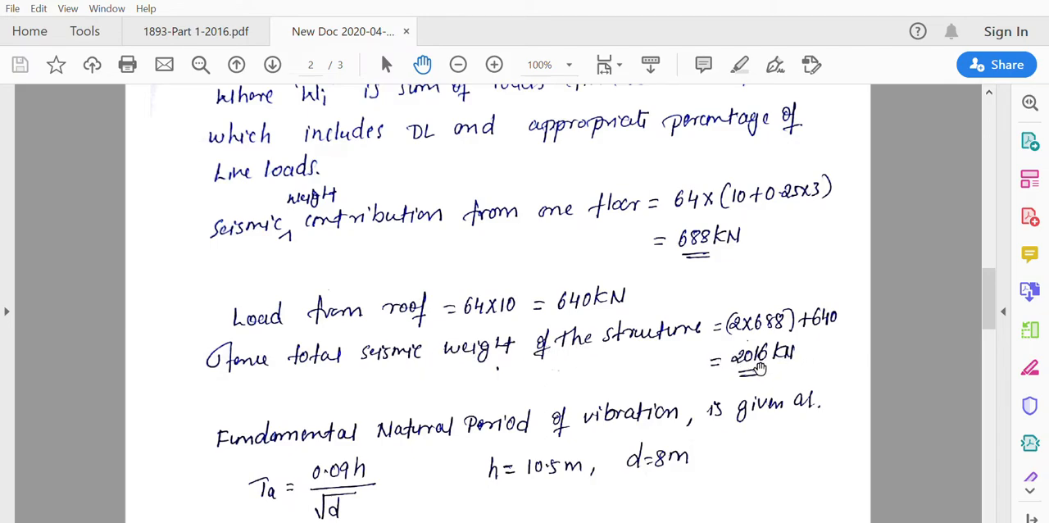
{"action": "mouse_move", "coordinate": [639, 355]}
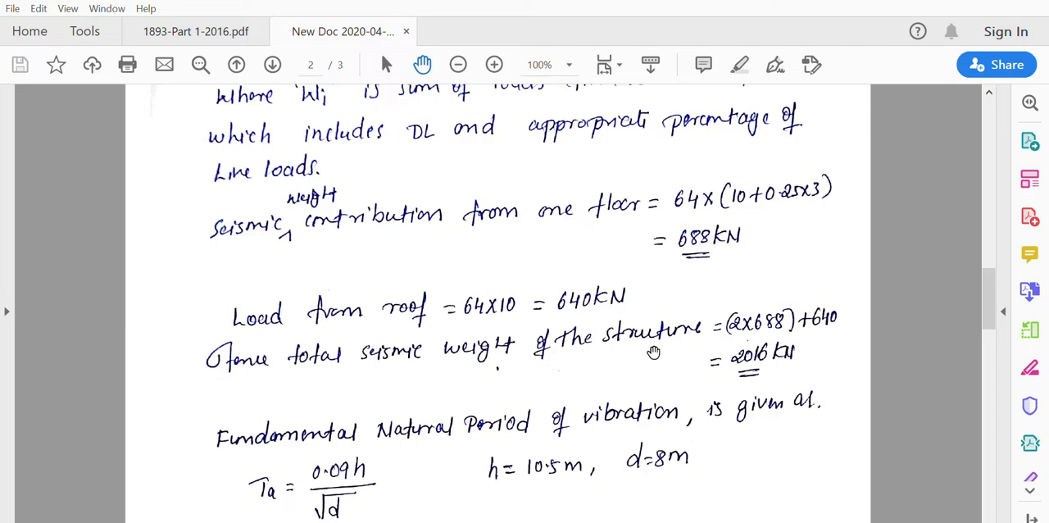
Scroll down to the natural period calculation Ta = 0.09×10.5/√8 = 0.334 s
{"action": "scroll", "scroll_direction": "down", "scroll_amount": 3}
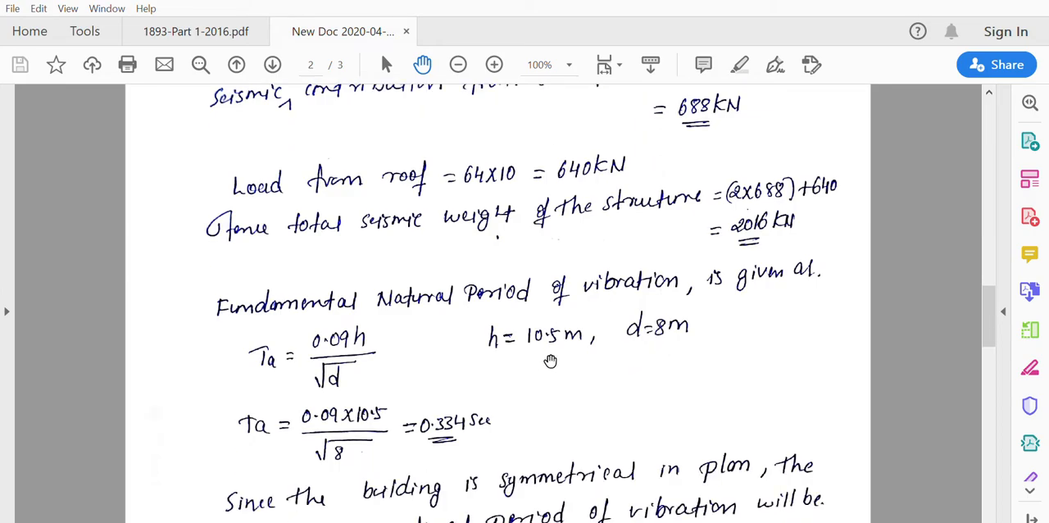
{"action": "mouse_move", "coordinate": [721, 521]}
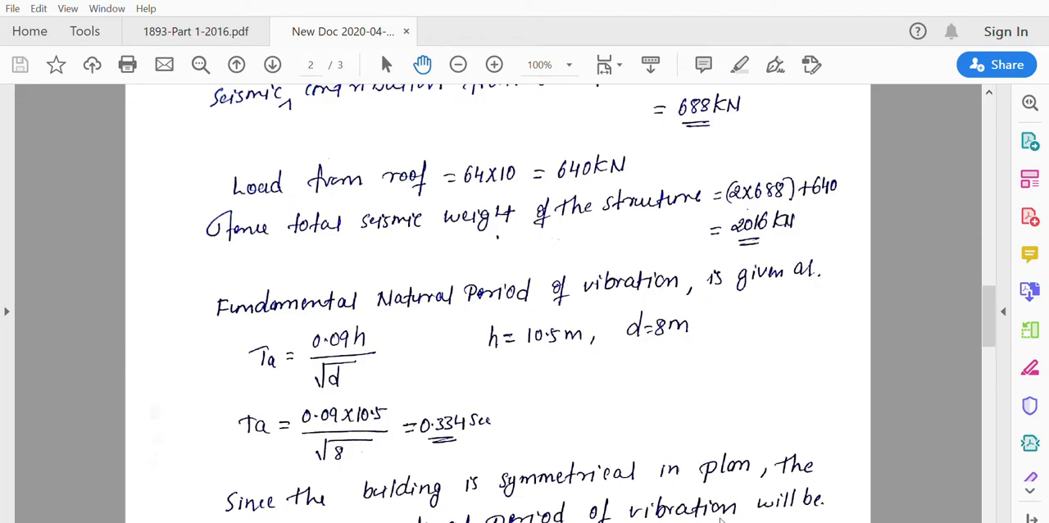
View clause 7.6.2's approximate natural period formula Ta = 0.09h/√d on page 23 of IS 1893
{"action": "left_click", "coordinate": [195, 31]}
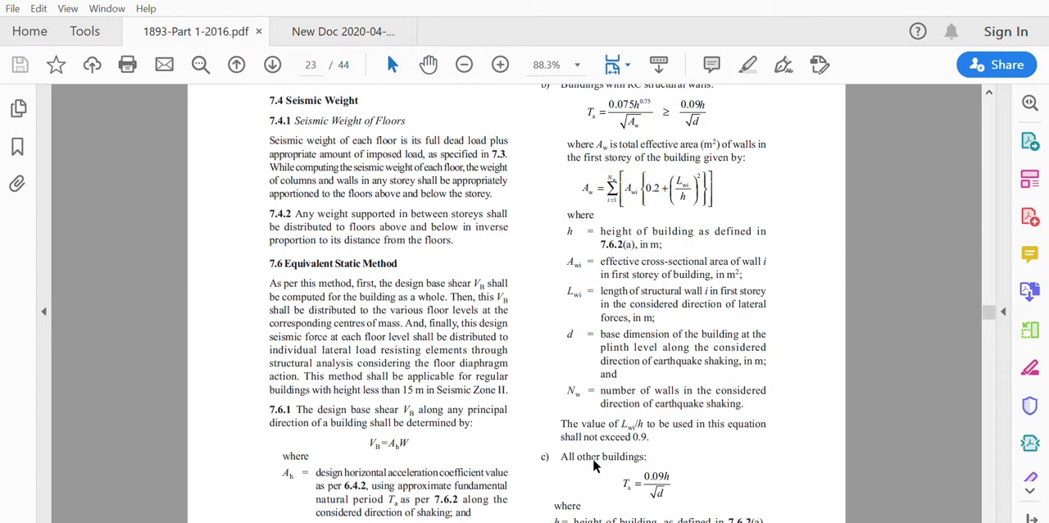
{"action": "scroll", "scroll_direction": "down", "scroll_amount": 3}
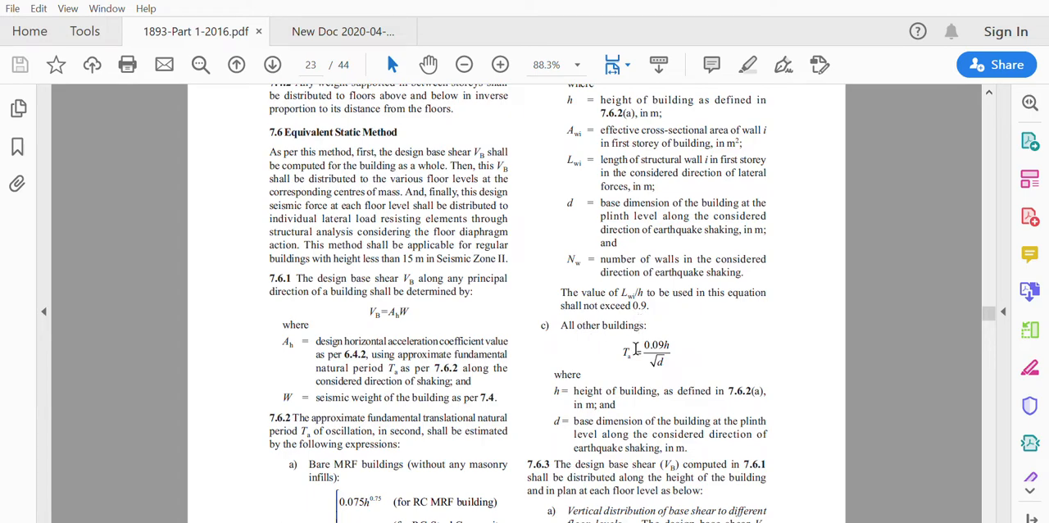
{"action": "mouse_move", "coordinate": [645, 341]}
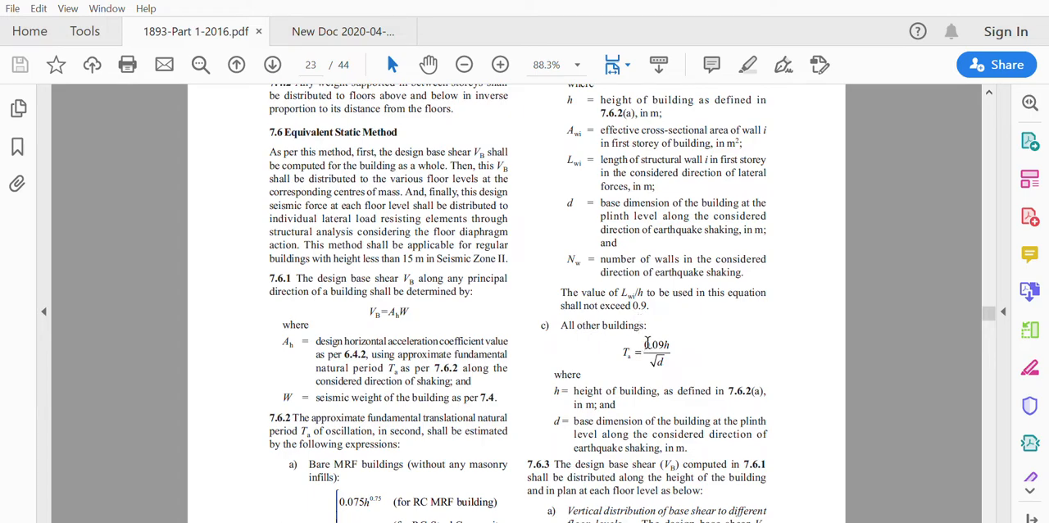
{"action": "mouse_move", "coordinate": [630, 379]}
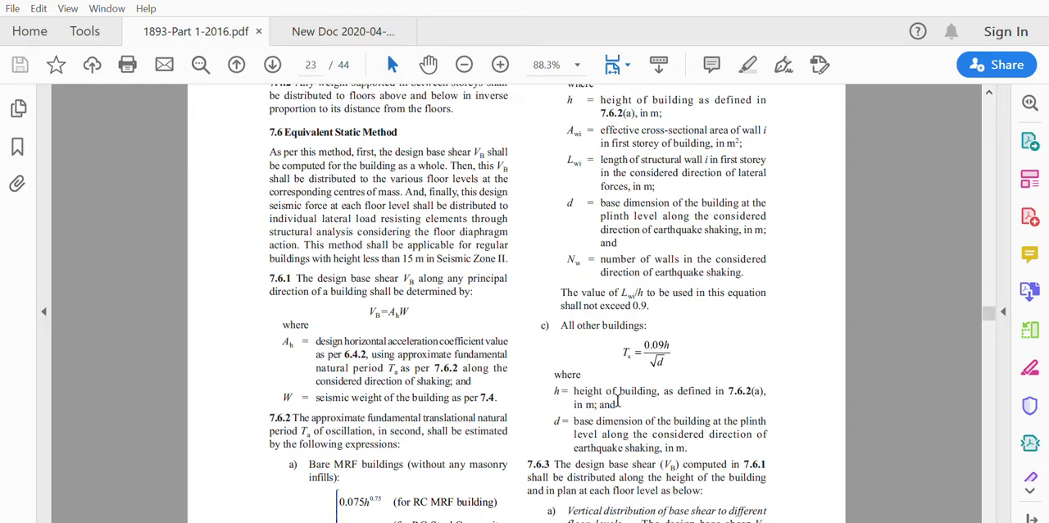
{"action": "mouse_move", "coordinate": [585, 427]}
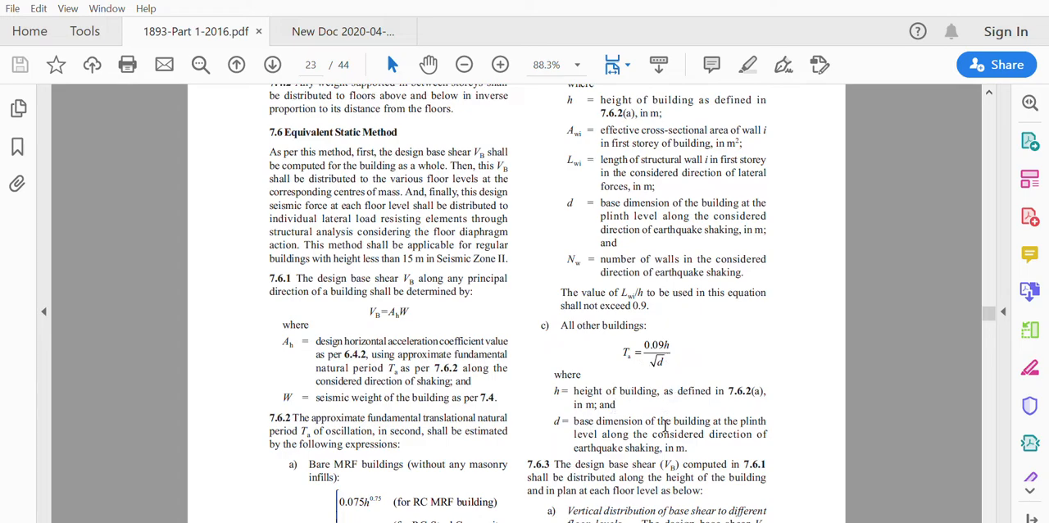
{"action": "left_click", "coordinate": [341, 31]}
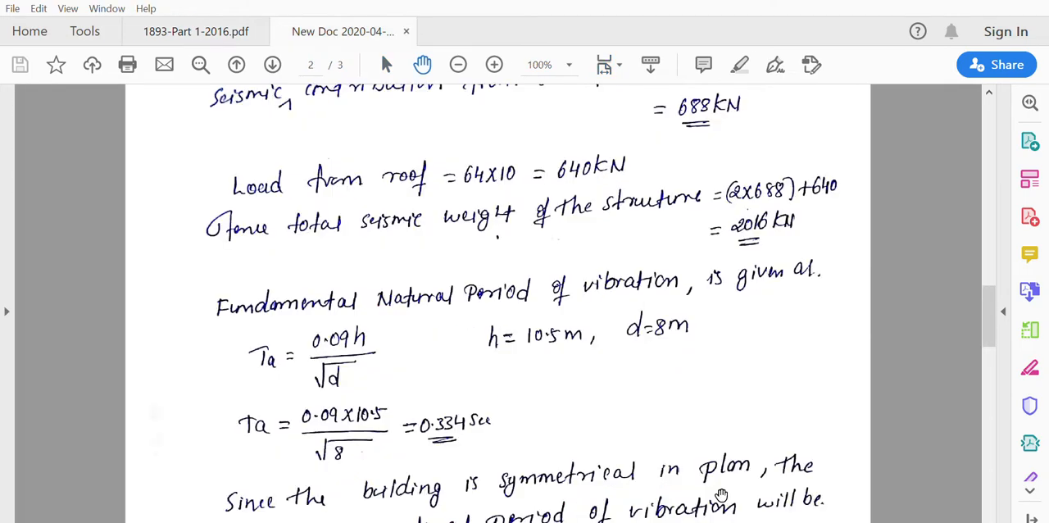
{"action": "mouse_move", "coordinate": [511, 344]}
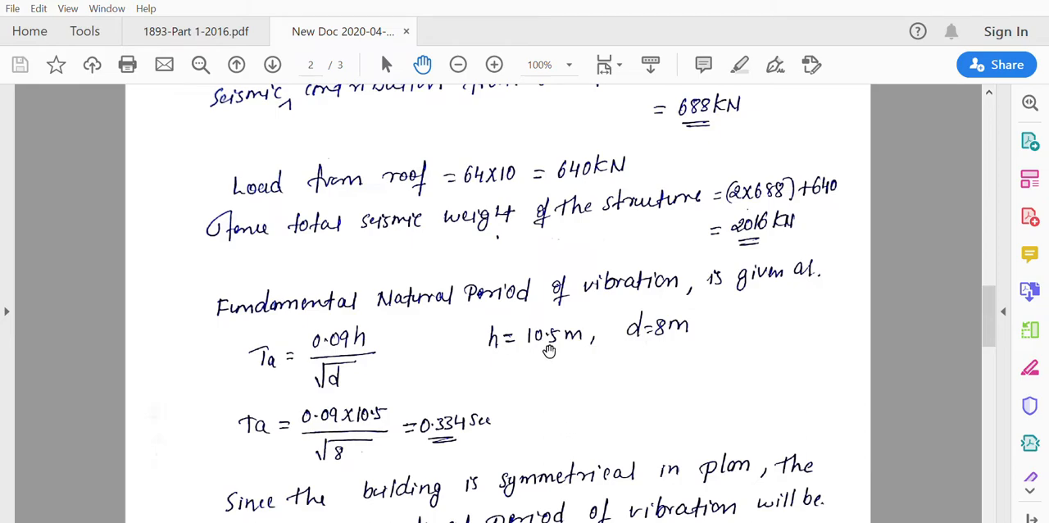
{"action": "mouse_move", "coordinate": [549, 347]}
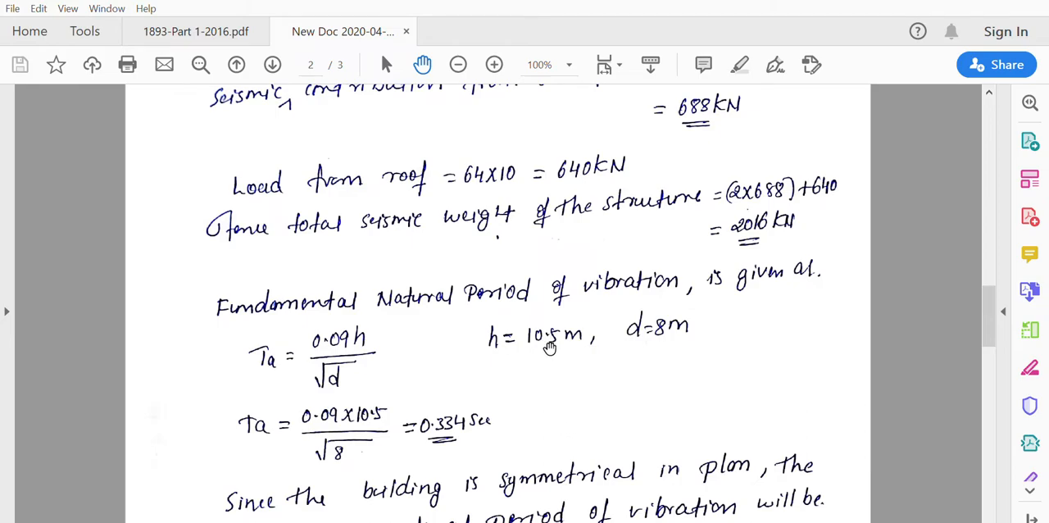
{"action": "mouse_move", "coordinate": [655, 331]}
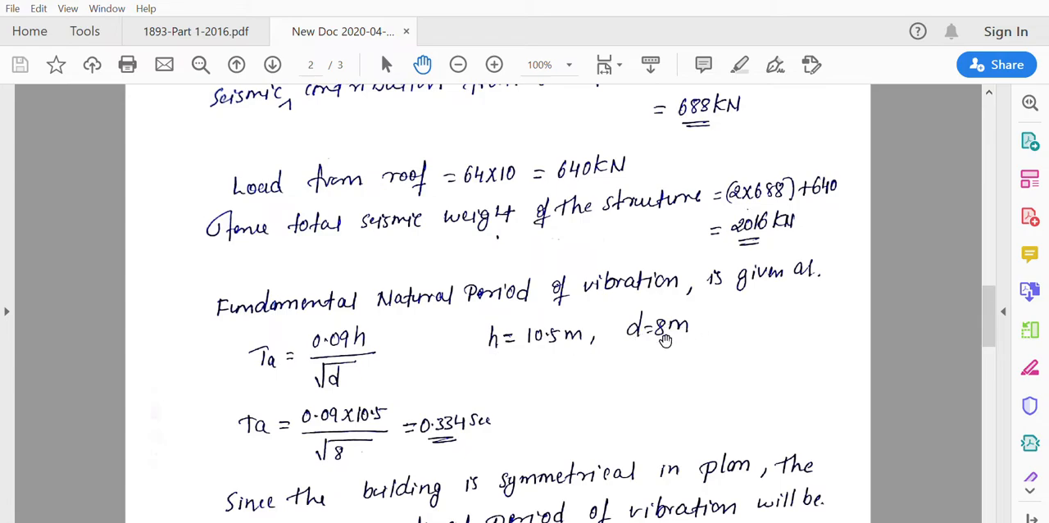
{"action": "mouse_move", "coordinate": [299, 429]}
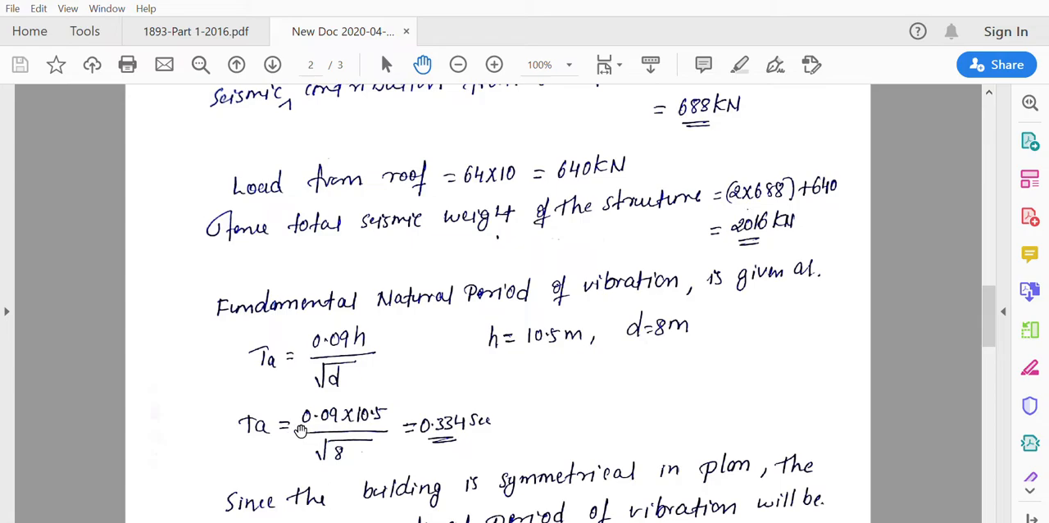
{"action": "mouse_move", "coordinate": [344, 426]}
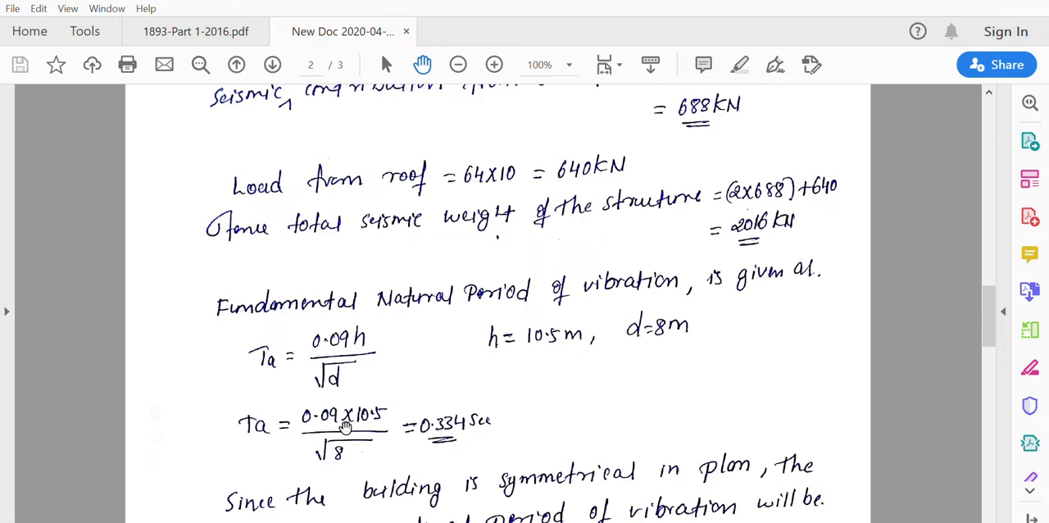
{"action": "mouse_move", "coordinate": [344, 430]}
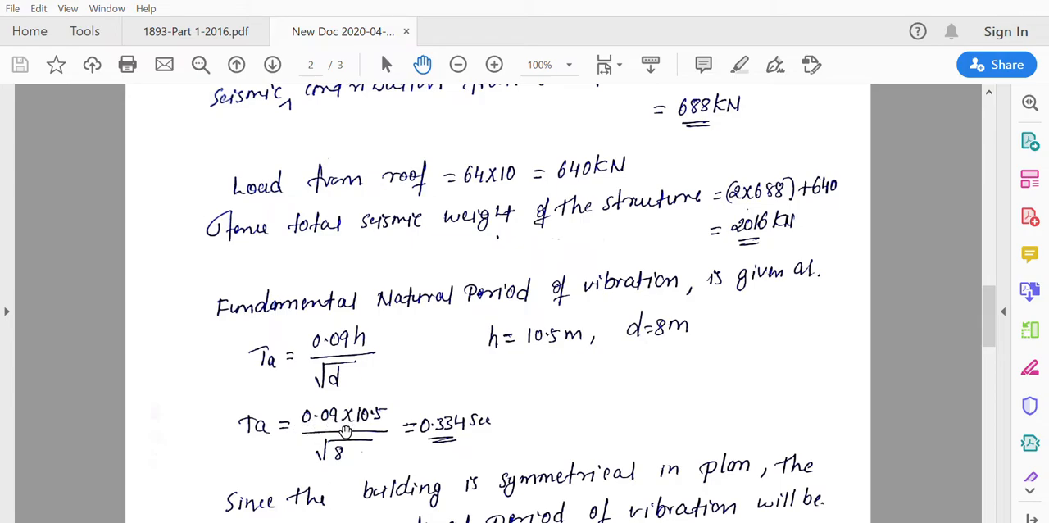
{"action": "mouse_move", "coordinate": [435, 432]}
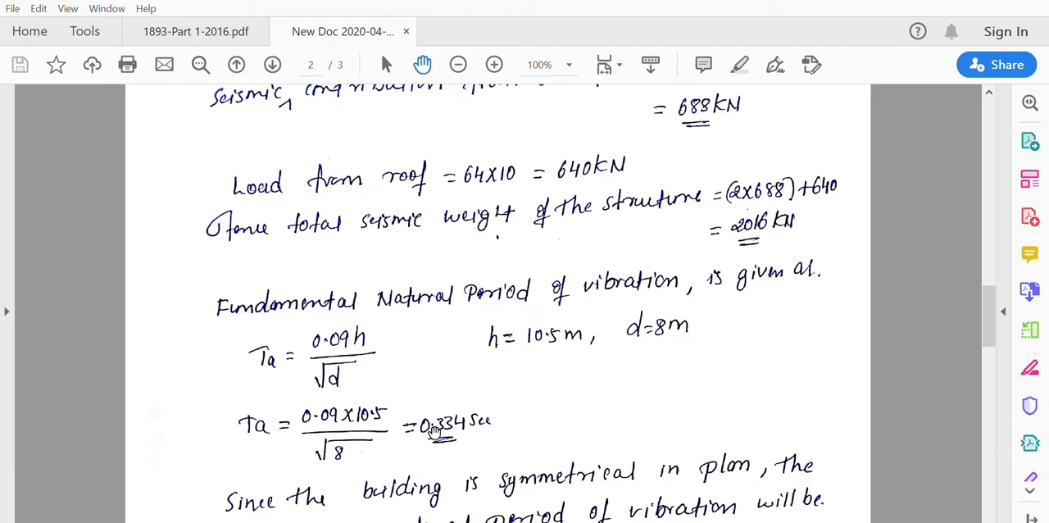
{"action": "mouse_move", "coordinate": [396, 423]}
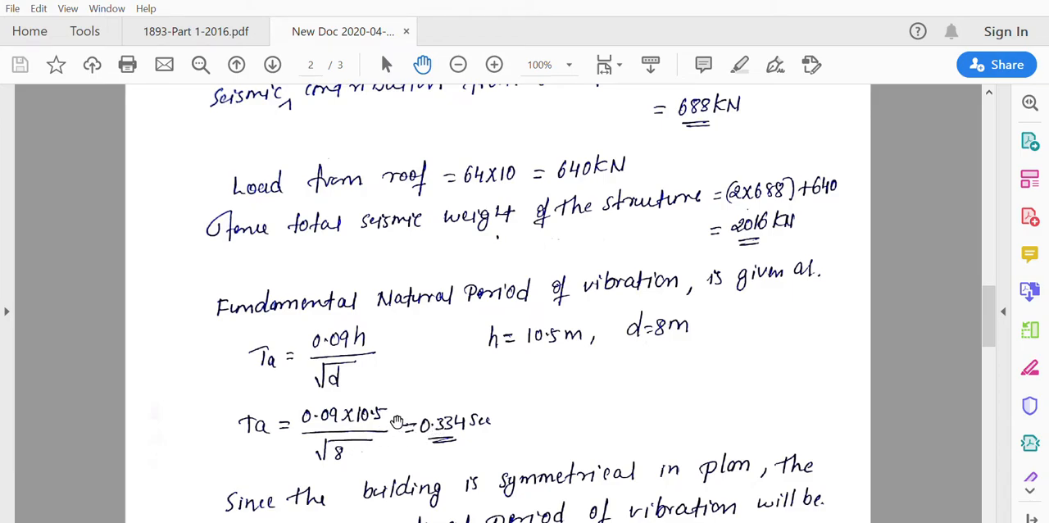
Review the Ah calculation in the notes, then view clause 7.6.1's Vb = Ah·W on IS 1893 page 23
{"action": "scroll", "scroll_direction": "down", "scroll_amount": 3}
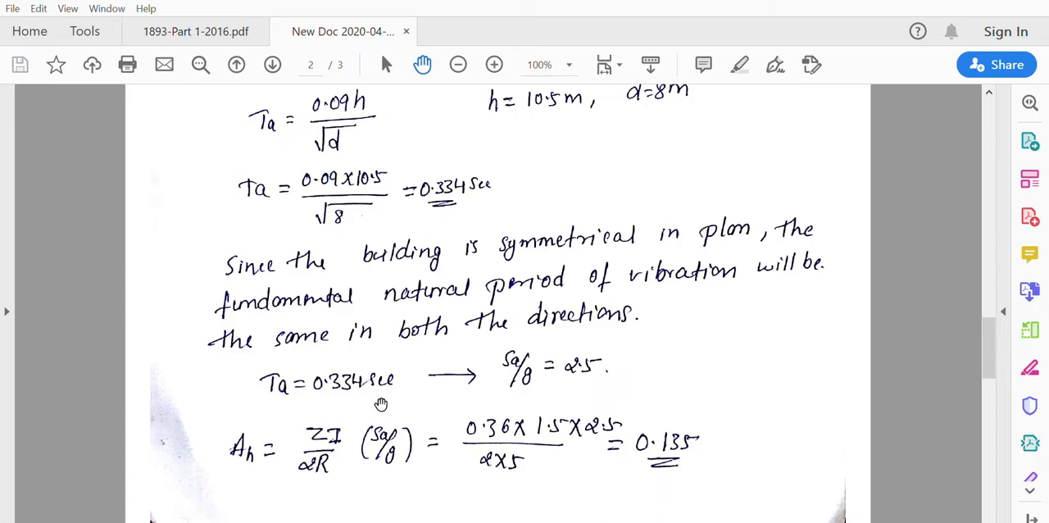
{"action": "mouse_move", "coordinate": [621, 249]}
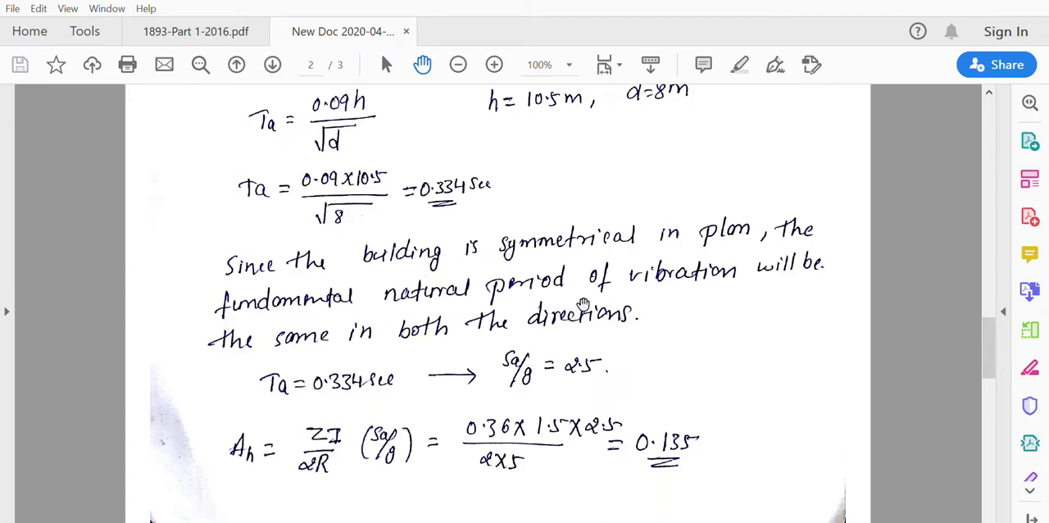
{"action": "mouse_move", "coordinate": [465, 352]}
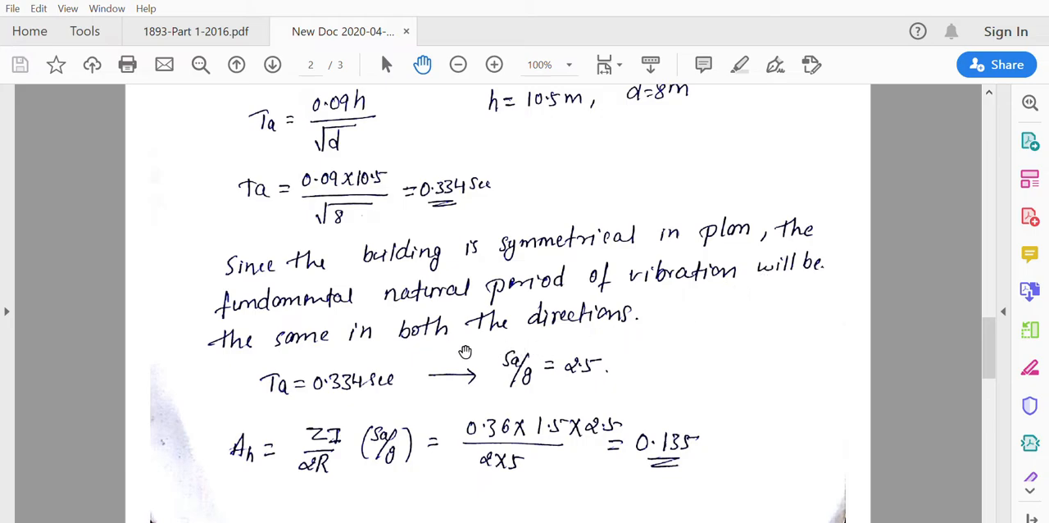
{"action": "mouse_move", "coordinate": [451, 363]}
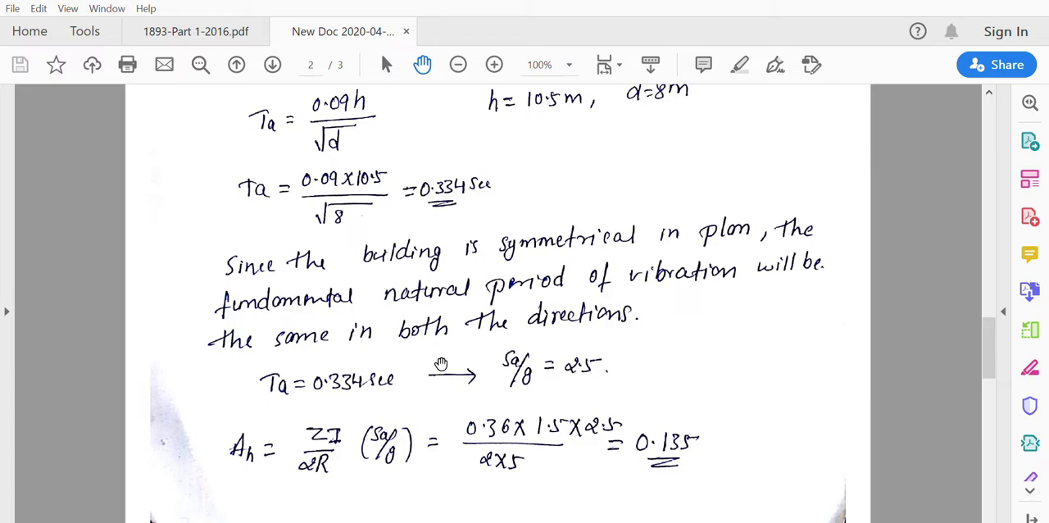
{"action": "mouse_move", "coordinate": [522, 383]}
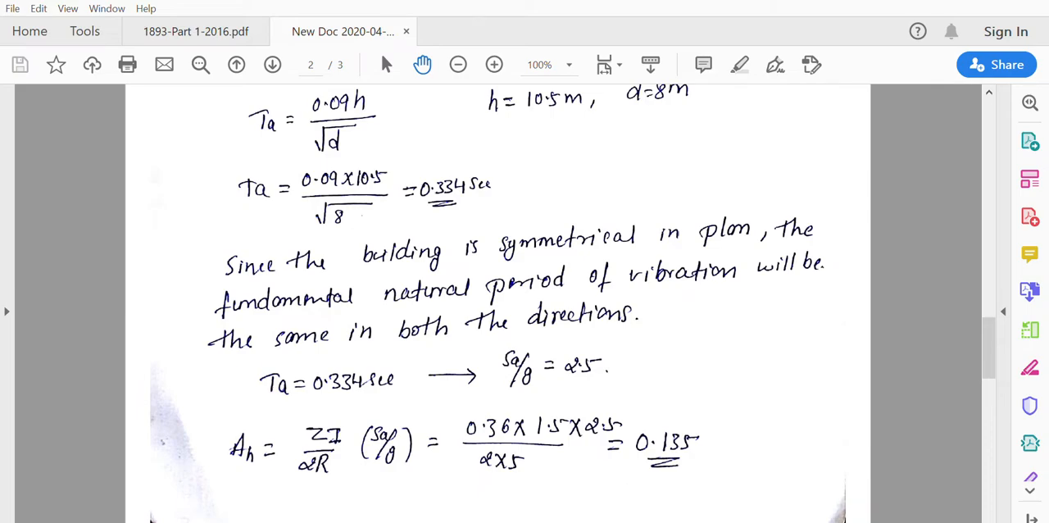
{"action": "left_click", "coordinate": [195, 31]}
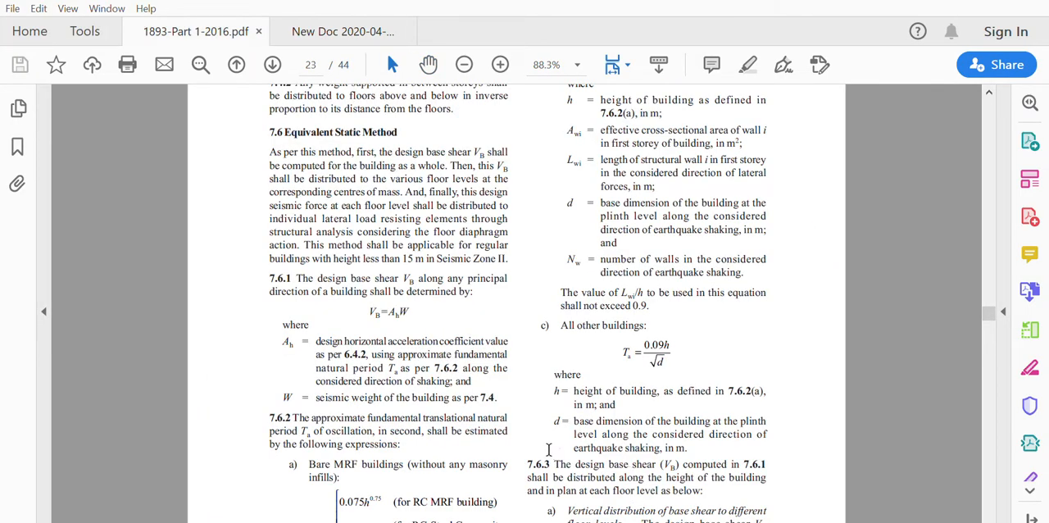
Follow the 6.4.2 cross-reference to page 12 and review the Ah formula and Sa/g values by soil type
{"action": "left_click", "coordinate": [236, 65]}
{"action": "type", "text": "12"}
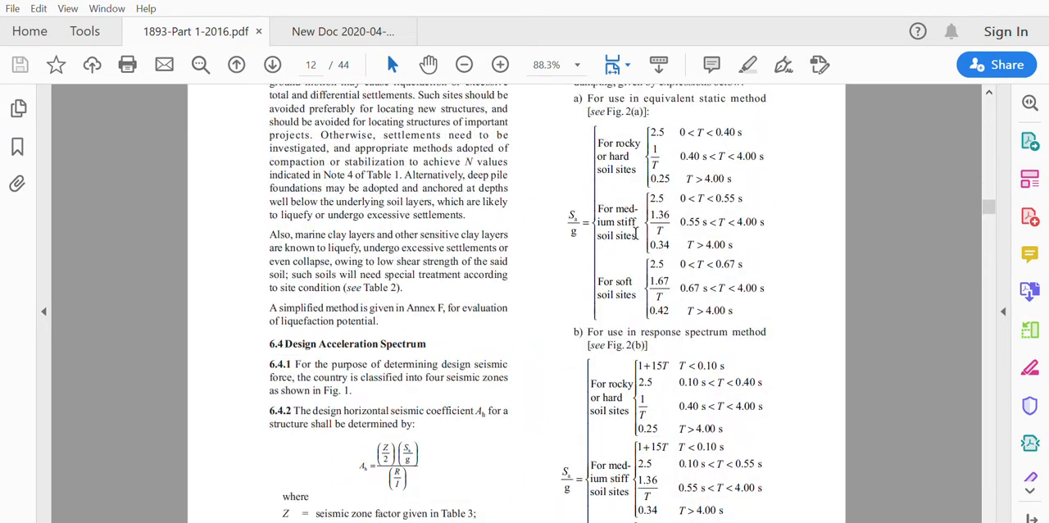
{"action": "scroll", "scroll_direction": "down", "scroll_amount": 3}
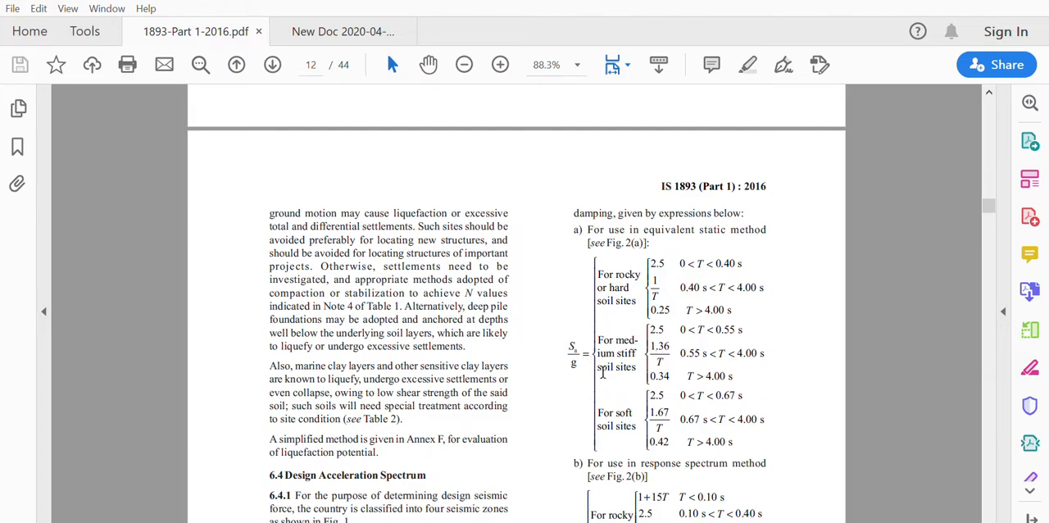
{"action": "mouse_move", "coordinate": [603, 287]}
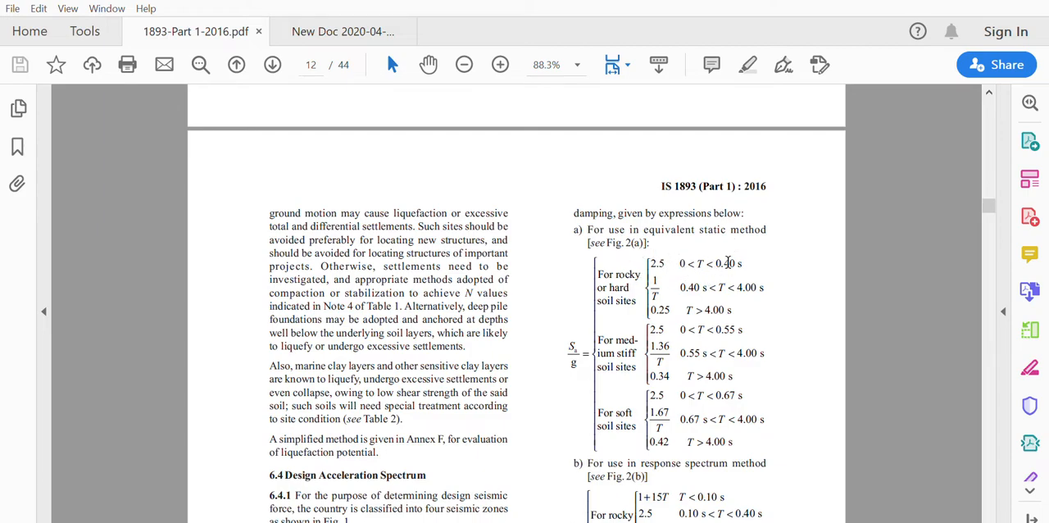
{"action": "scroll", "scroll_direction": "down", "scroll_amount": 3}
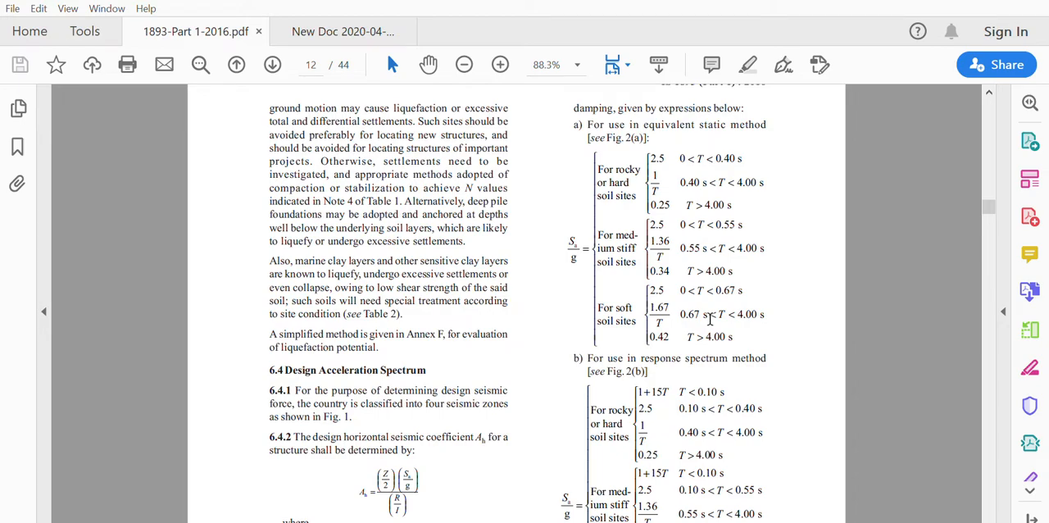
{"action": "scroll", "scroll_direction": "down", "scroll_amount": 3}
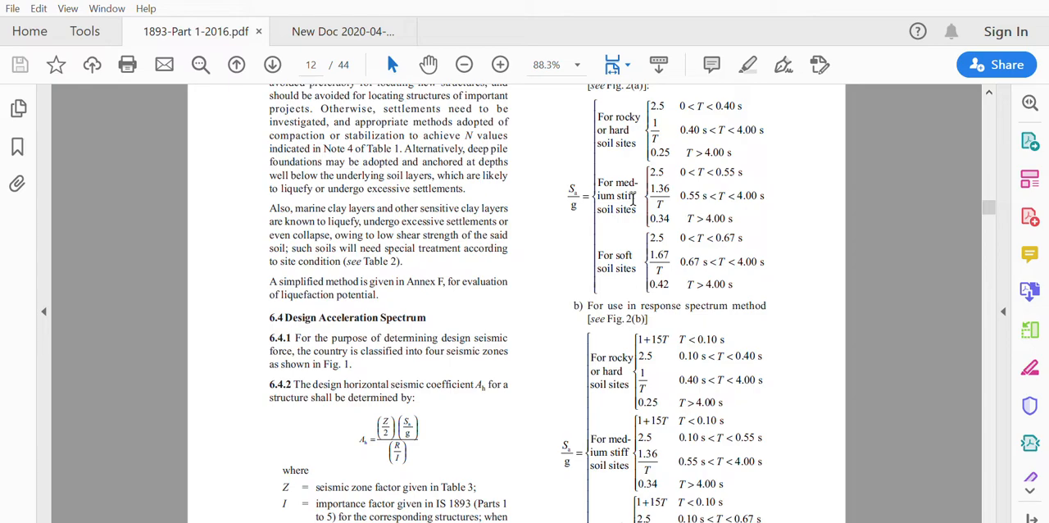
{"action": "mouse_move", "coordinate": [632, 199]}
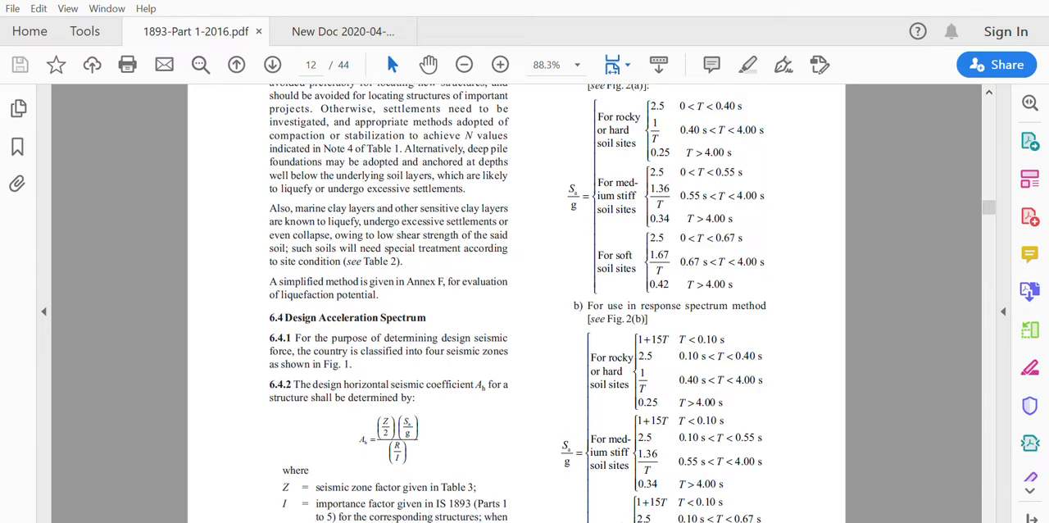
{"action": "left_click", "coordinate": [341, 32]}
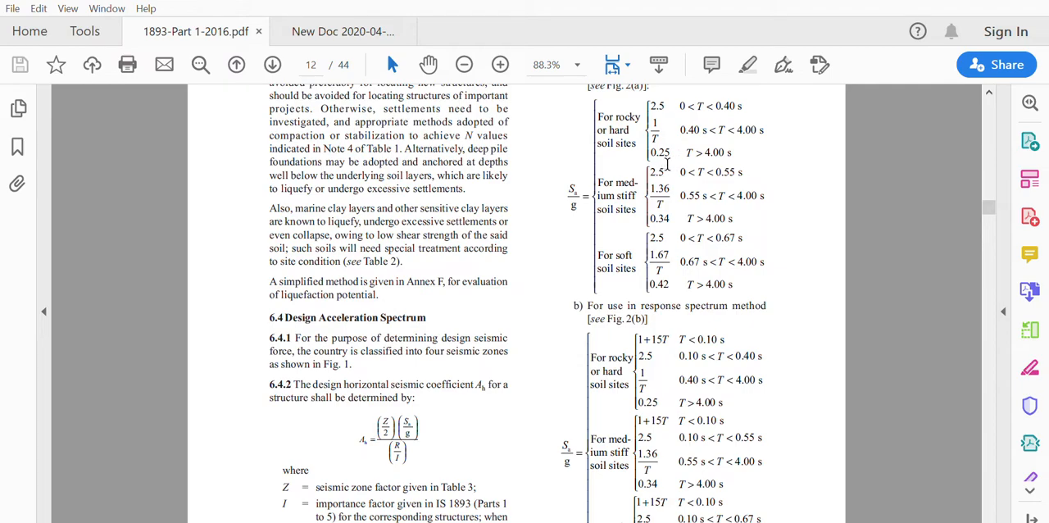
{"action": "mouse_move", "coordinate": [746, 498]}
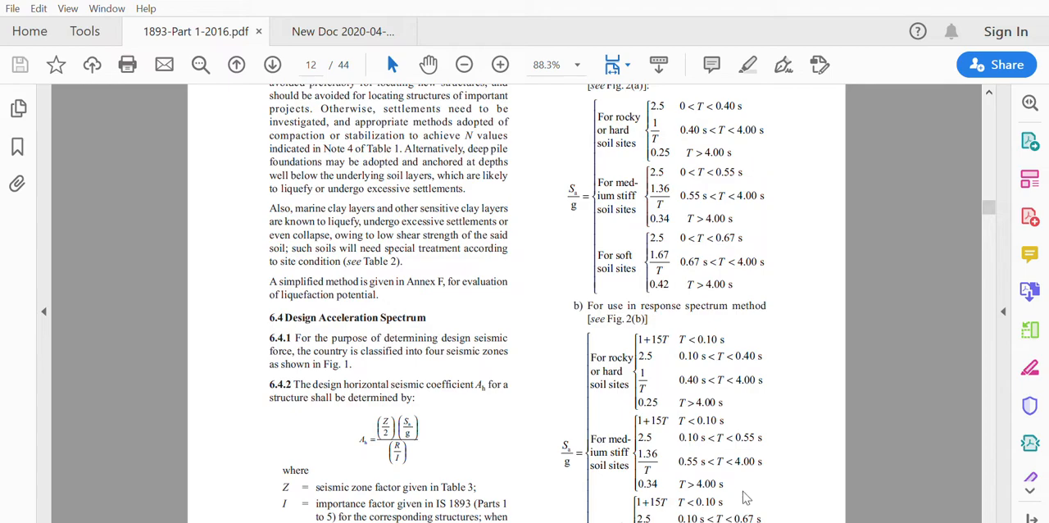
View the handwritten base shear result Vb = 0.135 × 2016 = 272.16 kN on page 3
{"action": "left_click", "coordinate": [341, 32]}
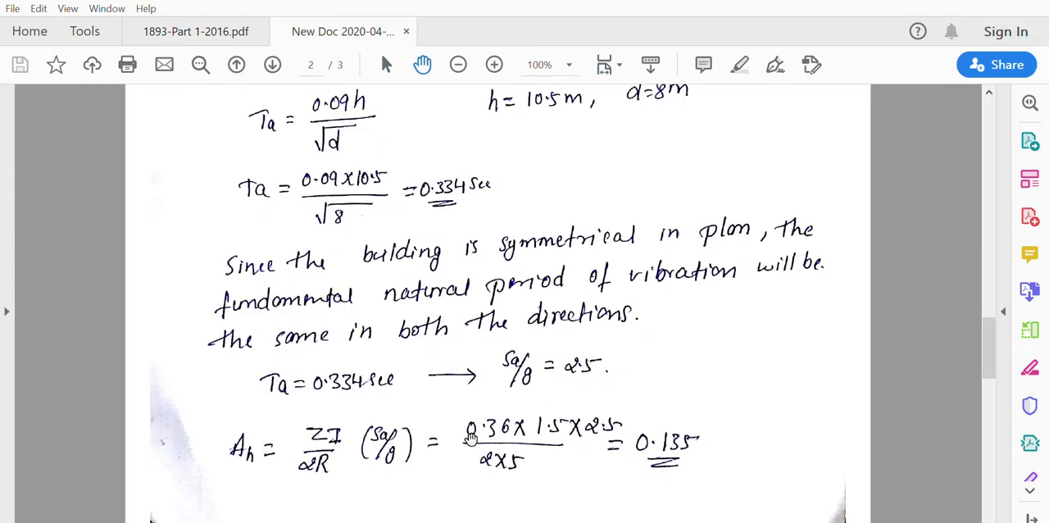
{"action": "mouse_move", "coordinate": [297, 428]}
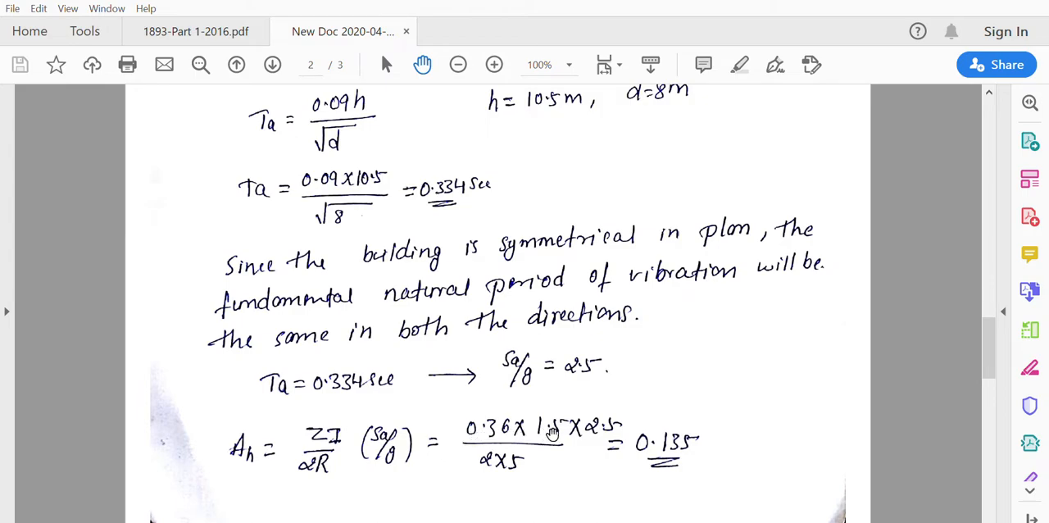
{"action": "mouse_move", "coordinate": [508, 441]}
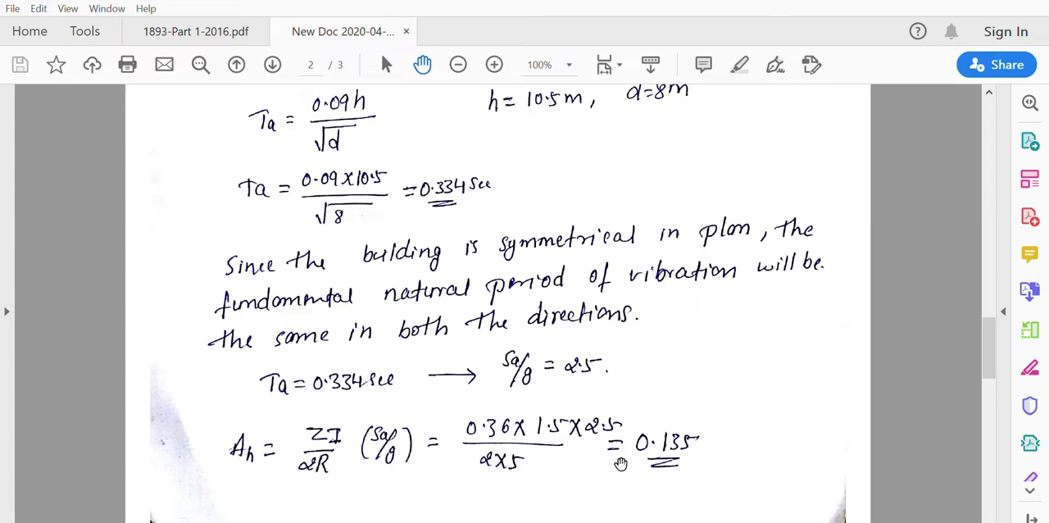
{"action": "scroll", "scroll_direction": "down", "scroll_amount": 3}
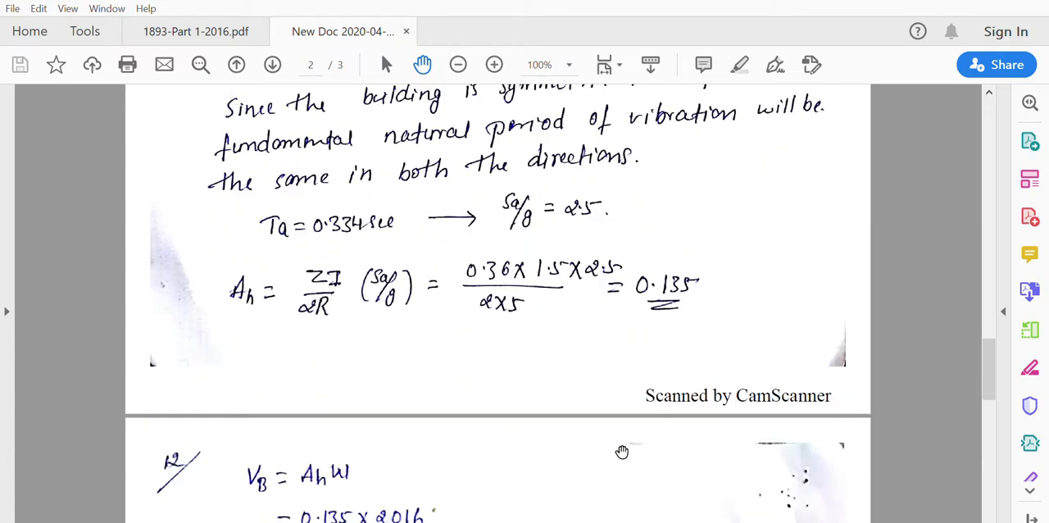
{"action": "scroll", "scroll_direction": "down", "scroll_amount": 3}
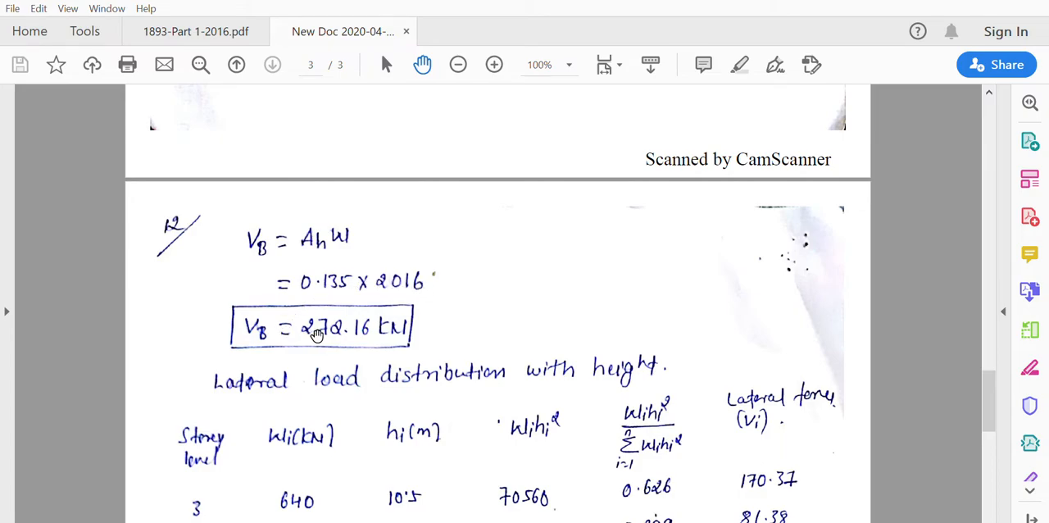
{"action": "mouse_move", "coordinate": [321, 341]}
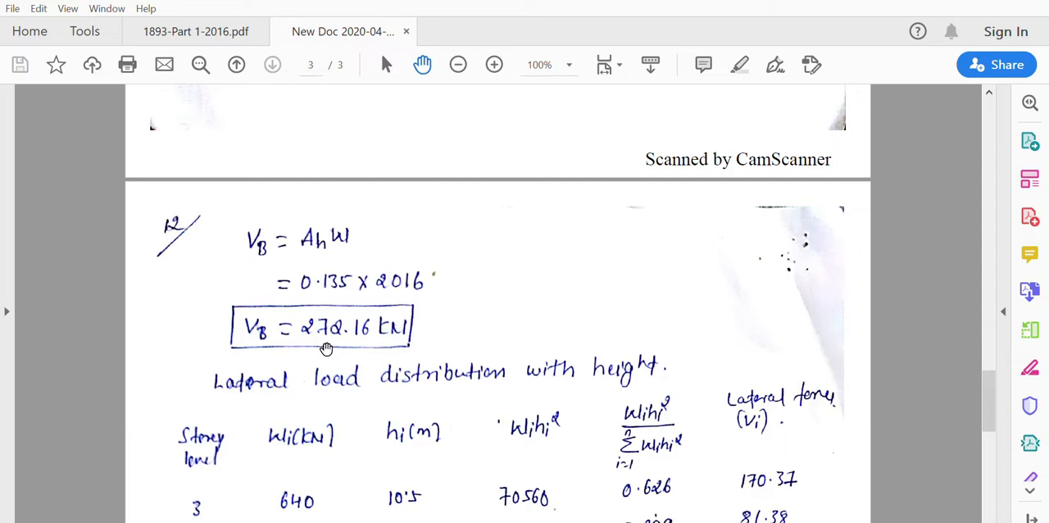
{"action": "mouse_move", "coordinate": [329, 390]}
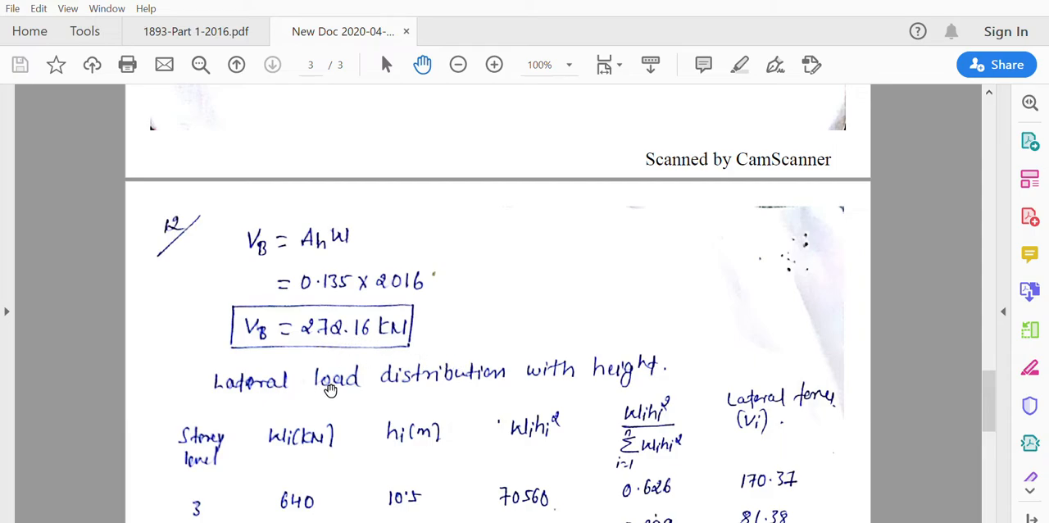
{"action": "mouse_move", "coordinate": [656, 449]}
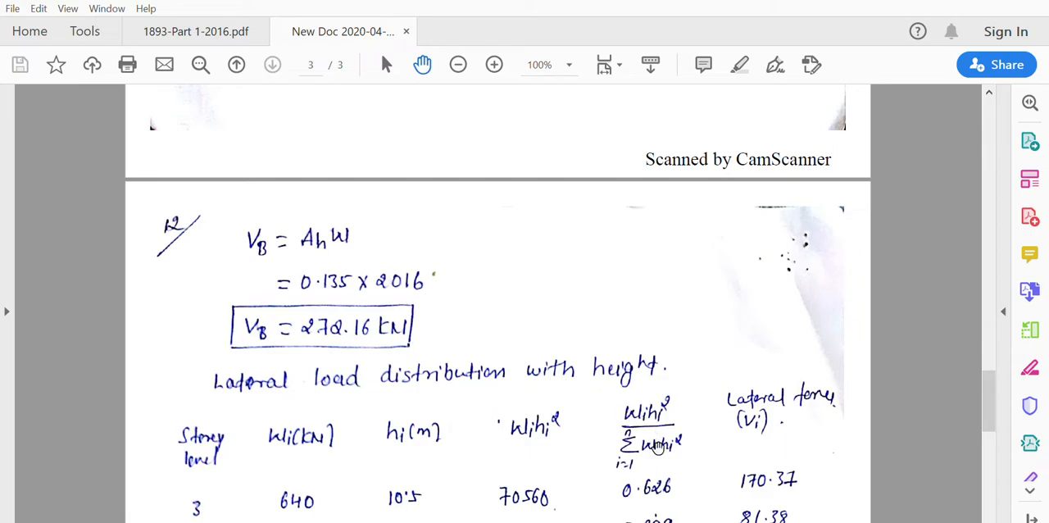
{"action": "mouse_move", "coordinate": [613, 494]}
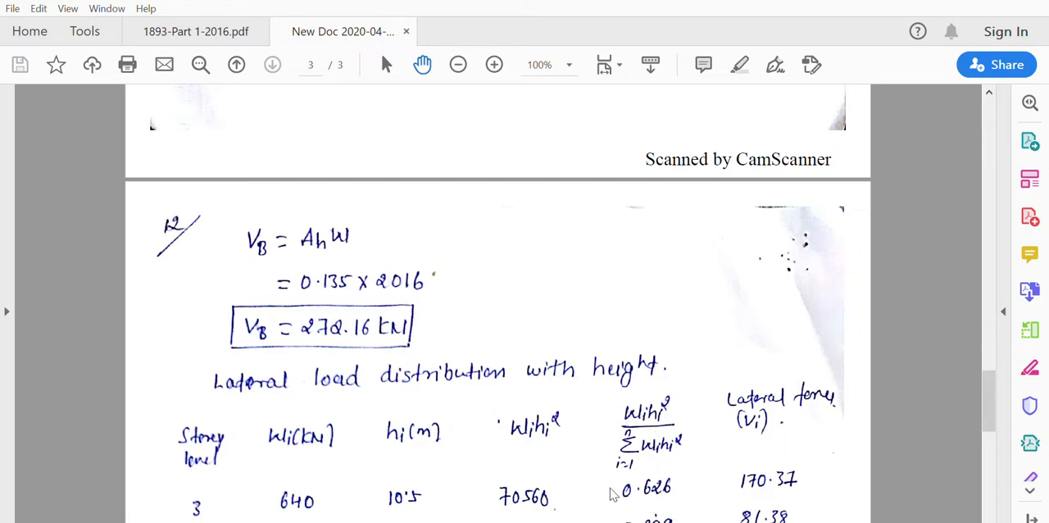
{"action": "left_click", "coordinate": [195, 32]}
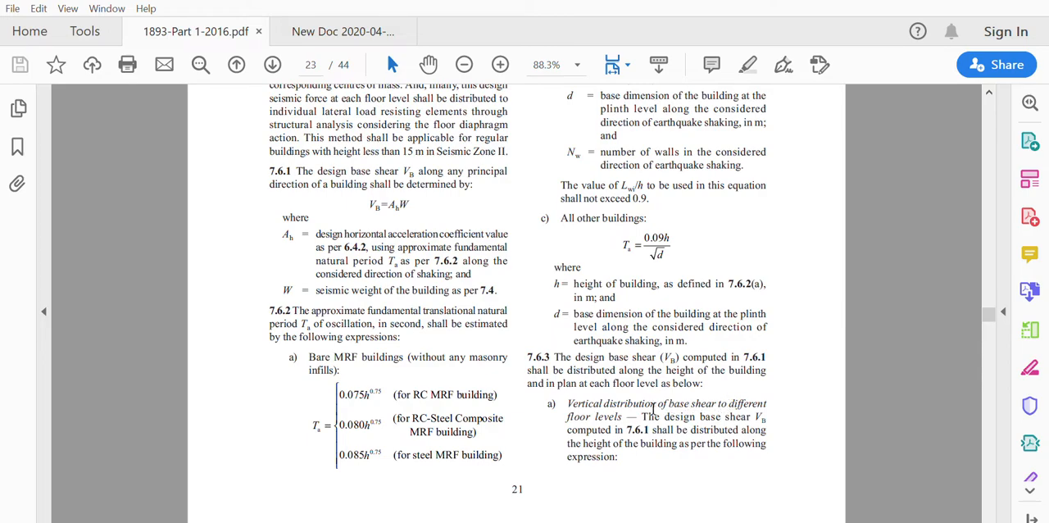
{"action": "scroll", "scroll_direction": "down", "scroll_amount": 3}
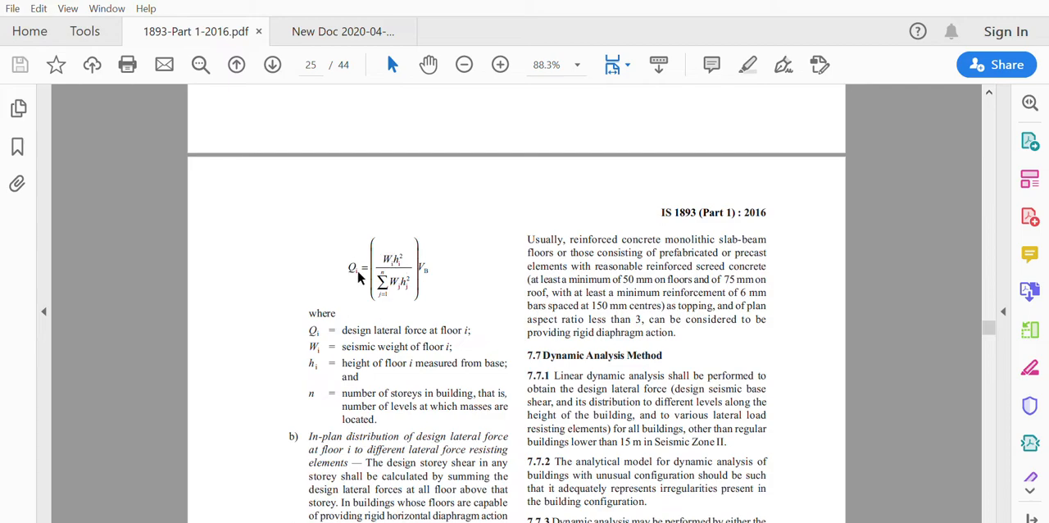
{"action": "mouse_move", "coordinate": [406, 238]}
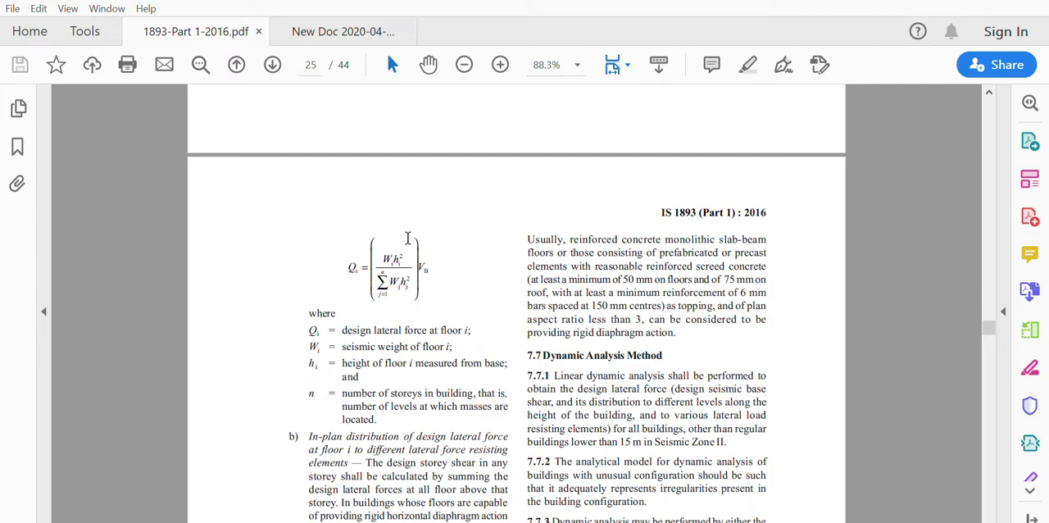
{"action": "mouse_move", "coordinate": [433, 302]}
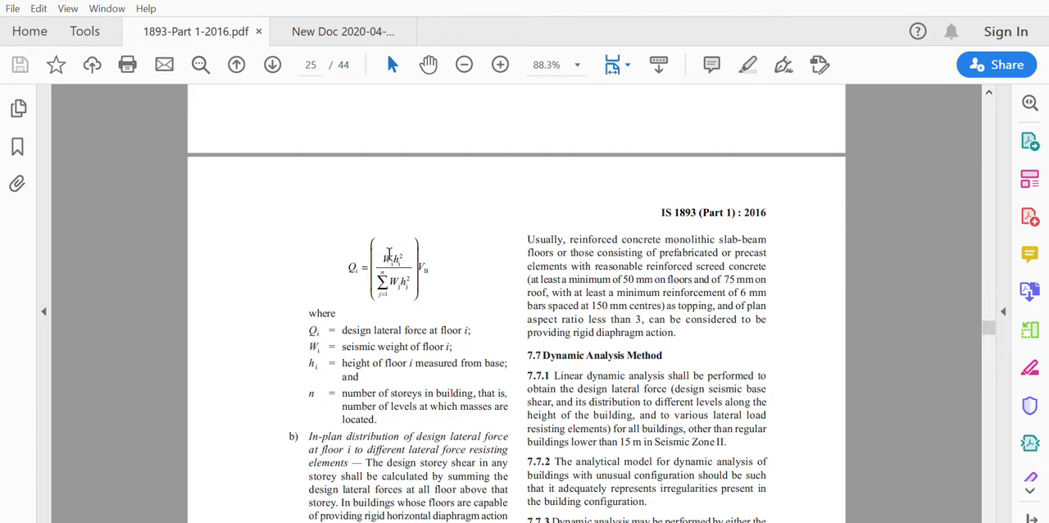
{"action": "mouse_move", "coordinate": [380, 268]}
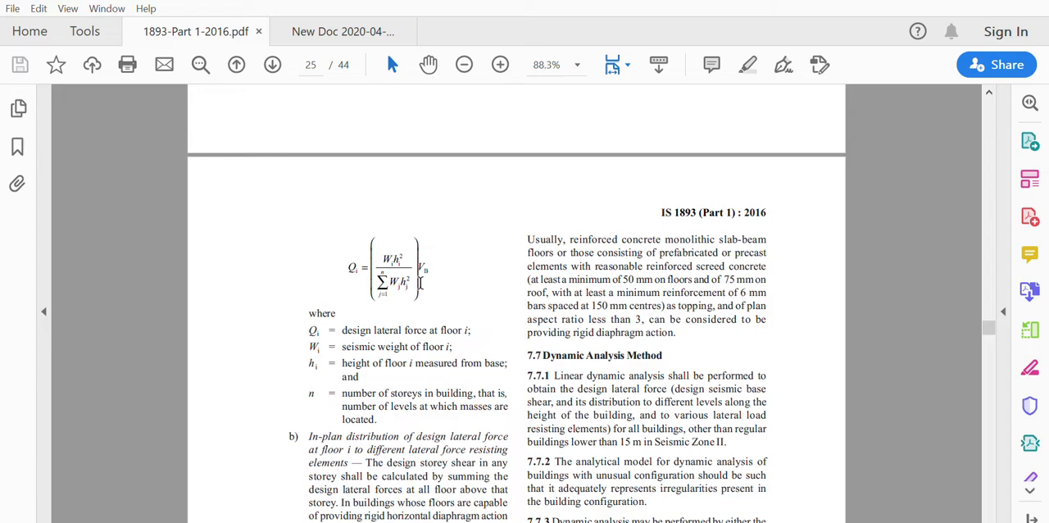
{"action": "mouse_move", "coordinate": [446, 282]}
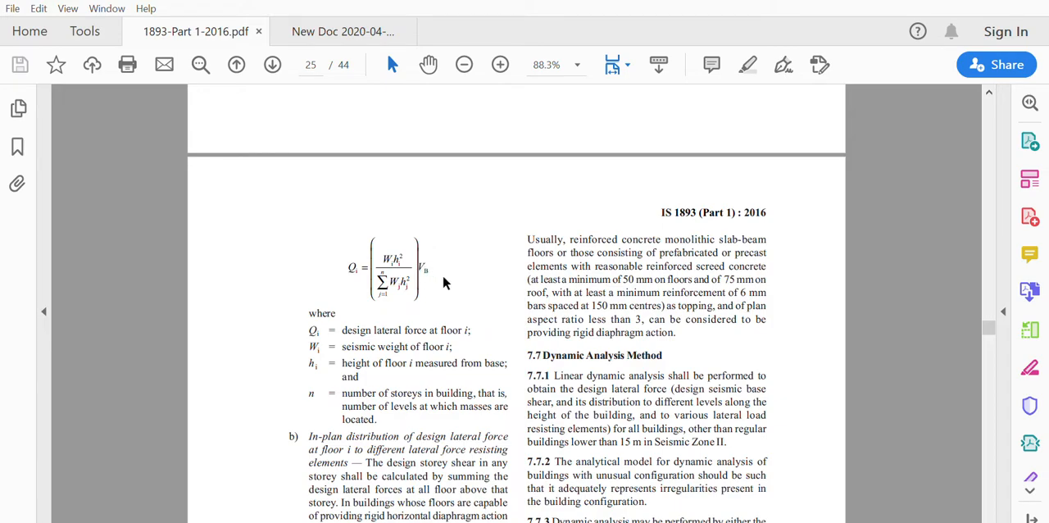
{"action": "mouse_move", "coordinate": [390, 220]}
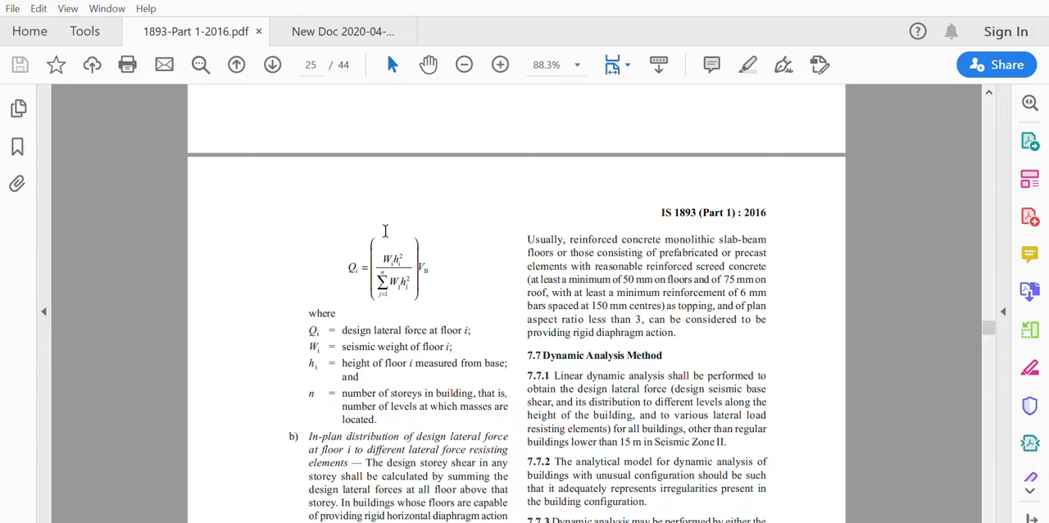
{"action": "mouse_move", "coordinate": [400, 293]}
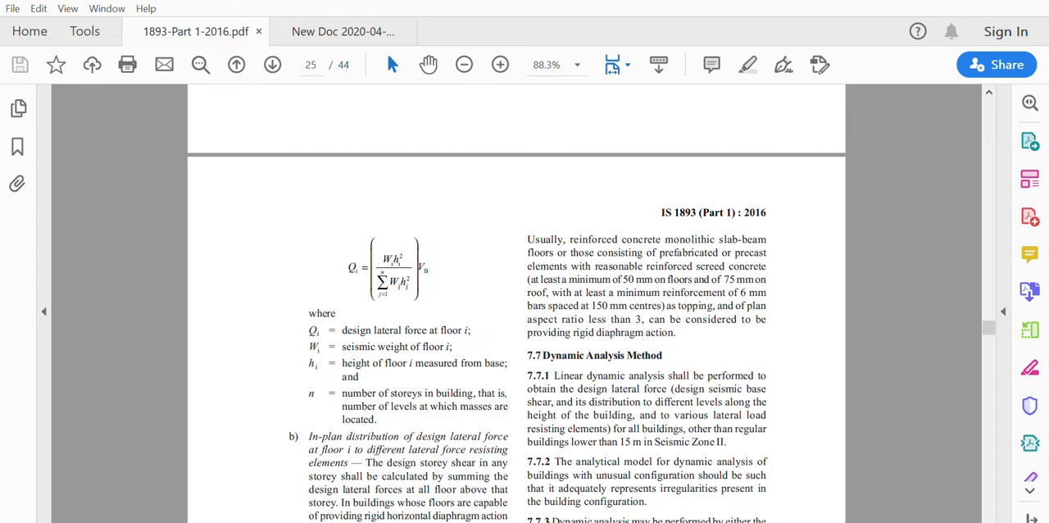
View the lateral load distribution table with forces 170.37, 81.38, 20.41 kN totalling 272.16
{"action": "left_click", "coordinate": [341, 31]}
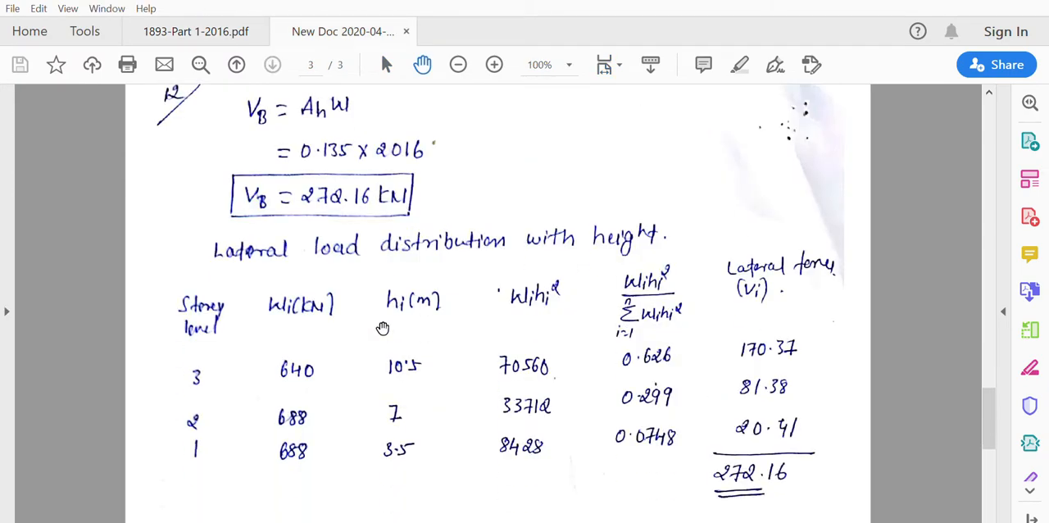
{"action": "scroll", "scroll_direction": "down", "scroll_amount": 3}
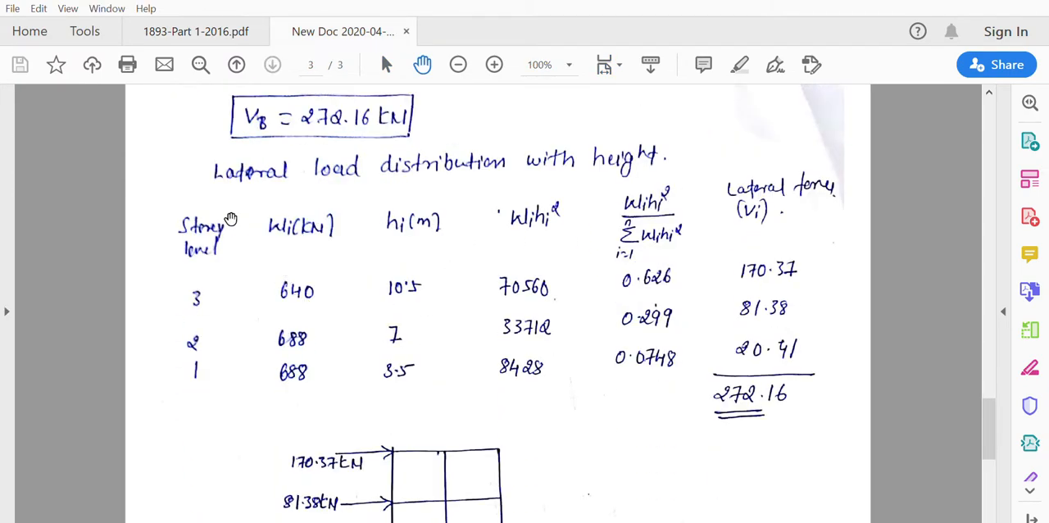
{"action": "mouse_move", "coordinate": [295, 237]}
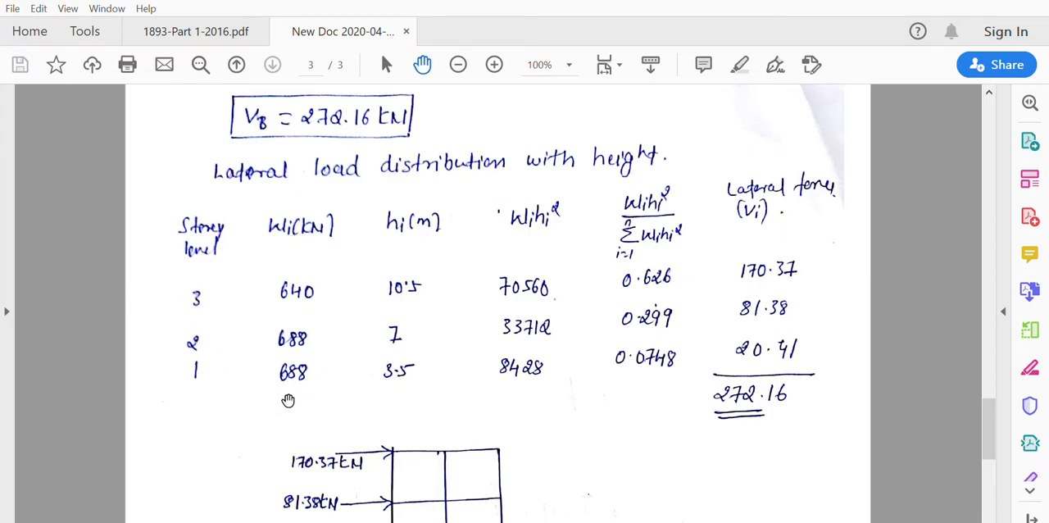
{"action": "mouse_move", "coordinate": [413, 223]}
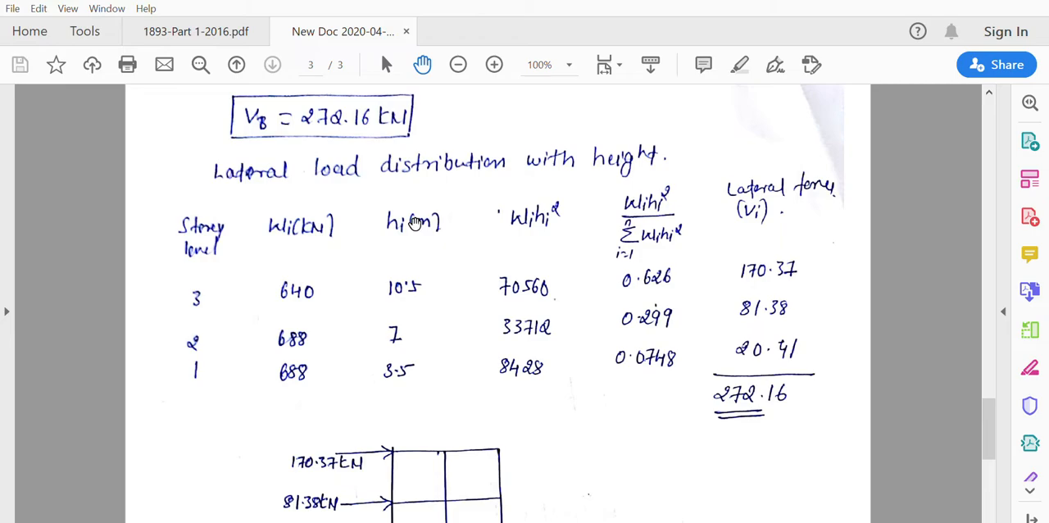
{"action": "mouse_move", "coordinate": [524, 217]}
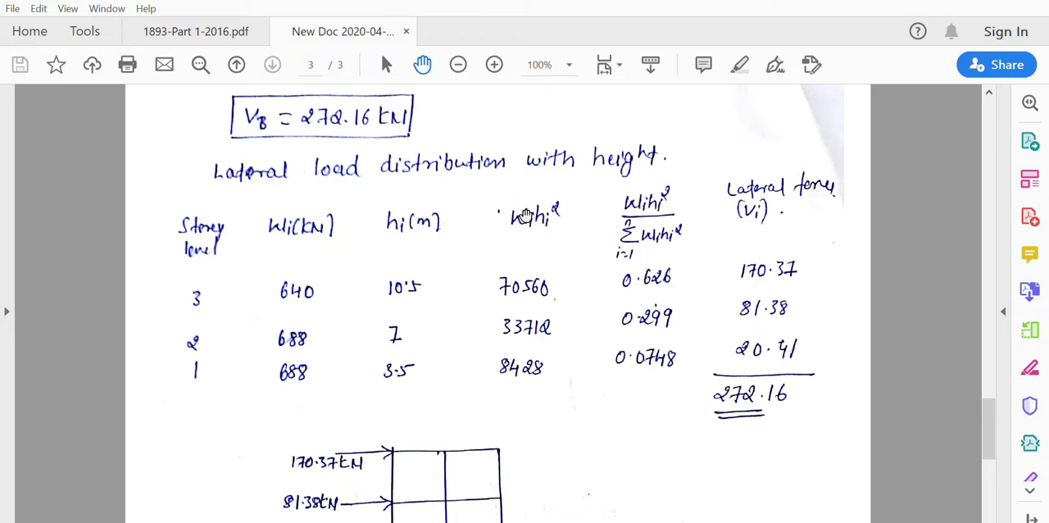
{"action": "mouse_move", "coordinate": [655, 193]}
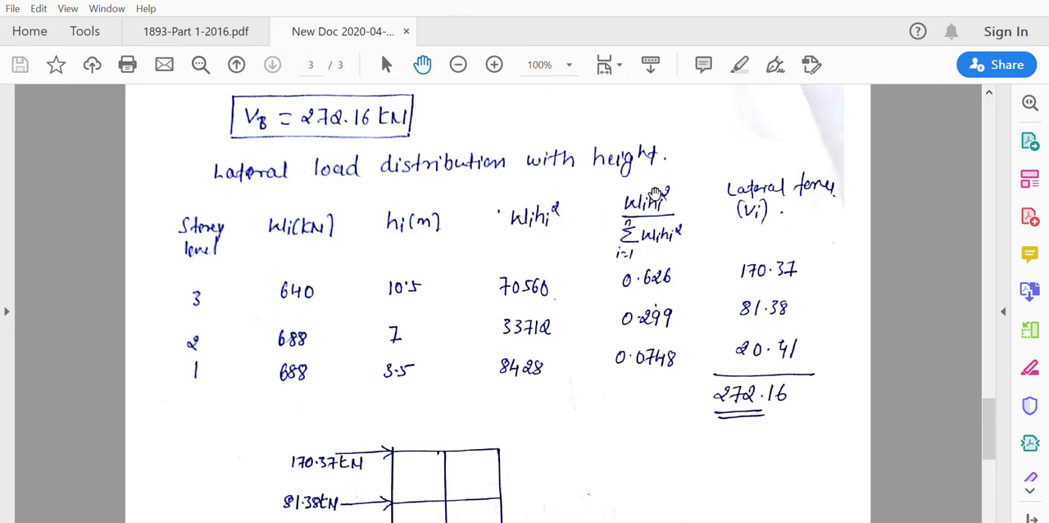
{"action": "mouse_move", "coordinate": [658, 232]}
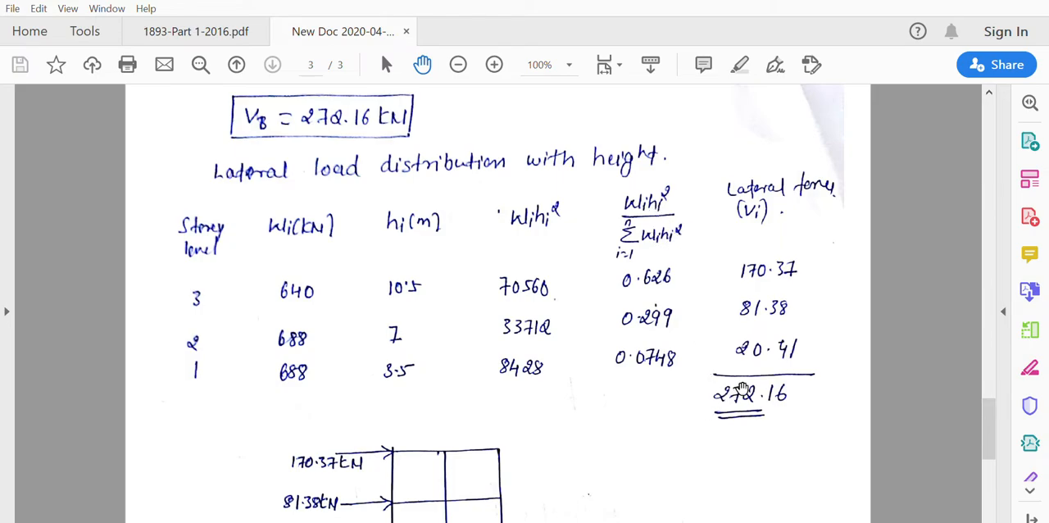
{"action": "mouse_move", "coordinate": [849, 221]}
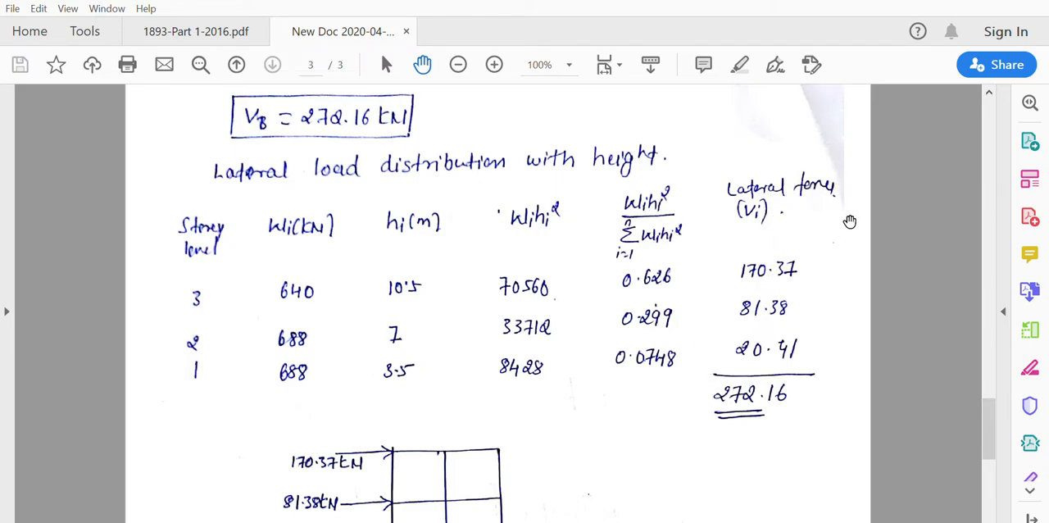
{"action": "mouse_move", "coordinate": [754, 211]}
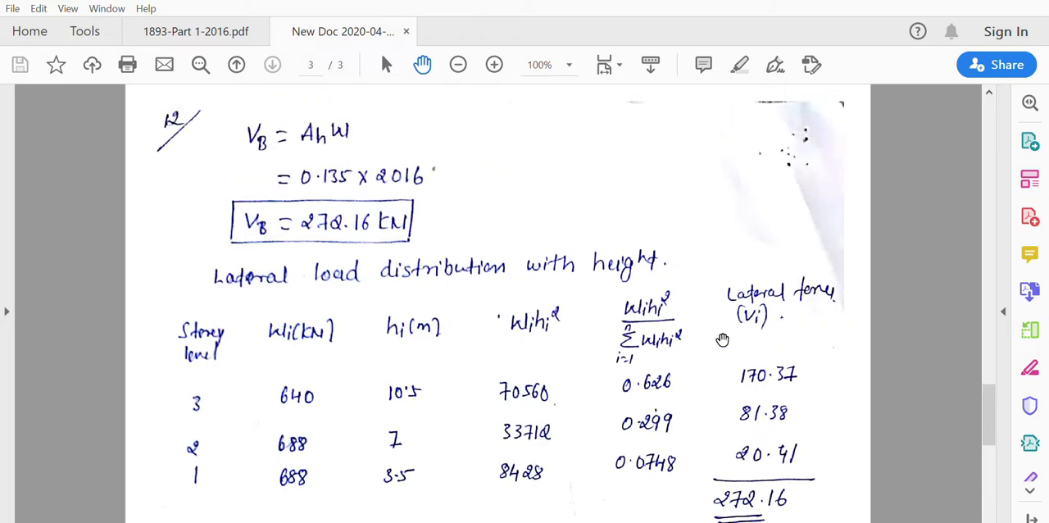
{"action": "mouse_move", "coordinate": [652, 309]}
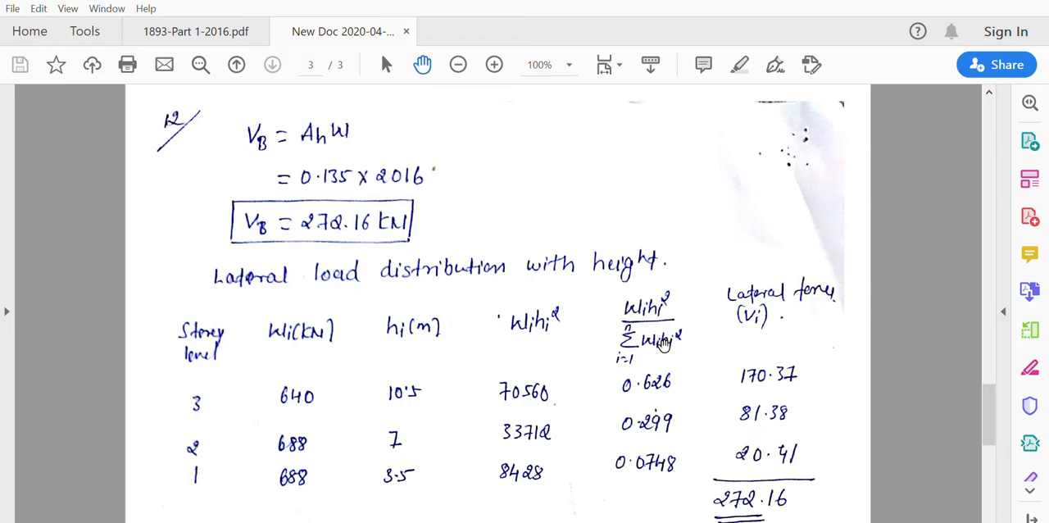
{"action": "mouse_move", "coordinate": [702, 320]}
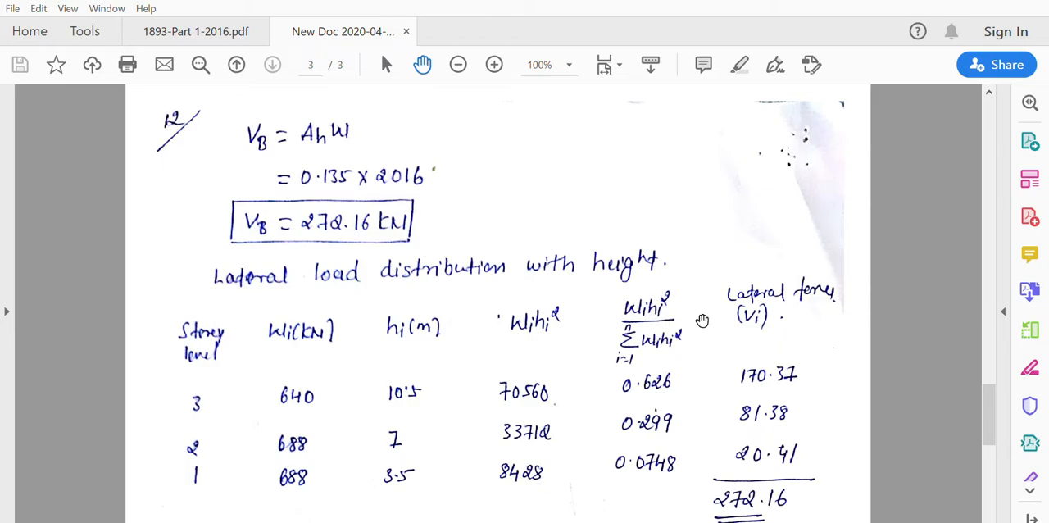
{"action": "mouse_move", "coordinate": [449, 246]}
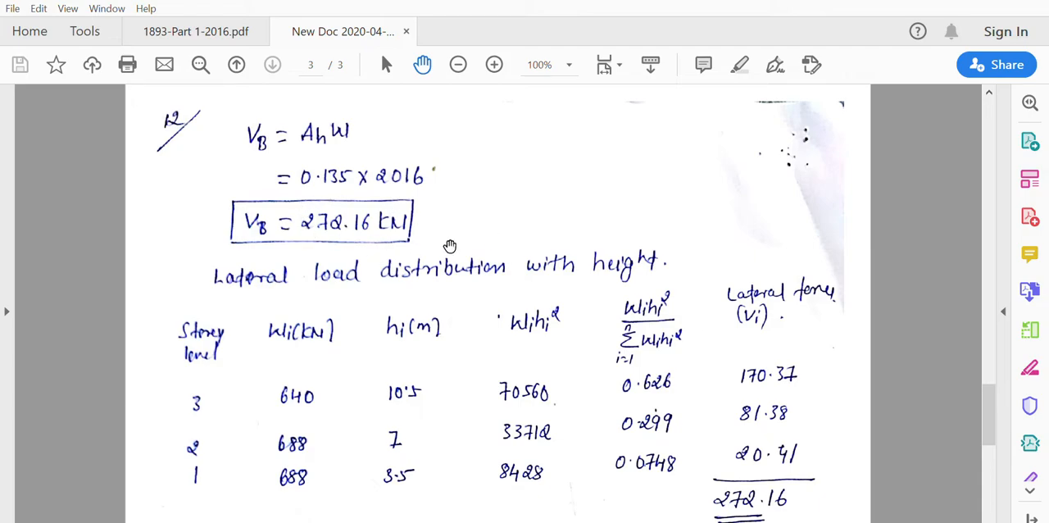
{"action": "scroll", "scroll_direction": "down", "scroll_amount": 3}
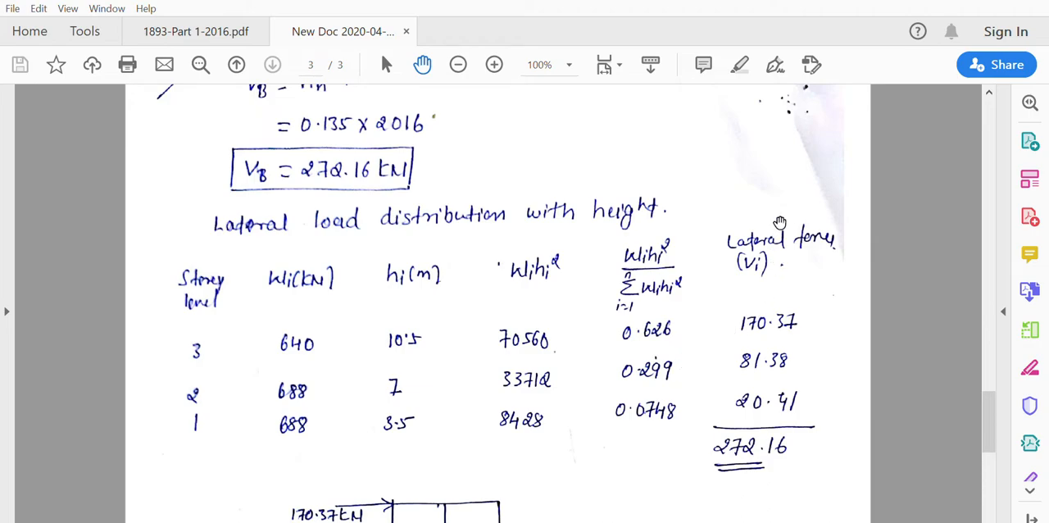
{"action": "mouse_move", "coordinate": [747, 452]}
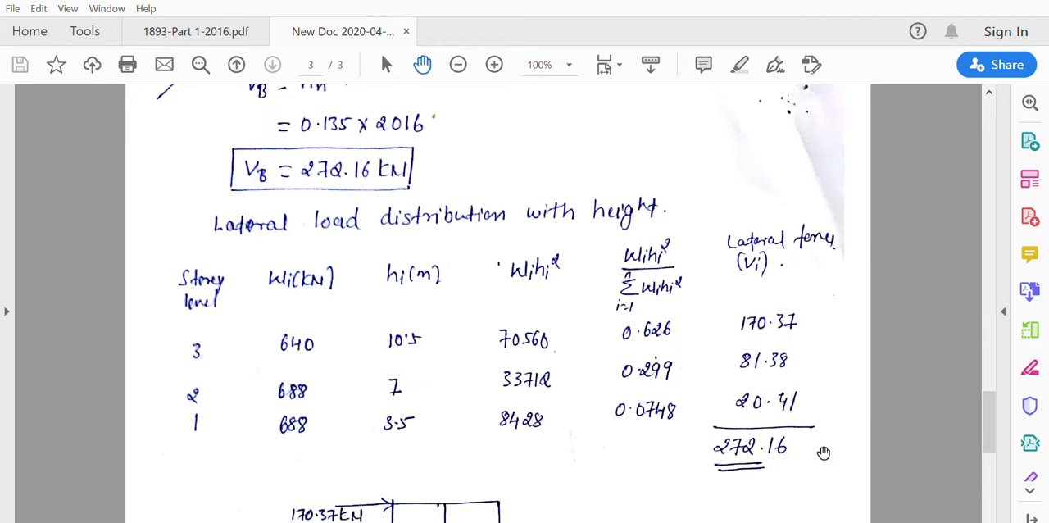
{"action": "scroll", "scroll_direction": "down", "scroll_amount": 3}
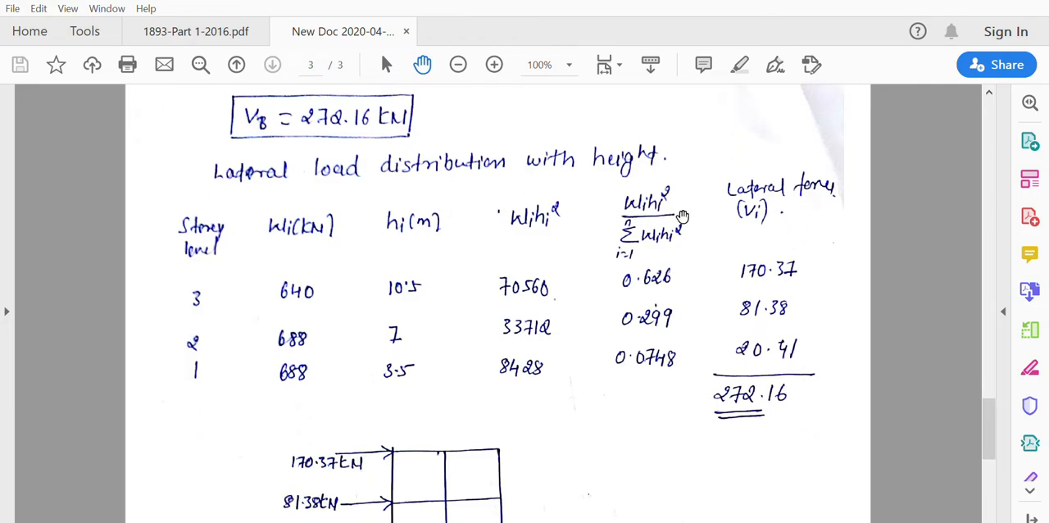
Scroll to the frame elevation sketch with lateral loads 170.37, 81.38 and 20.41 kN at floors
{"action": "scroll", "scroll_direction": "down", "scroll_amount": 3}
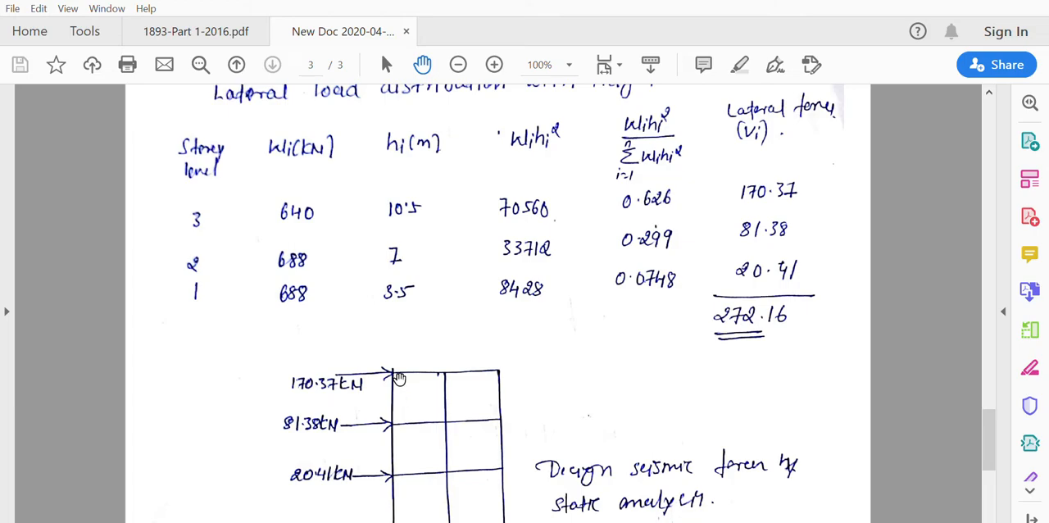
{"action": "mouse_move", "coordinate": [776, 232]}
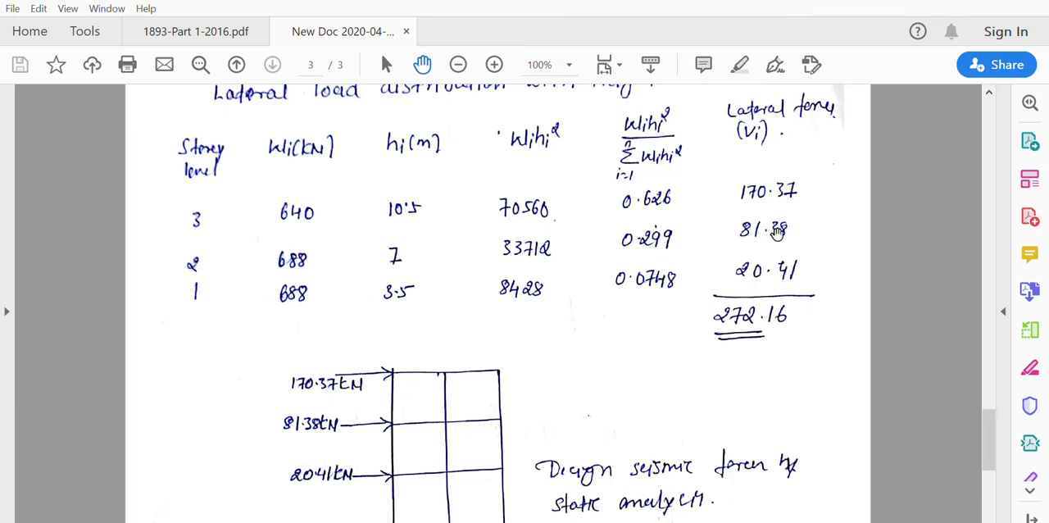
{"action": "scroll", "scroll_direction": "down", "scroll_amount": 3}
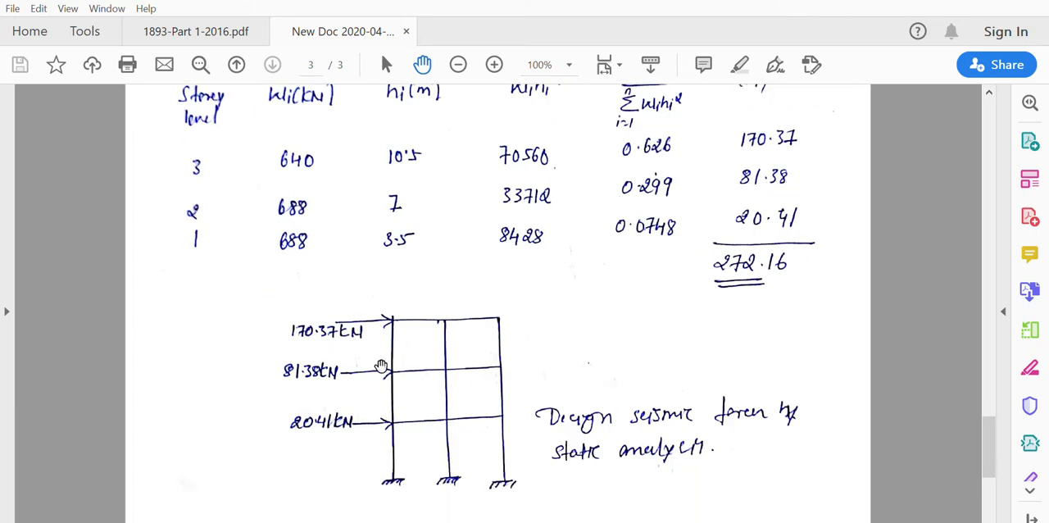
{"action": "mouse_move", "coordinate": [337, 442]}
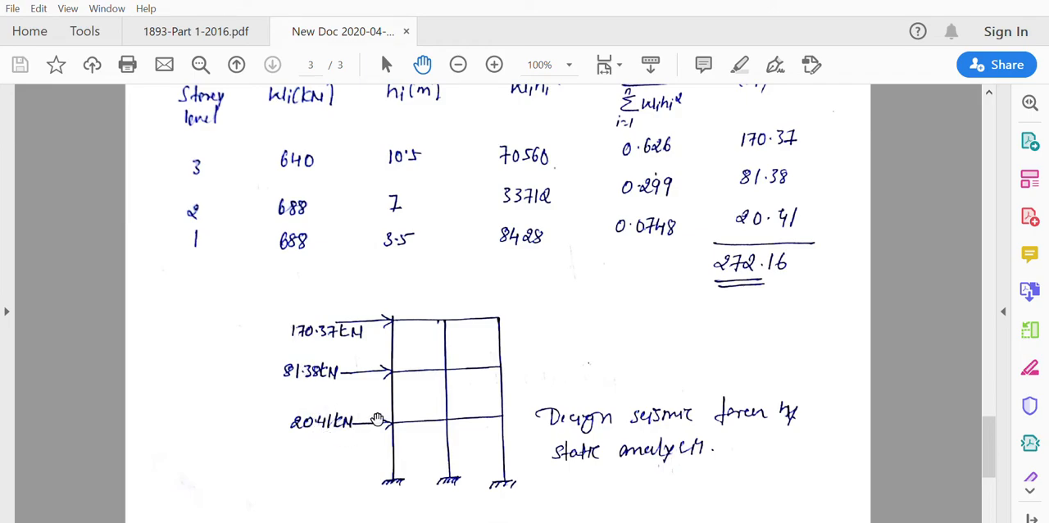
{"action": "mouse_move", "coordinate": [524, 397]}
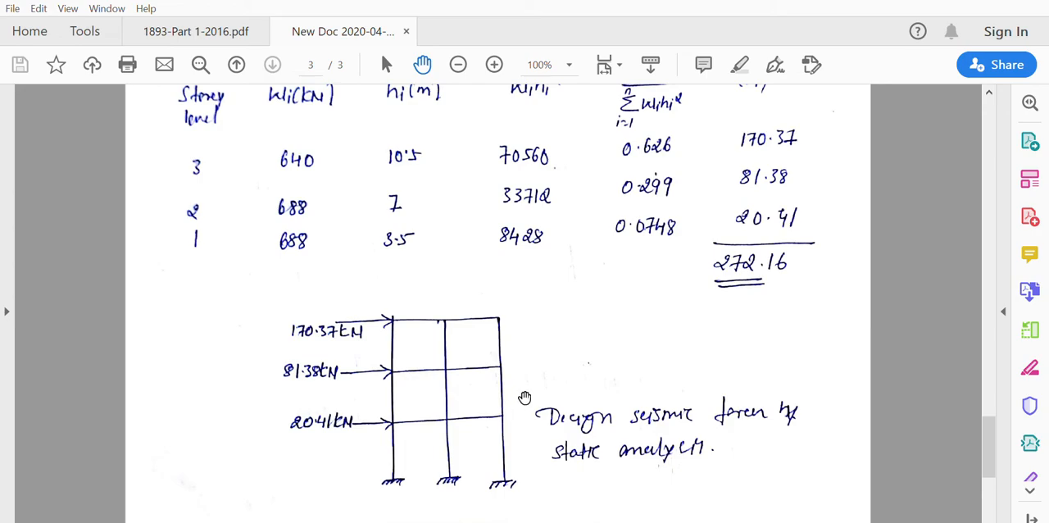
{"action": "mouse_move", "coordinate": [500, 390]}
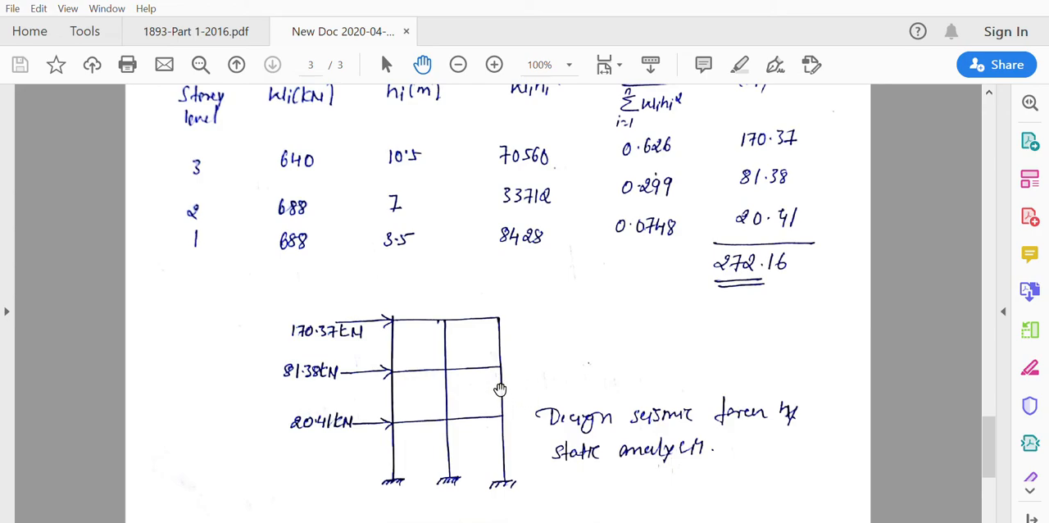
{"action": "mouse_move", "coordinate": [516, 403]}
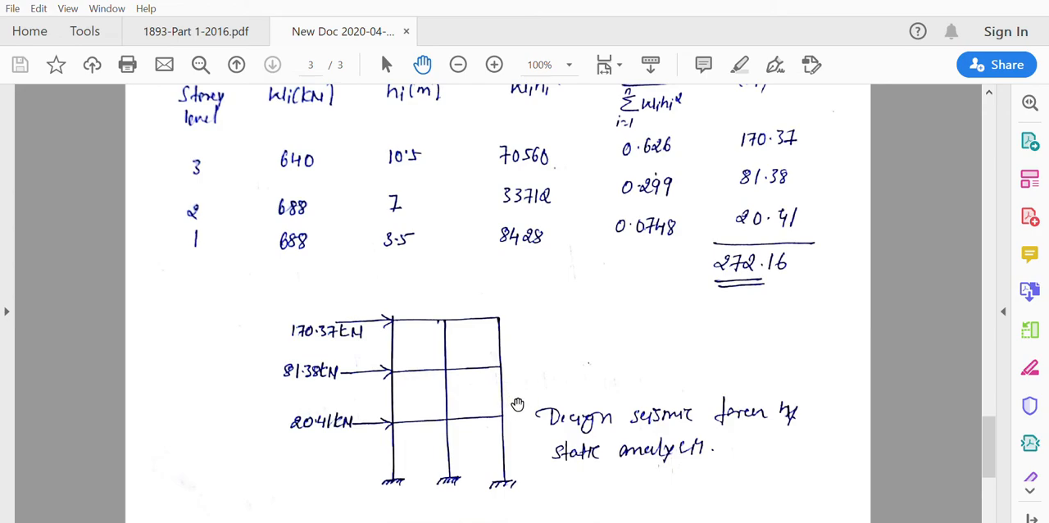
{"action": "mouse_move", "coordinate": [510, 400]}
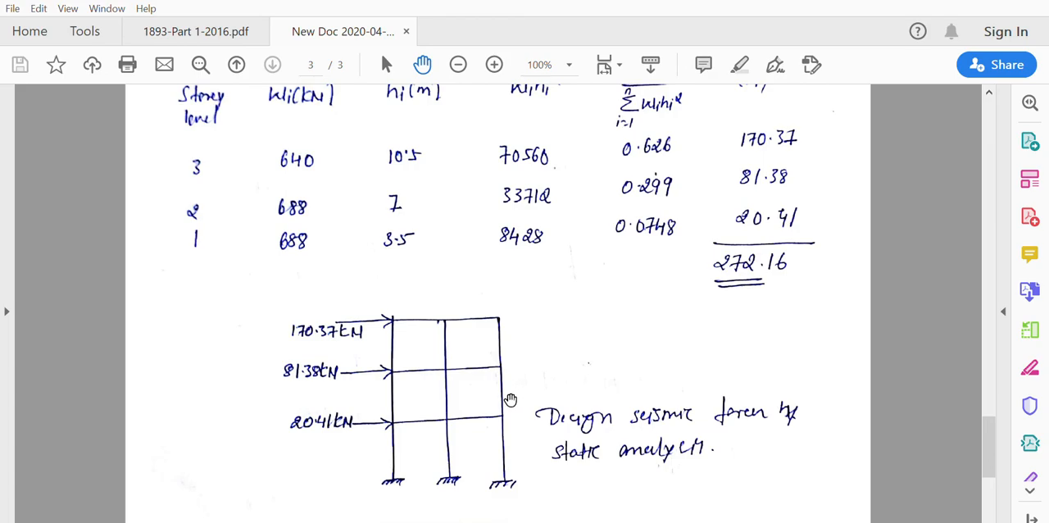
{"action": "mouse_move", "coordinate": [522, 388]}
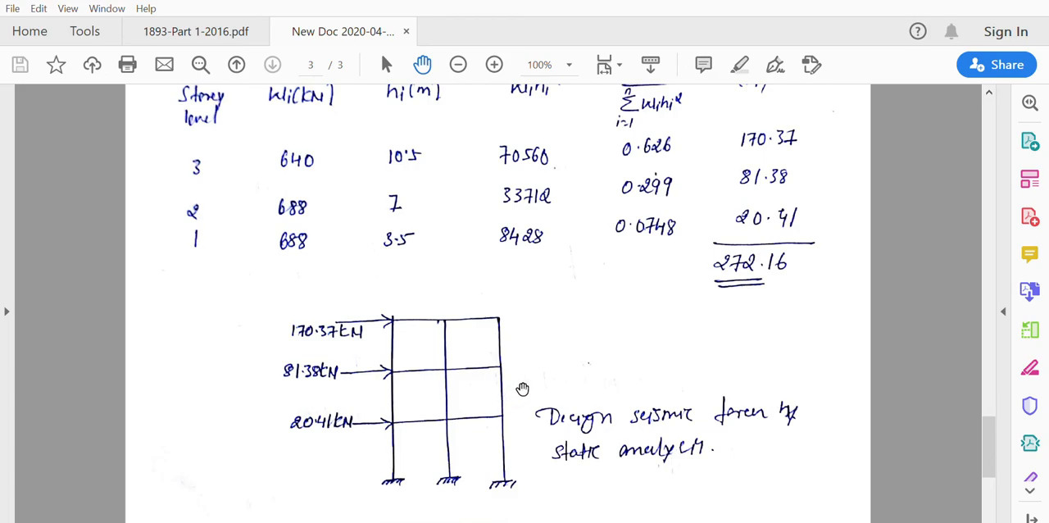